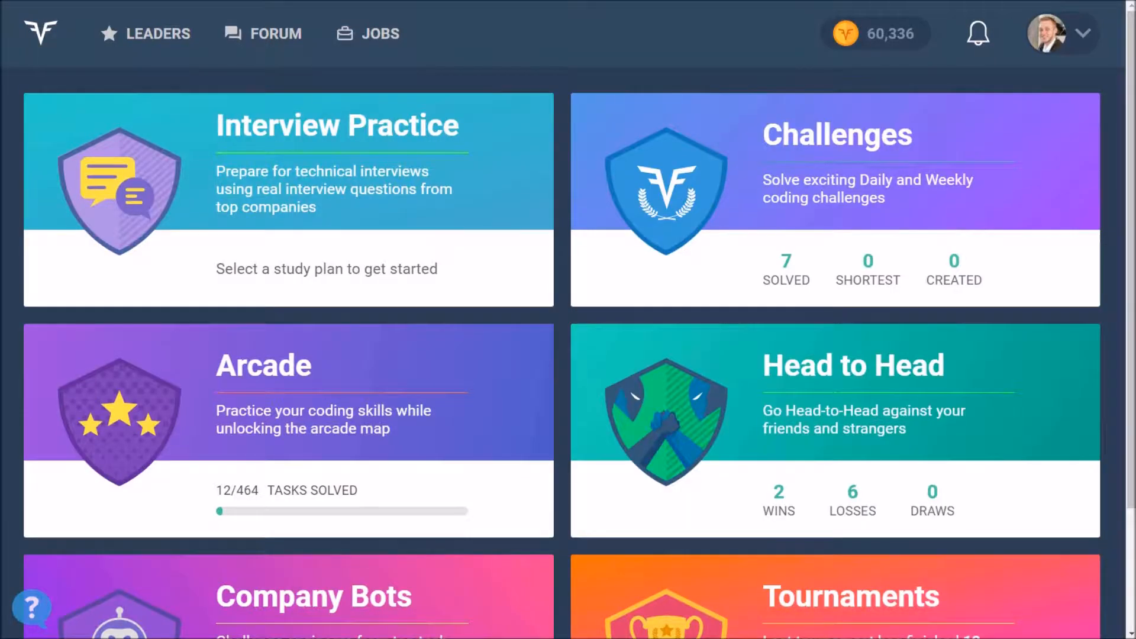
mouse_move(592, 125)
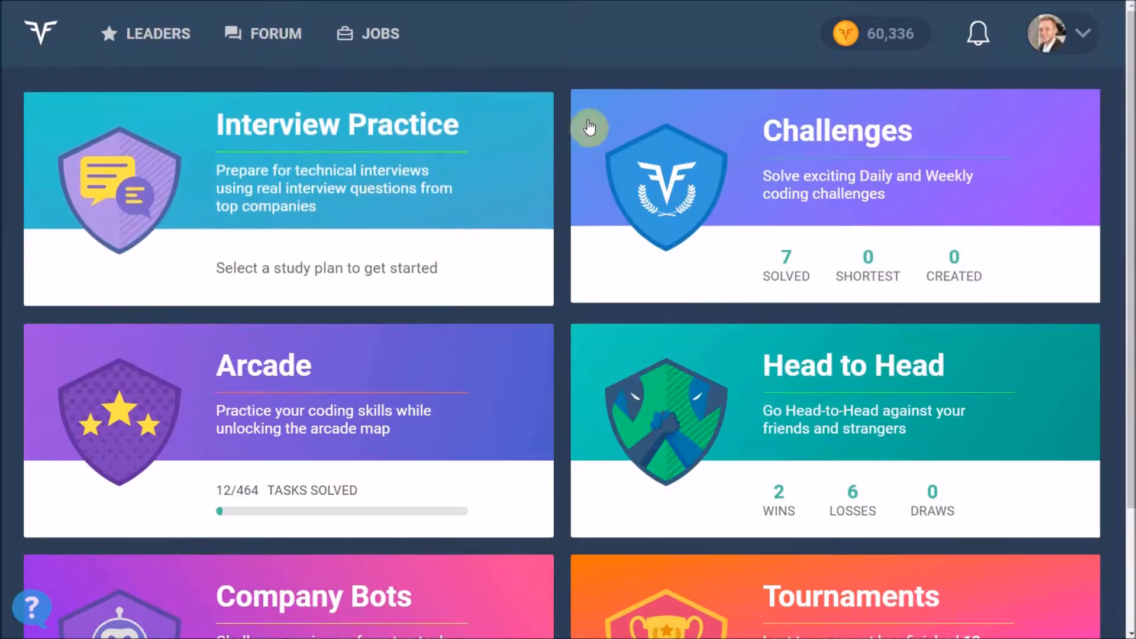
mouse_move(570, 93)
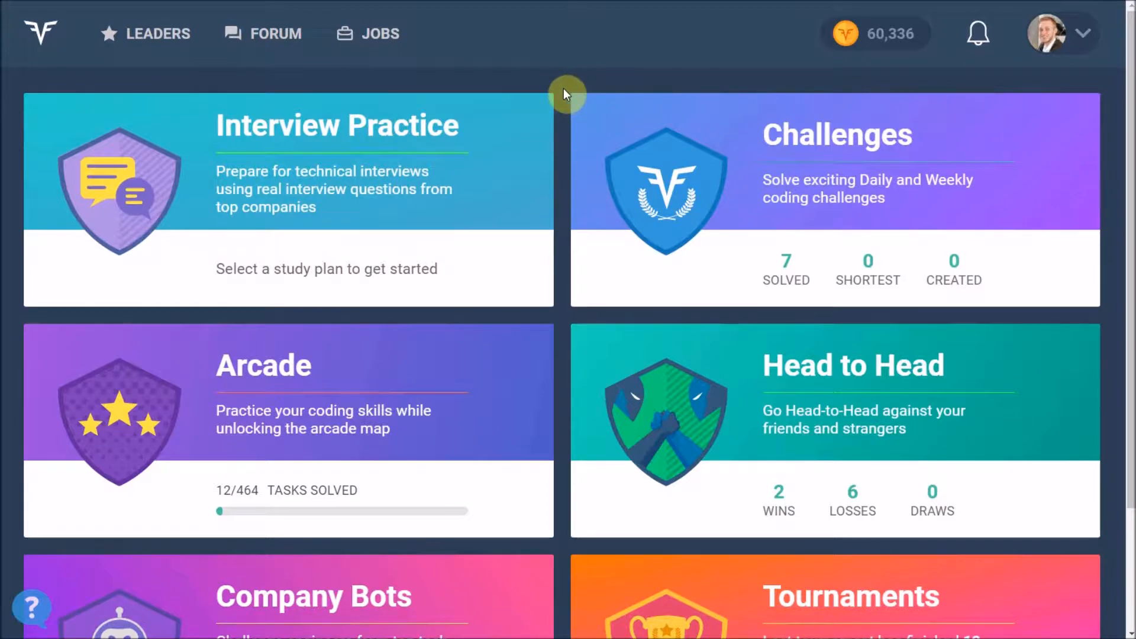
- Open the CodeFights site-sections menu listing Interview Practice, Arcade and Tournaments
left_click(40, 32)
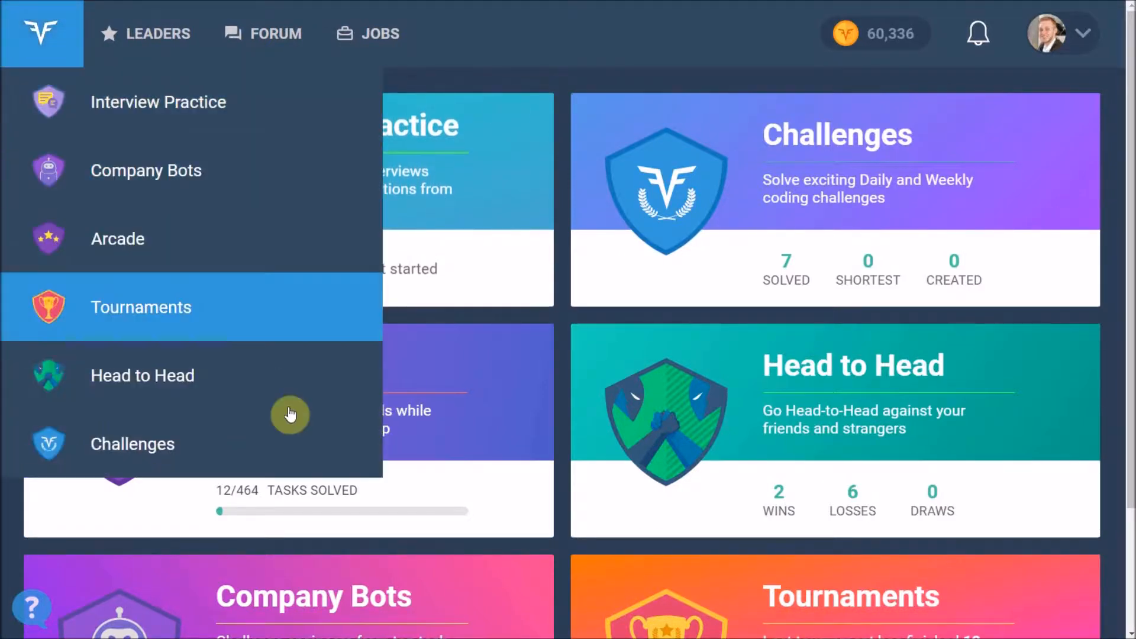
mouse_move(107, 201)
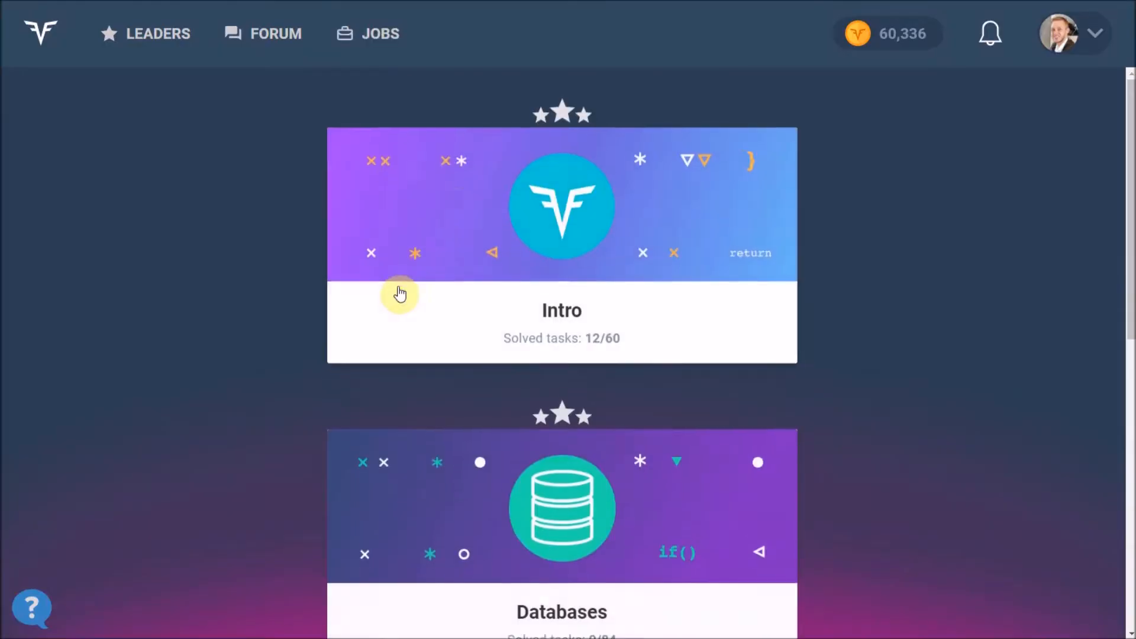
- Enter the Intro arcade world and view a friend's profile card on the level map
left_click(401, 291)
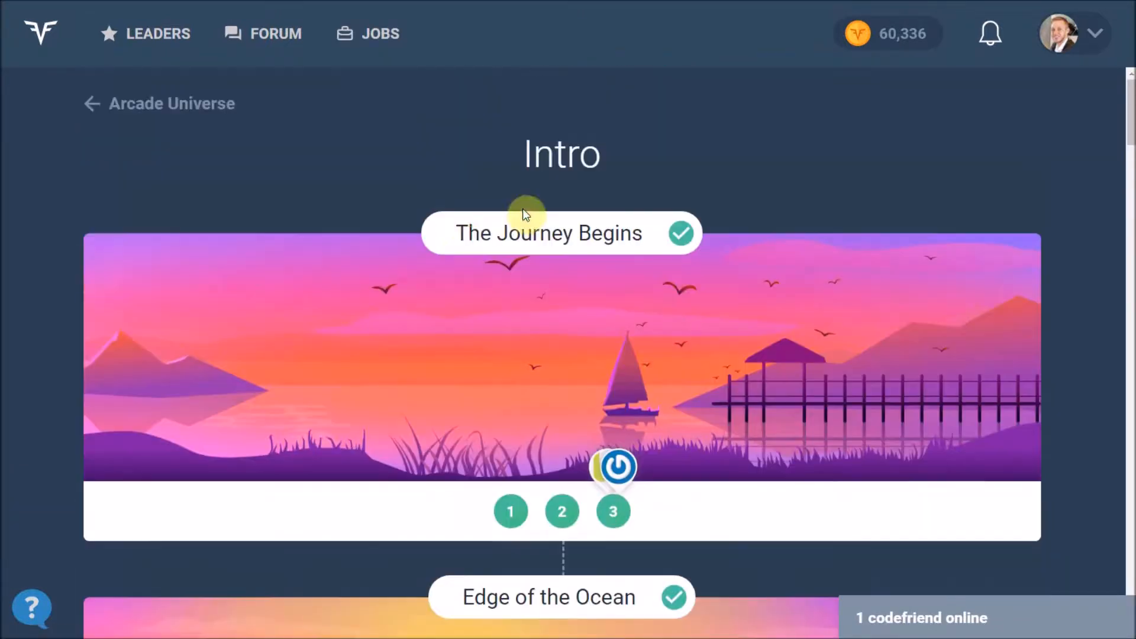
scroll("down", 3)
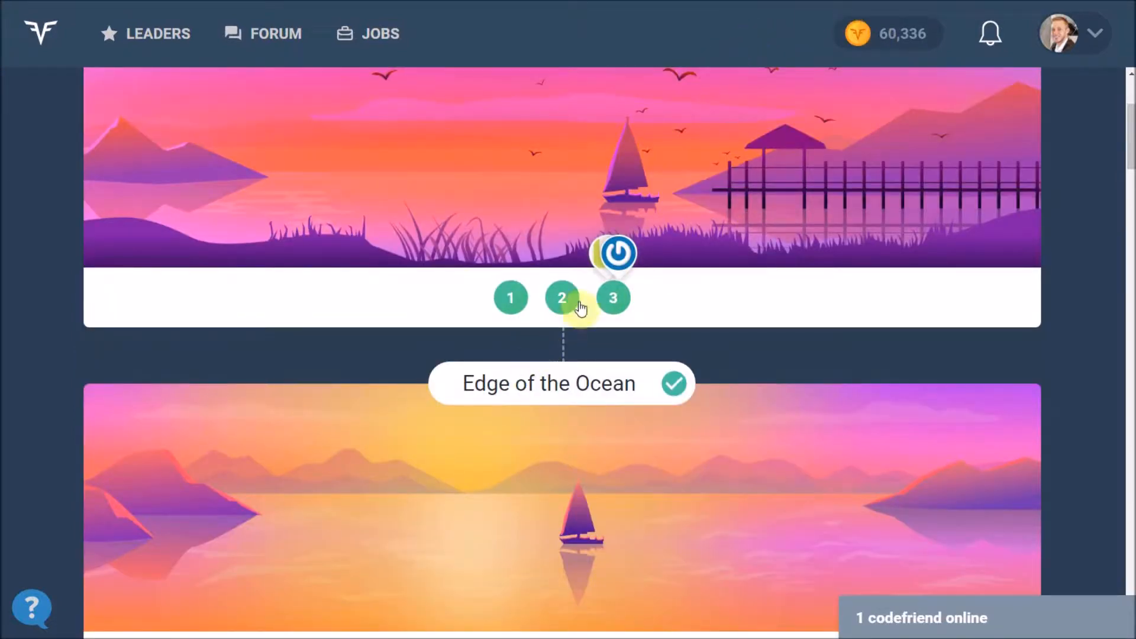
left_click(613, 255)
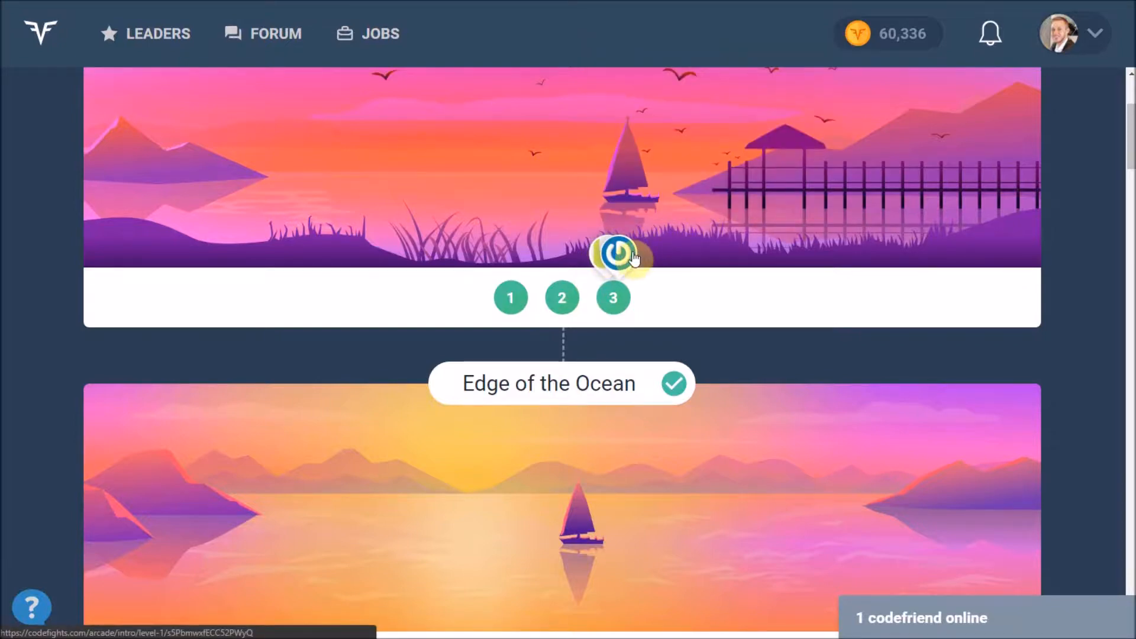
left_click(613, 256)
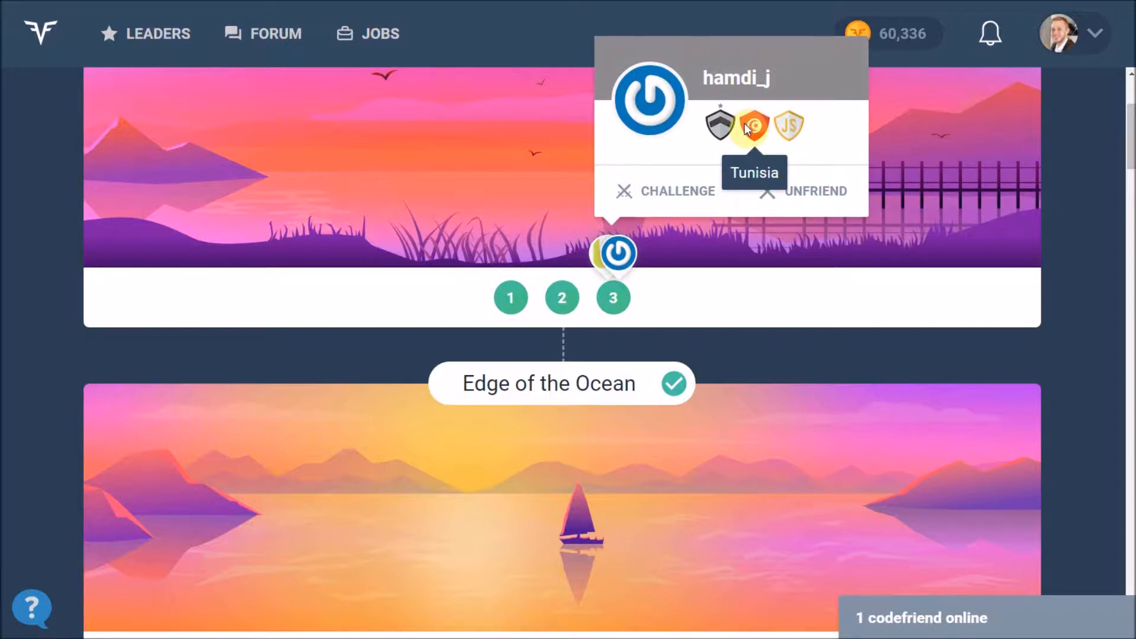
mouse_move(591, 147)
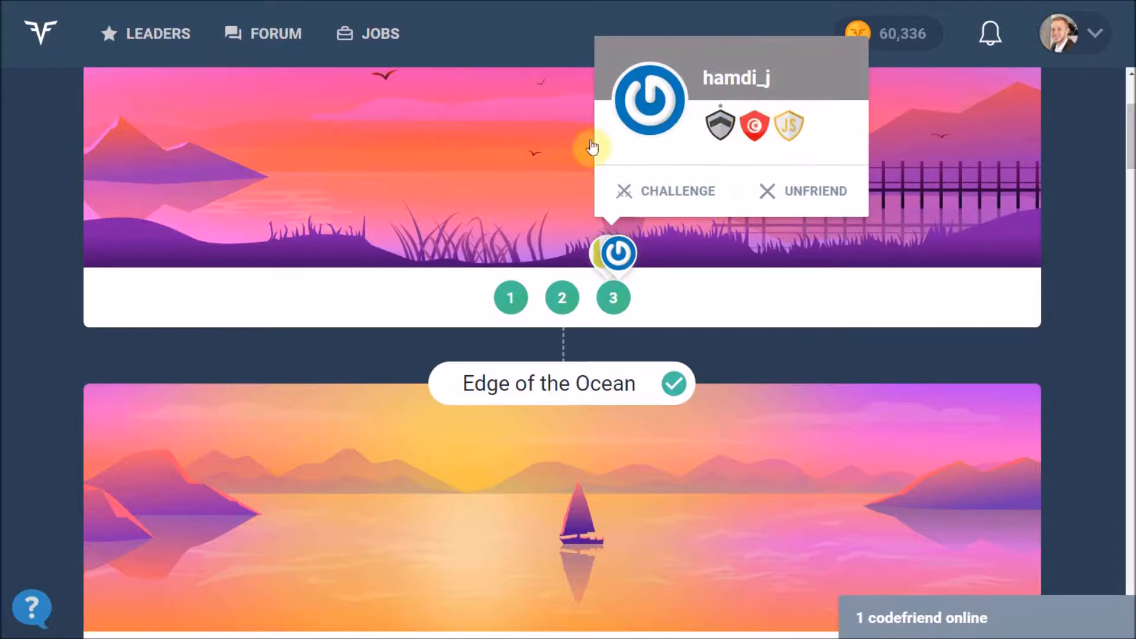
- Scroll to the Edge of the Ocean level and open its adjacentElementsProduct task
scroll("down", 3)
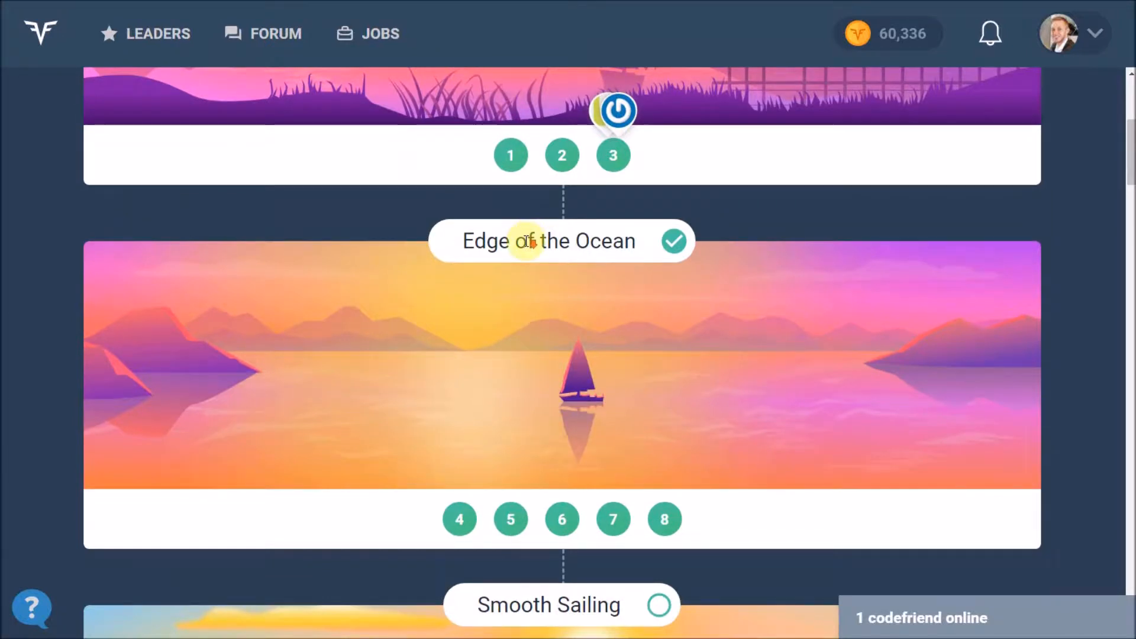
scroll("down", 3)
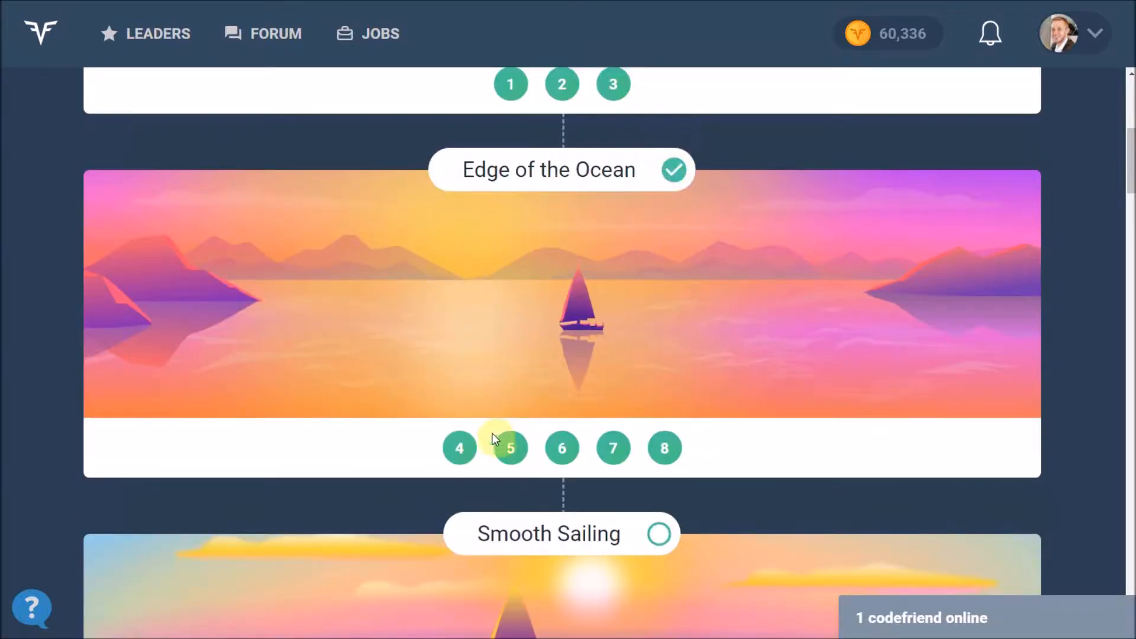
mouse_move(459, 453)
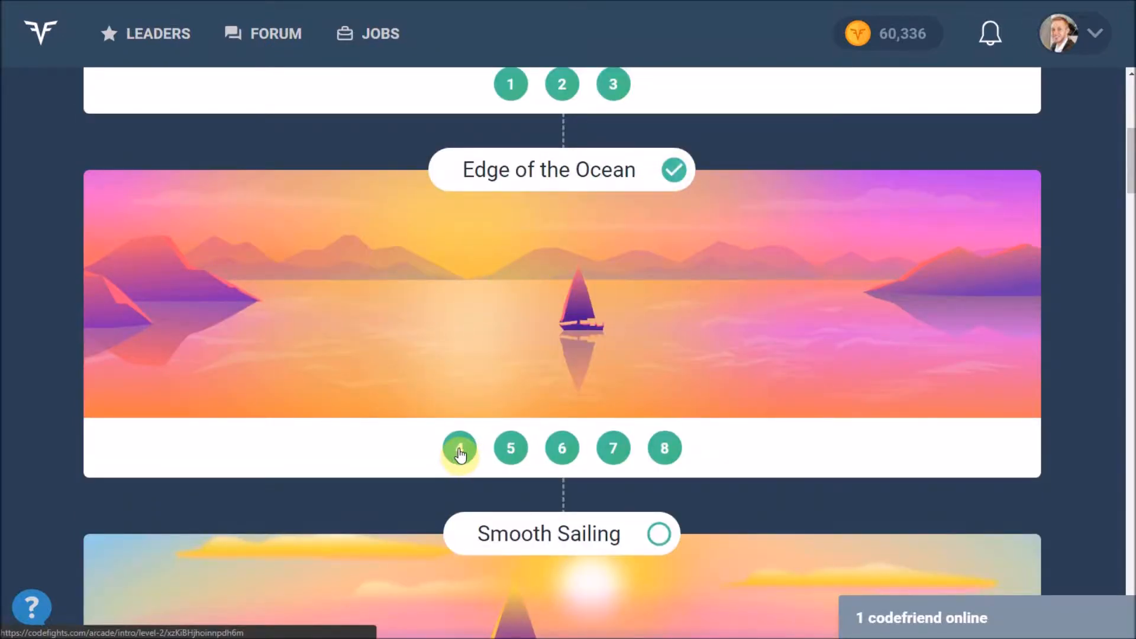
left_click(459, 448)
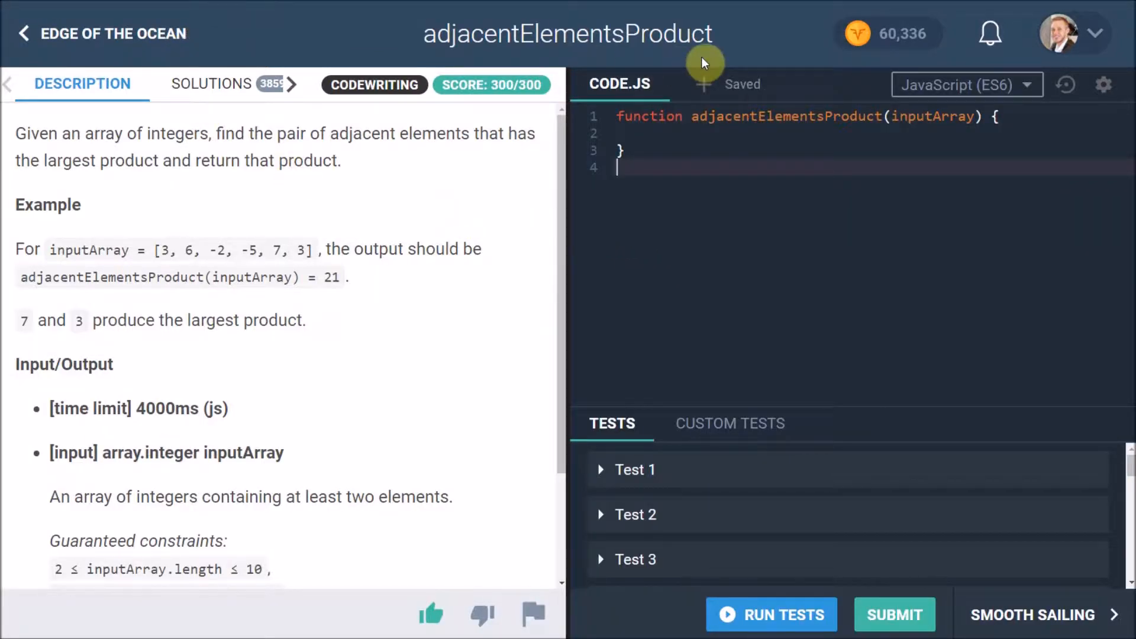
mouse_move(244, 160)
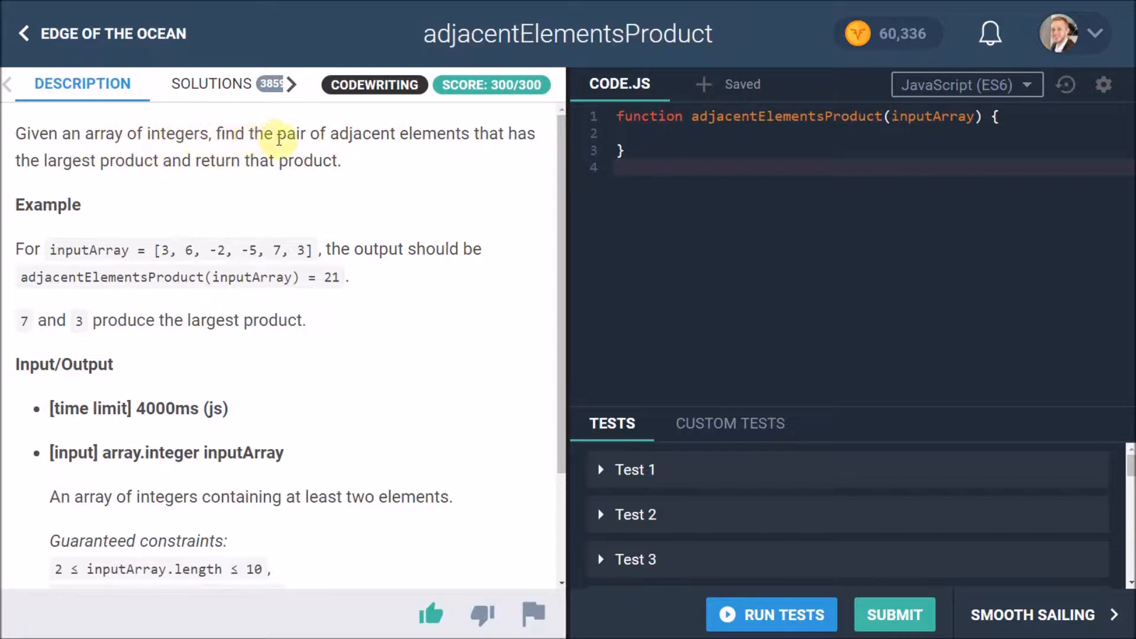
mouse_move(230, 172)
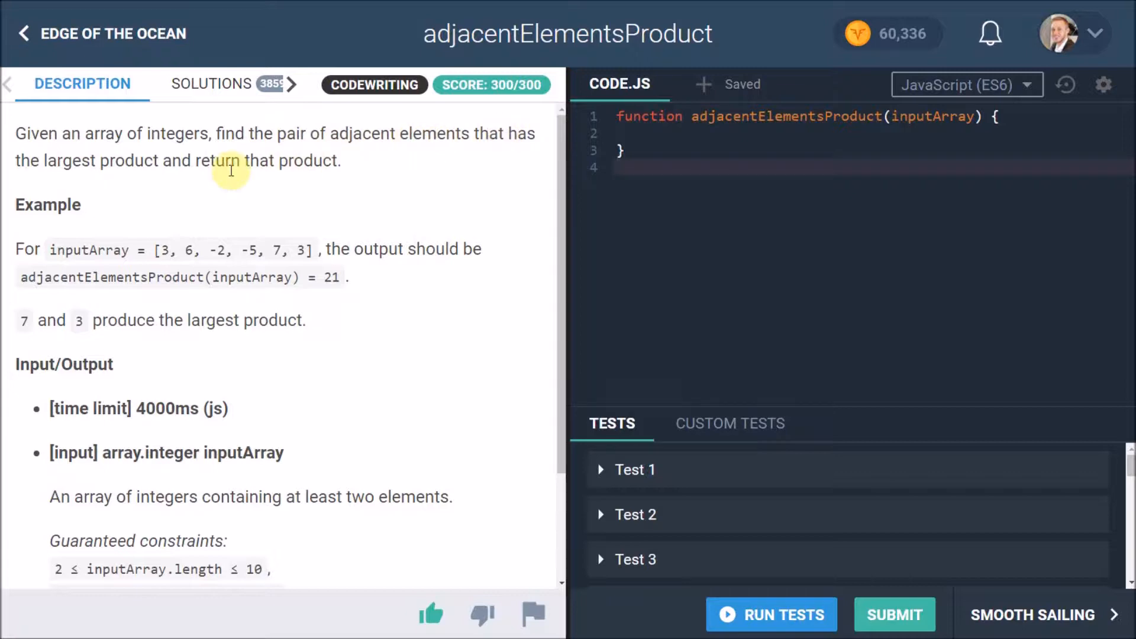
mouse_move(517, 212)
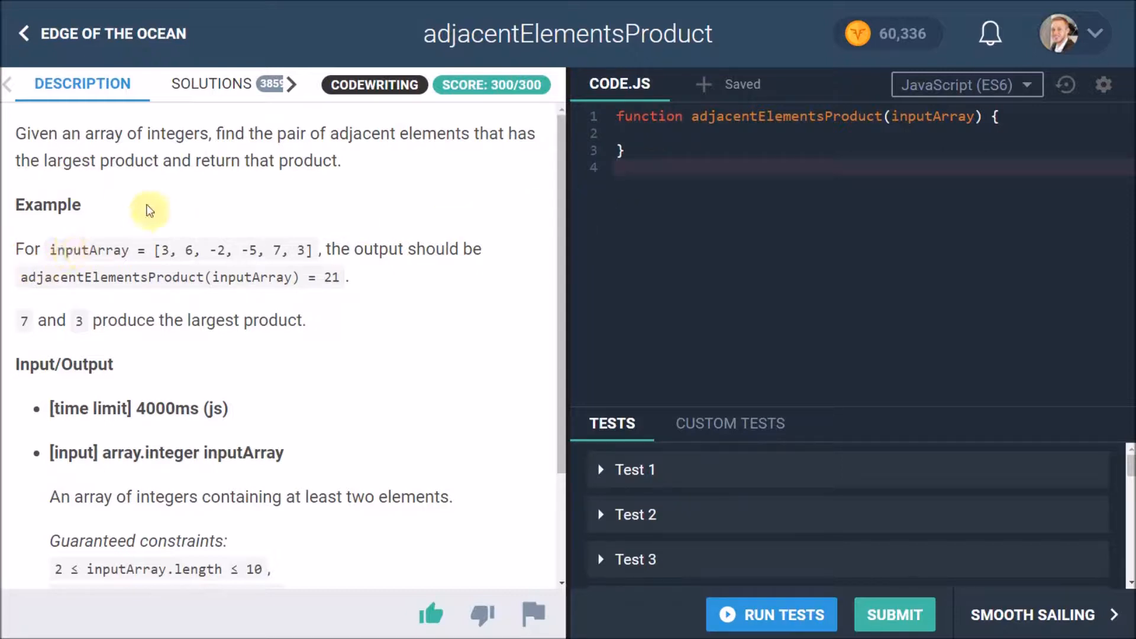
mouse_move(170, 259)
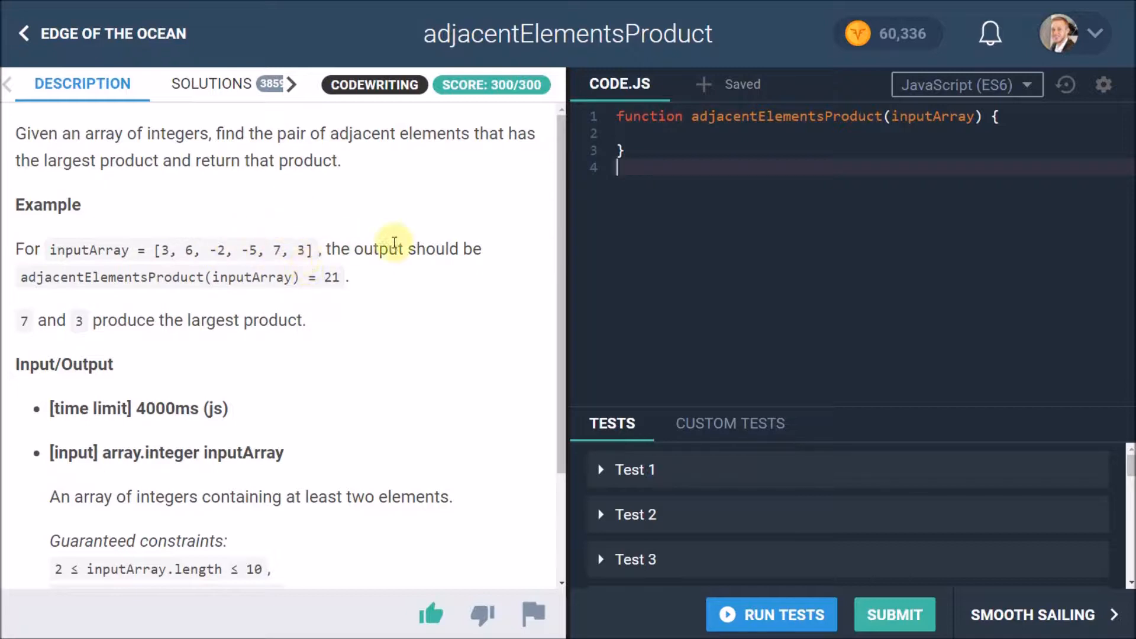
mouse_move(186, 283)
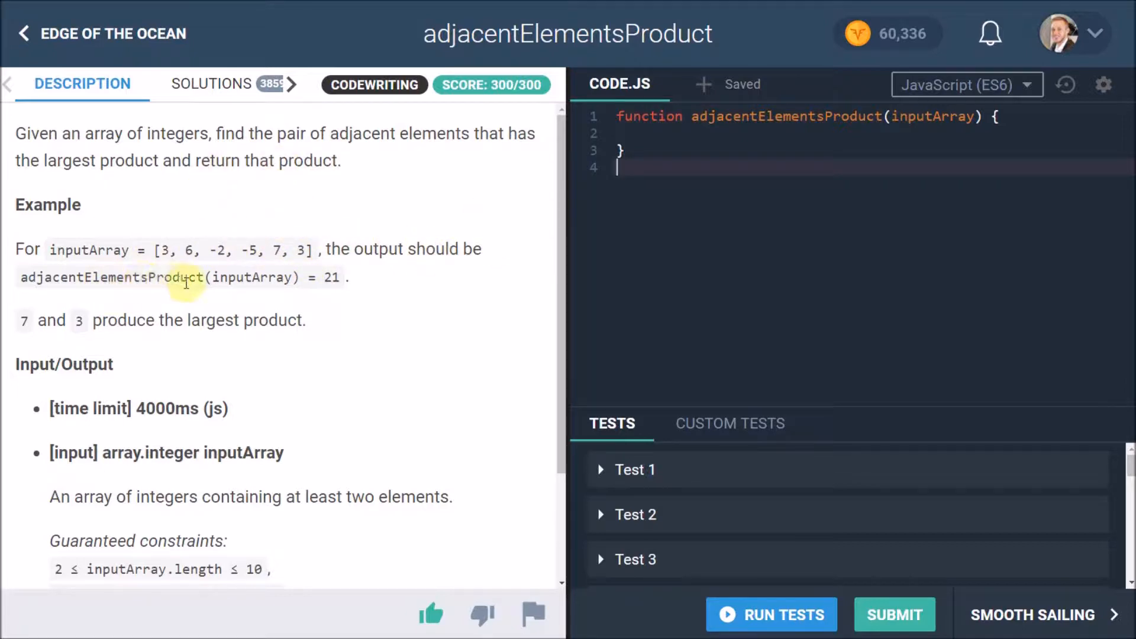
mouse_move(310, 277)
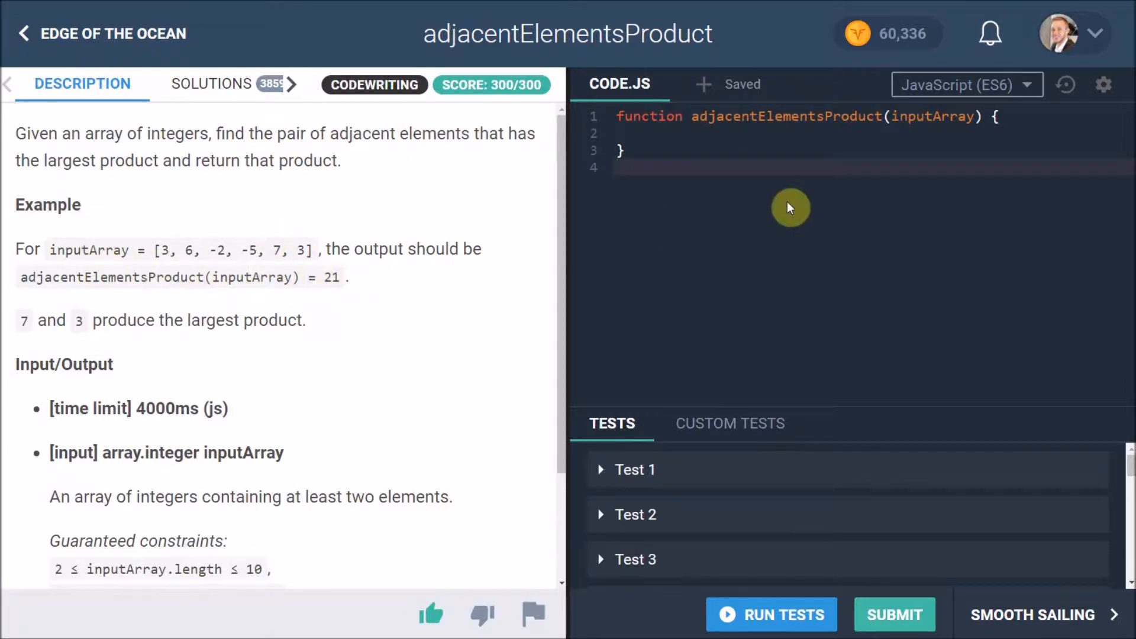
- Write a // comment listing the example products 18 -12 10 -35, then select that list
type("//")
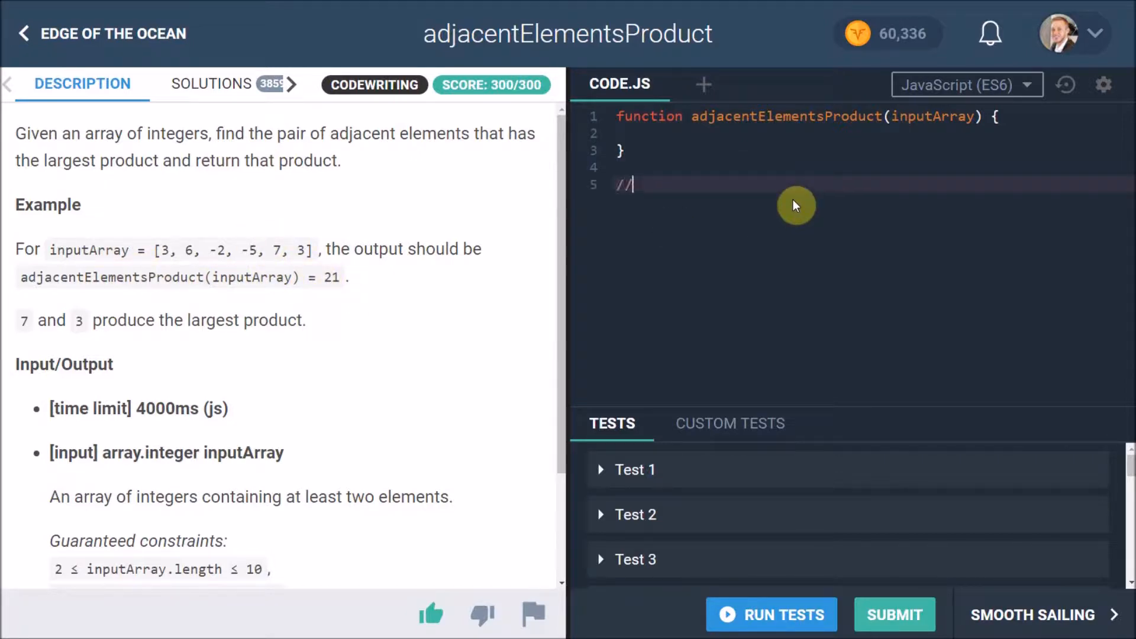
type("\" \"")
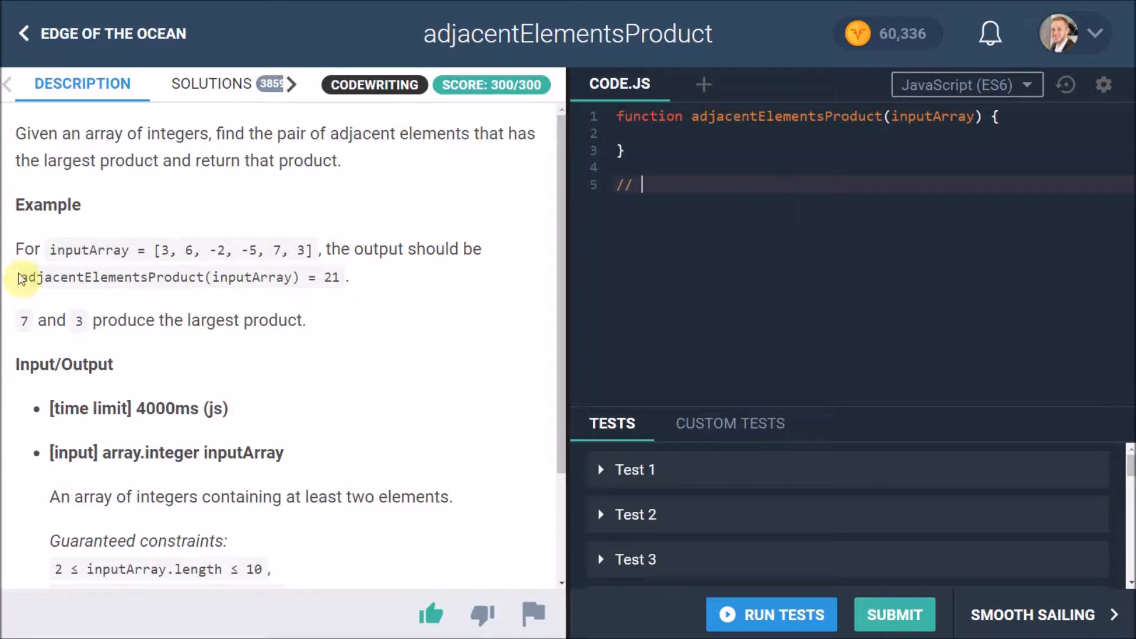
mouse_move(190, 249)
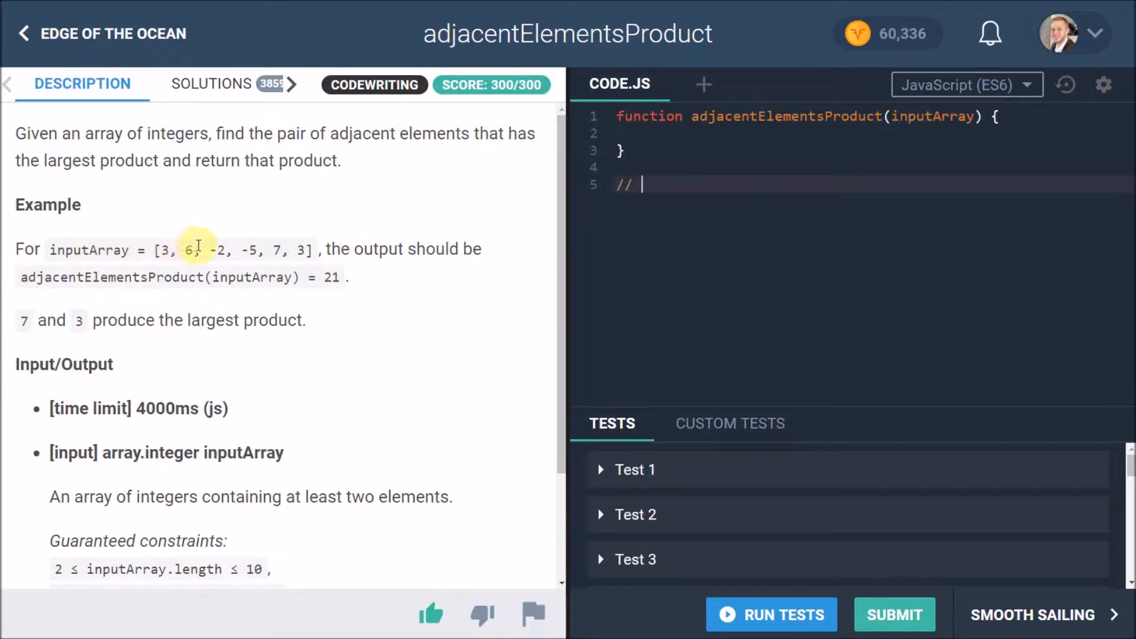
type("18")
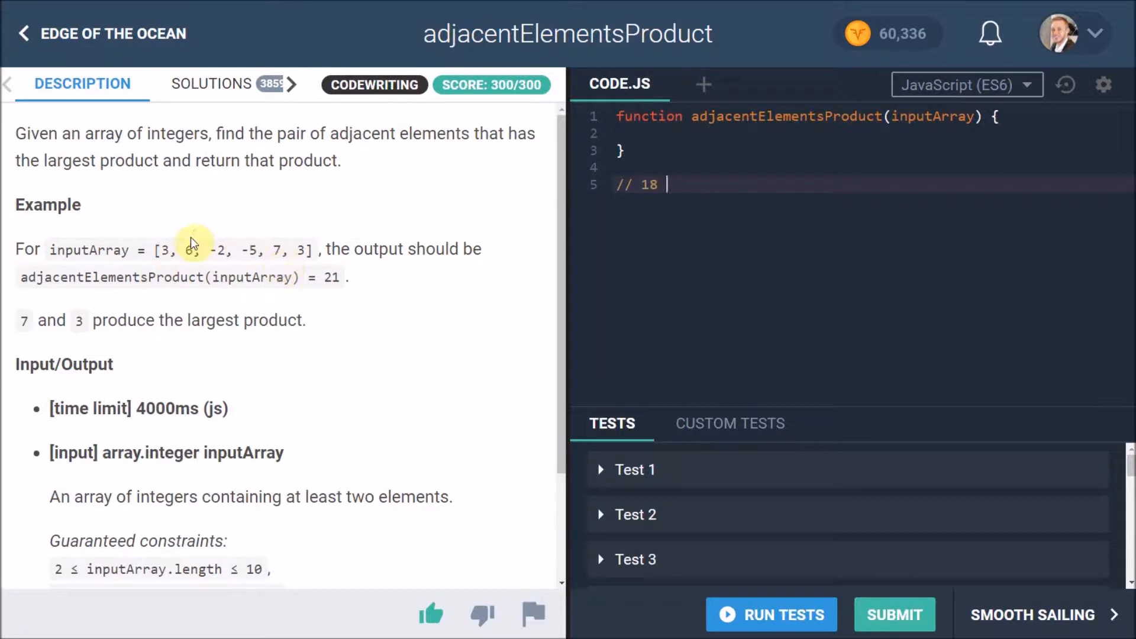
type("-12")
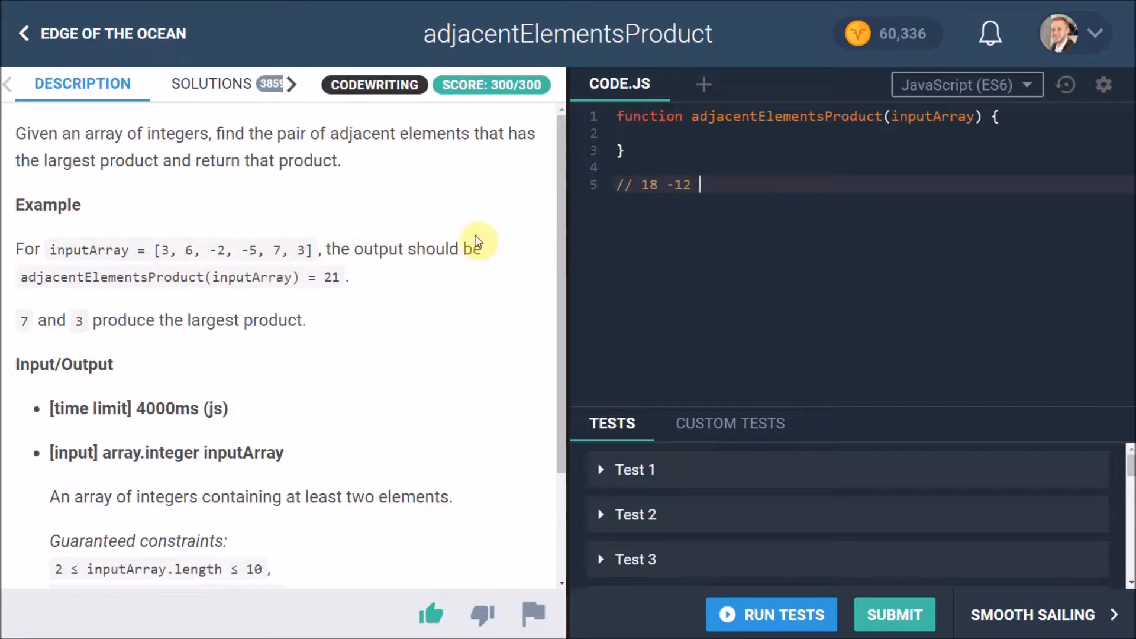
type("10")
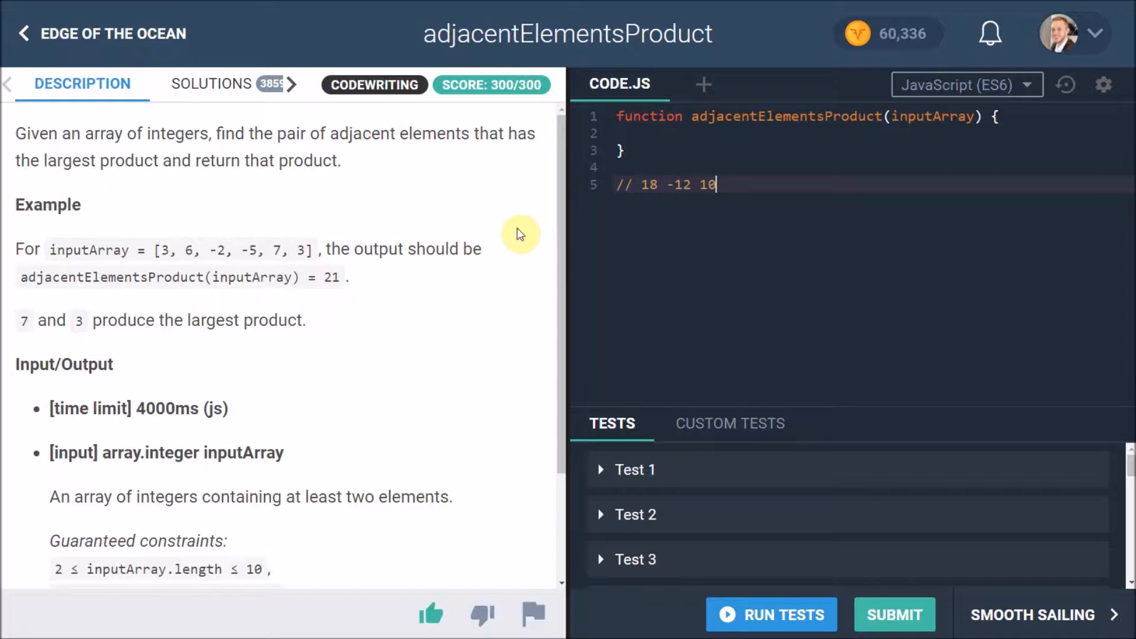
type("-")
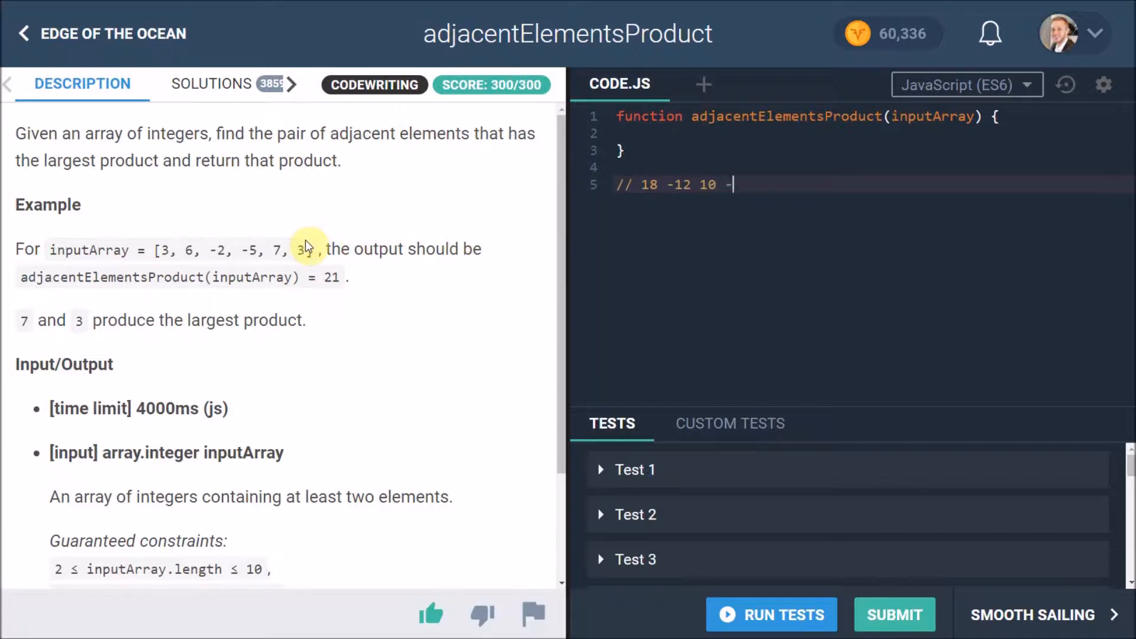
type("35")
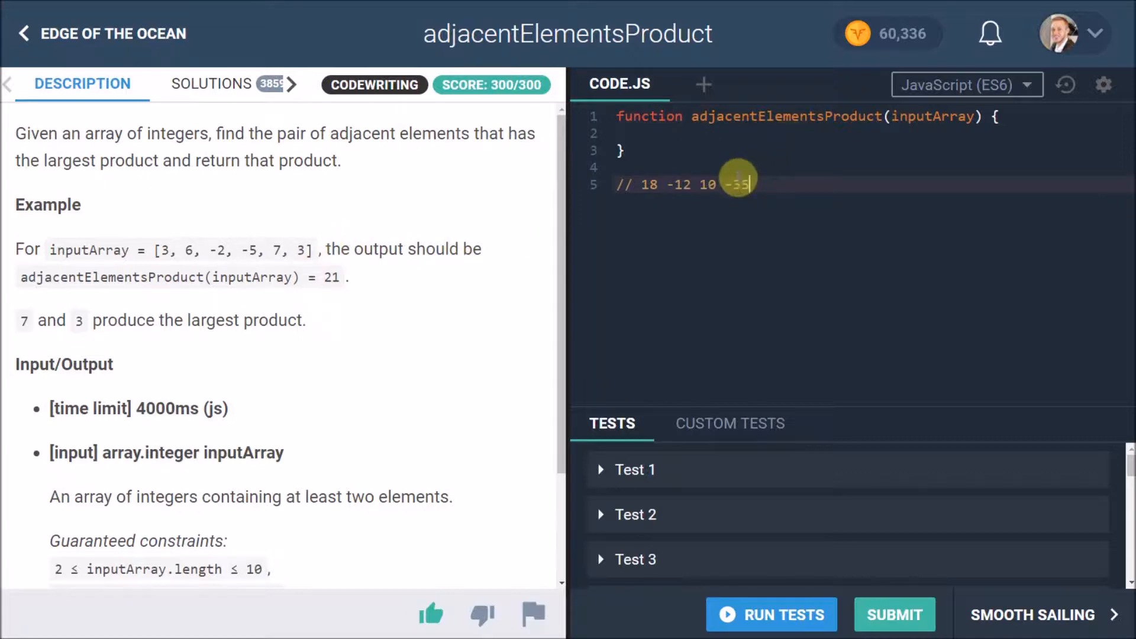
mouse_move(612, 200)
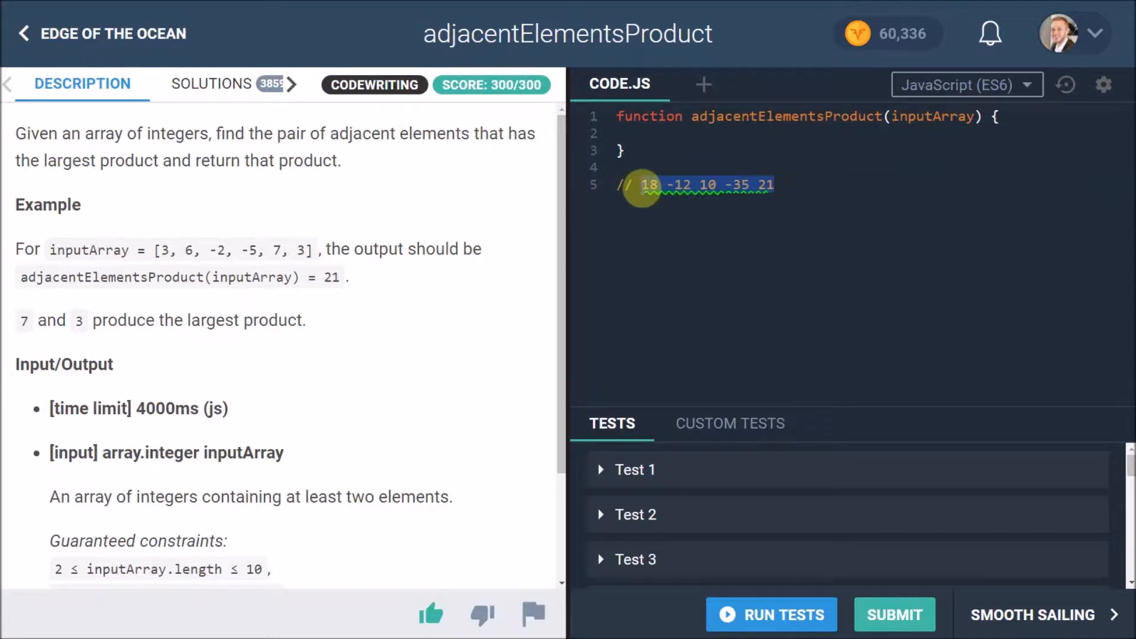
left_click_drag(42, 160, 198, 160)
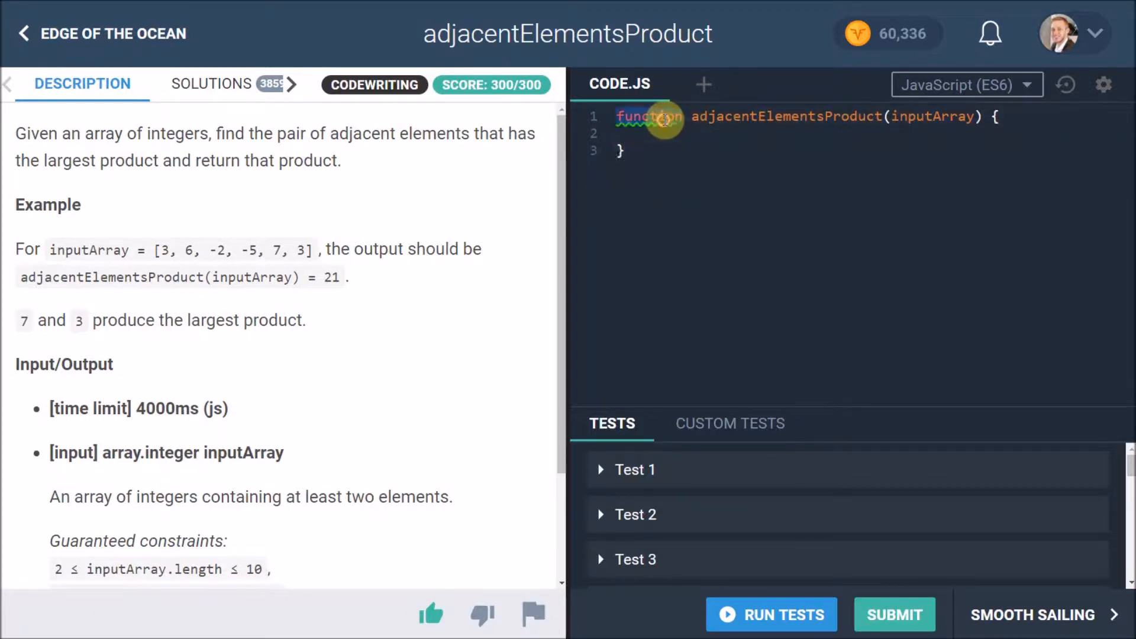
- Rewrite the starter as const adjacentElementsProduct = inputArray => { }, then review the example array
type("const")
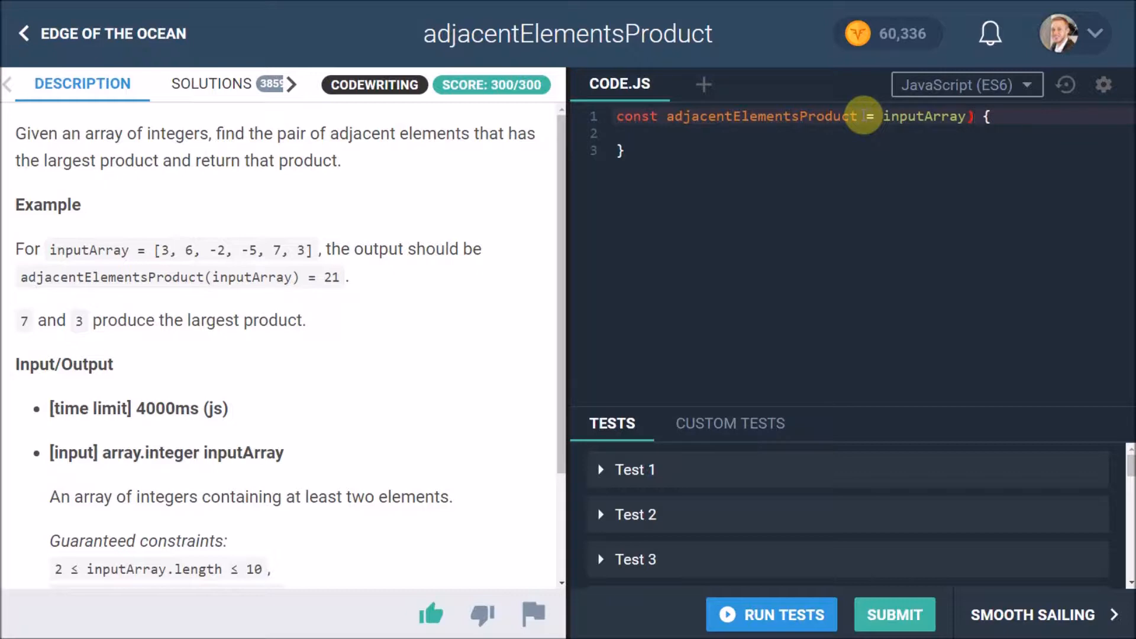
type("=>")
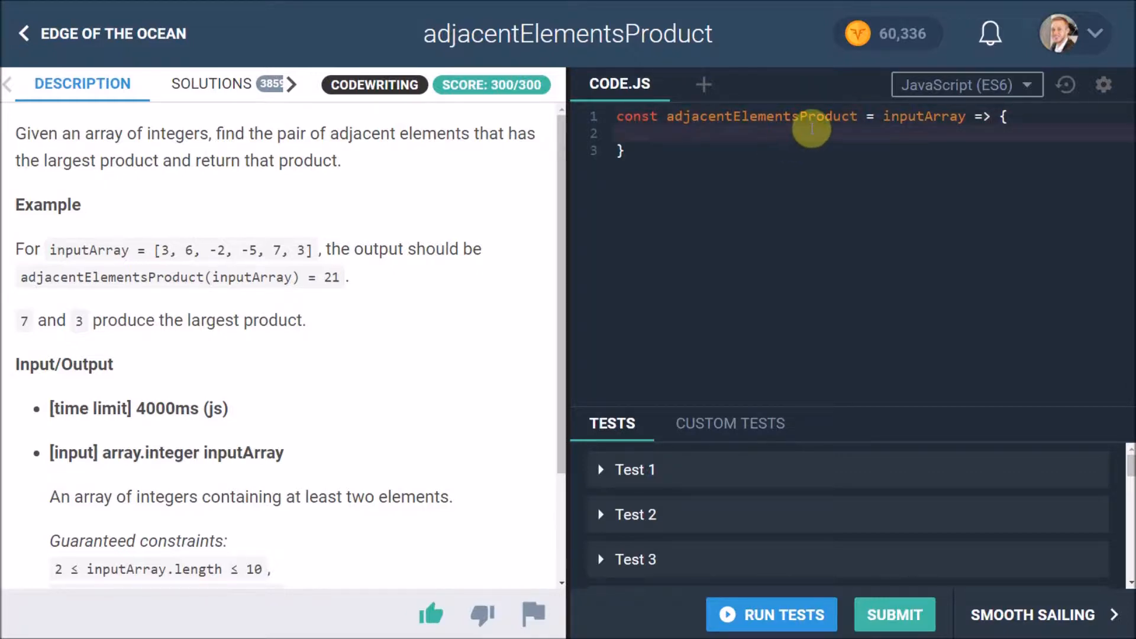
mouse_move(523, 366)
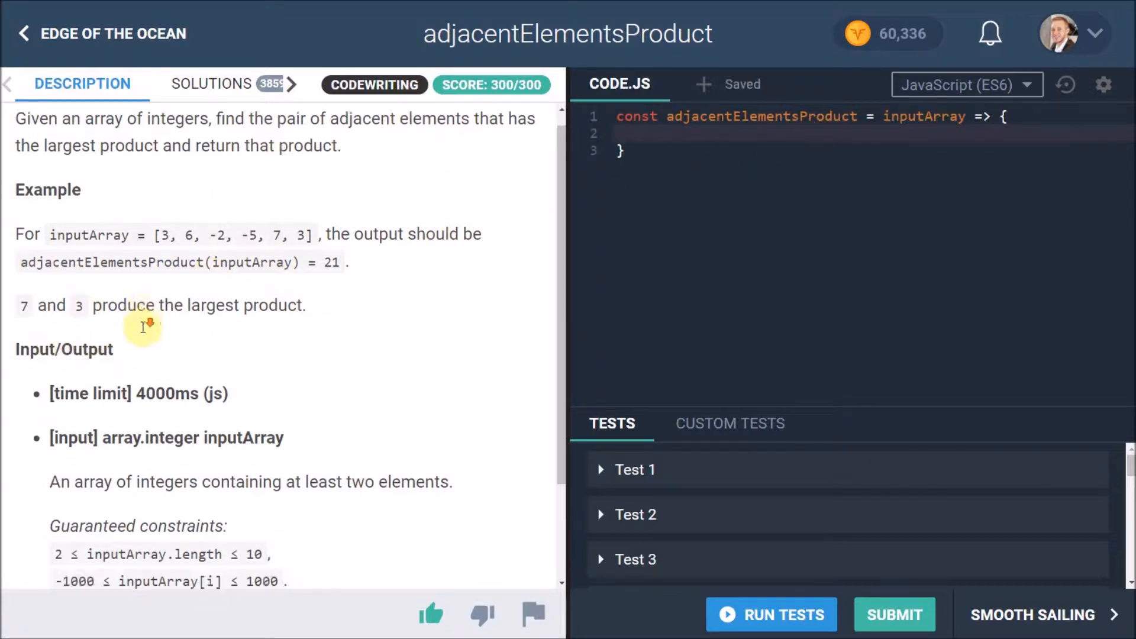
scroll("down", 3)
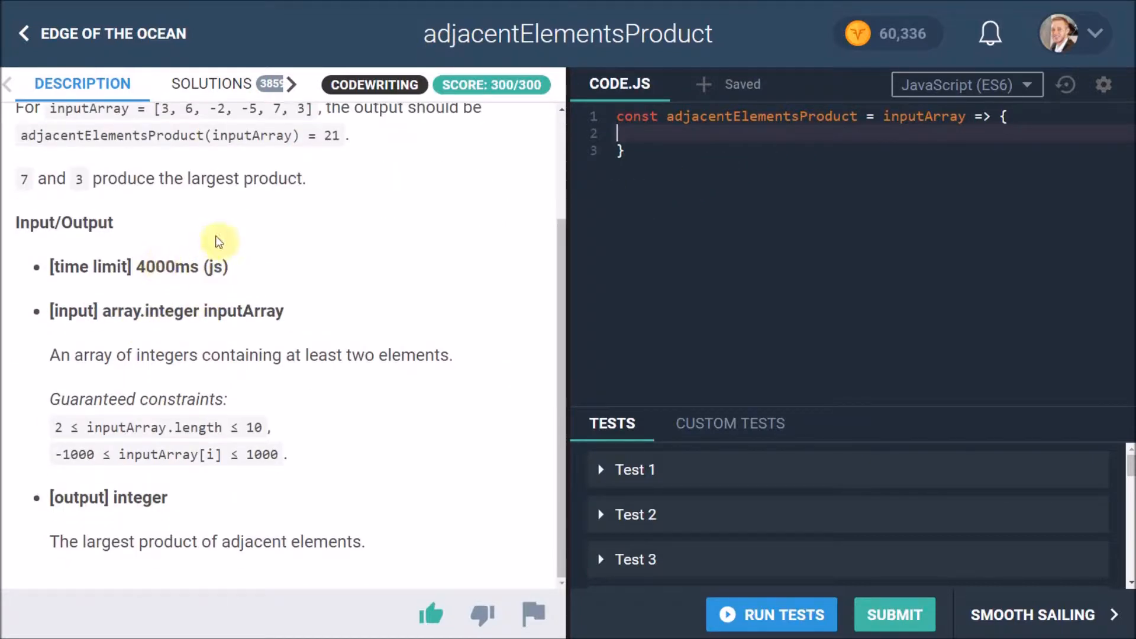
double_click(71, 312)
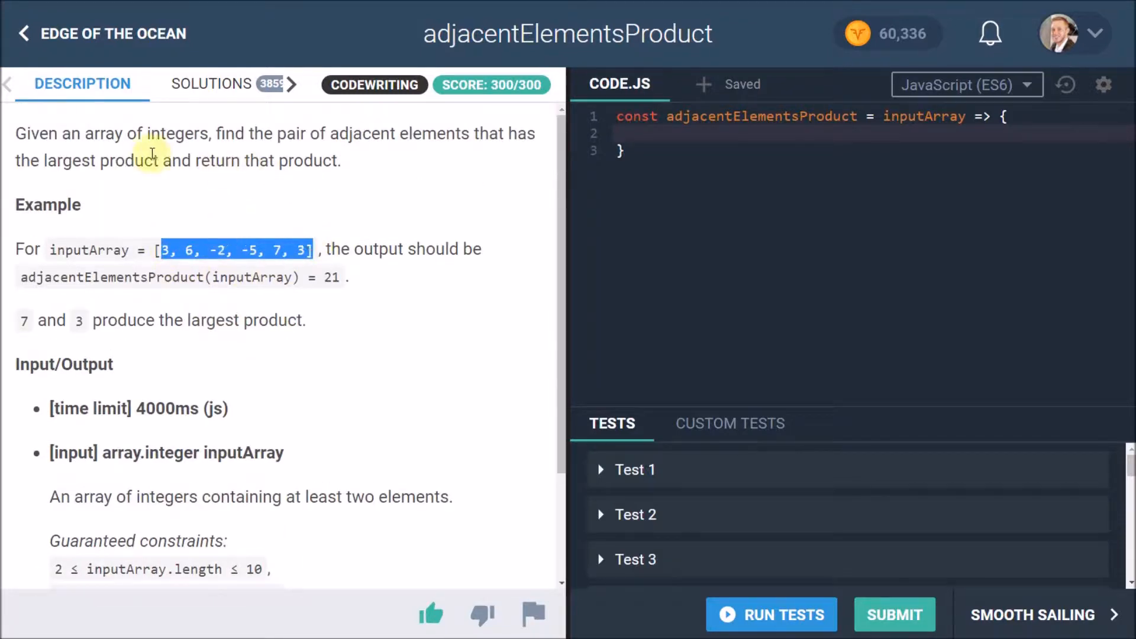
scroll("down", 3)
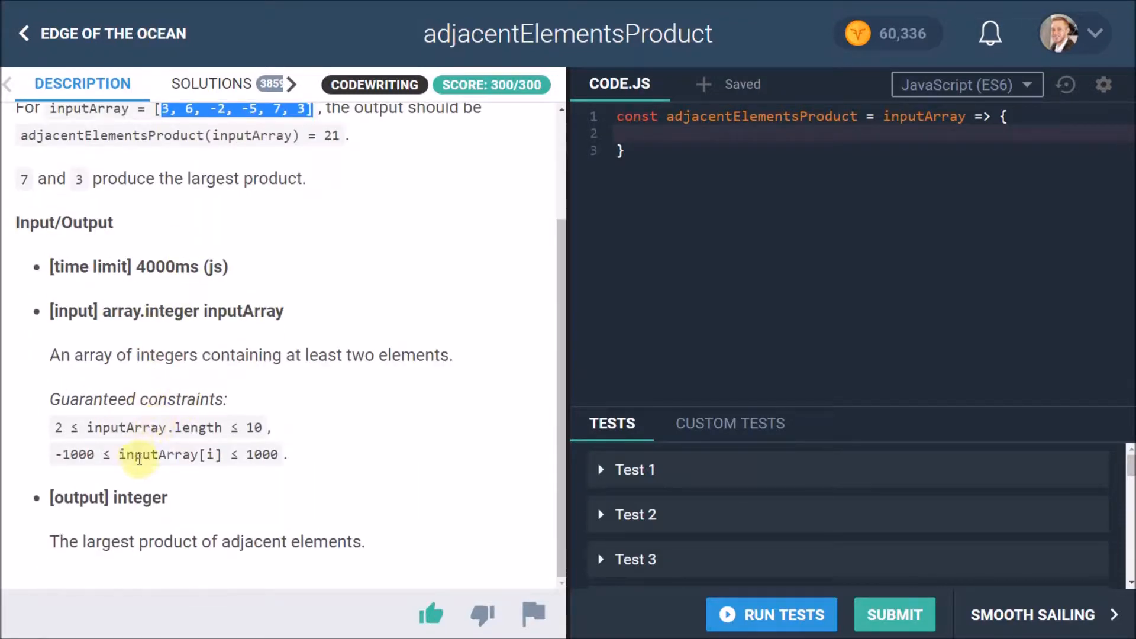
mouse_move(148, 414)
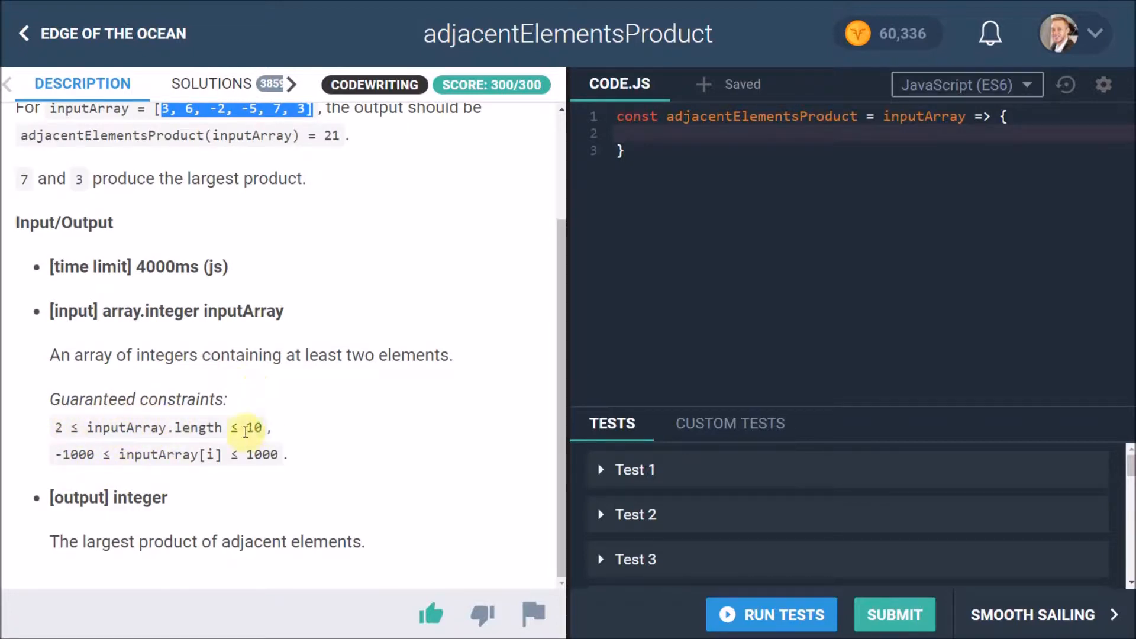
mouse_move(184, 455)
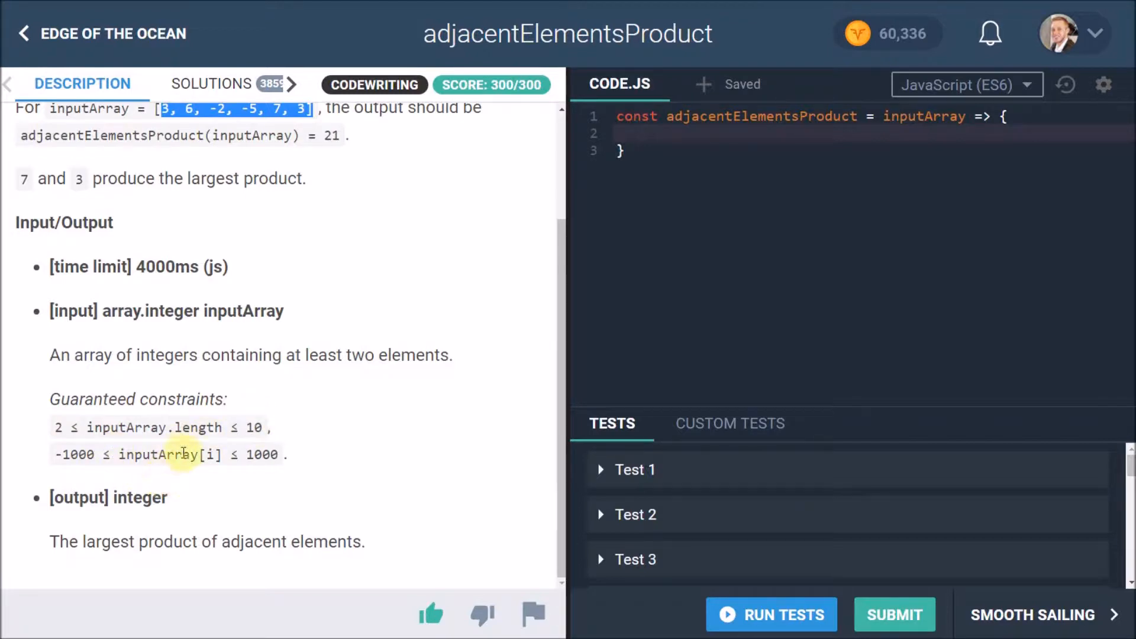
mouse_move(66, 457)
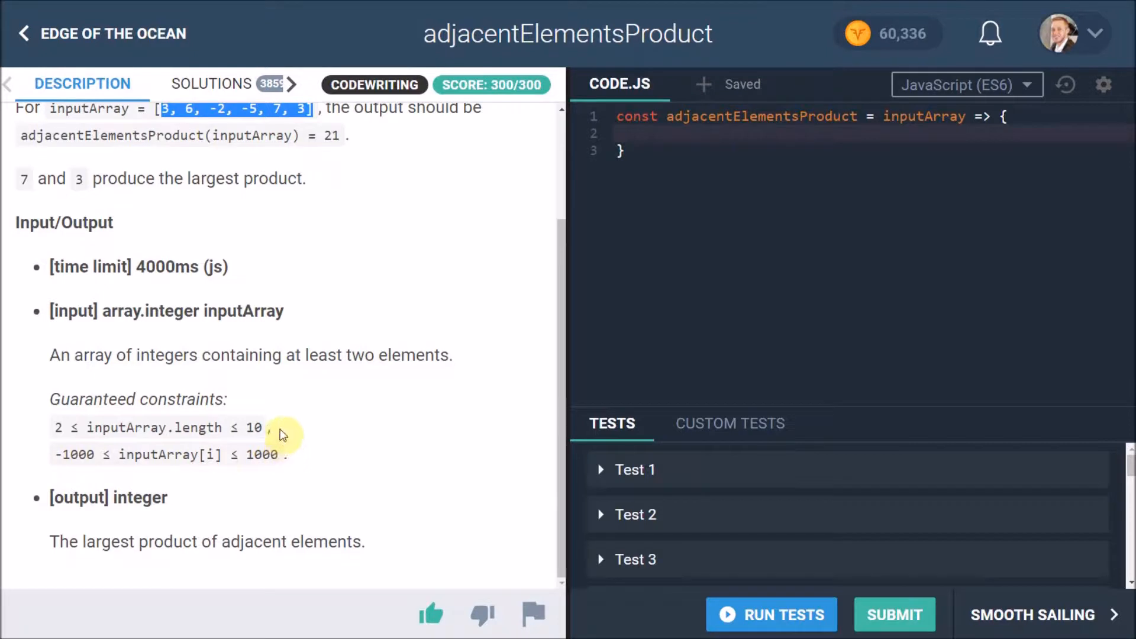
mouse_move(335, 303)
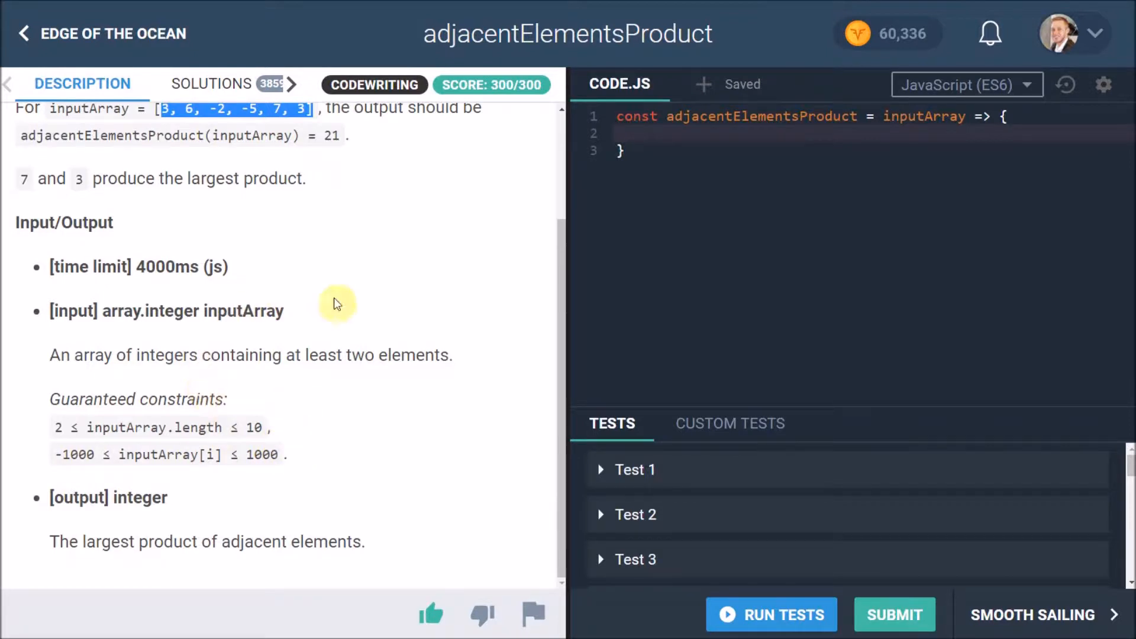
mouse_move(269, 538)
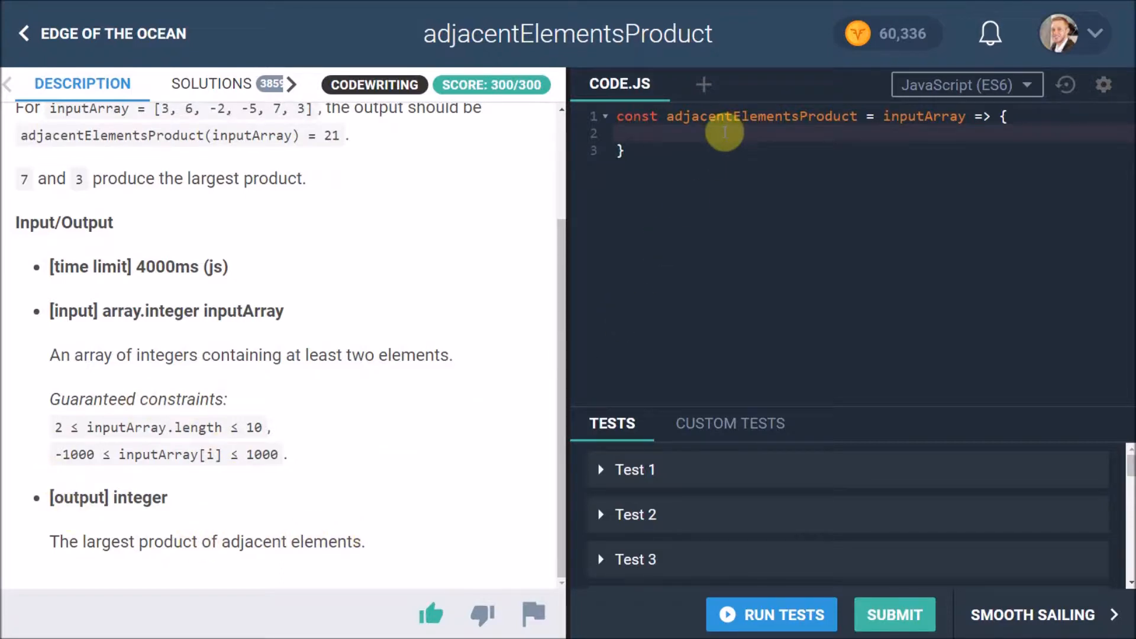
- Declare let largestProduct = inputArray[0] * inputArray[1]; as the function's first line
type("let")
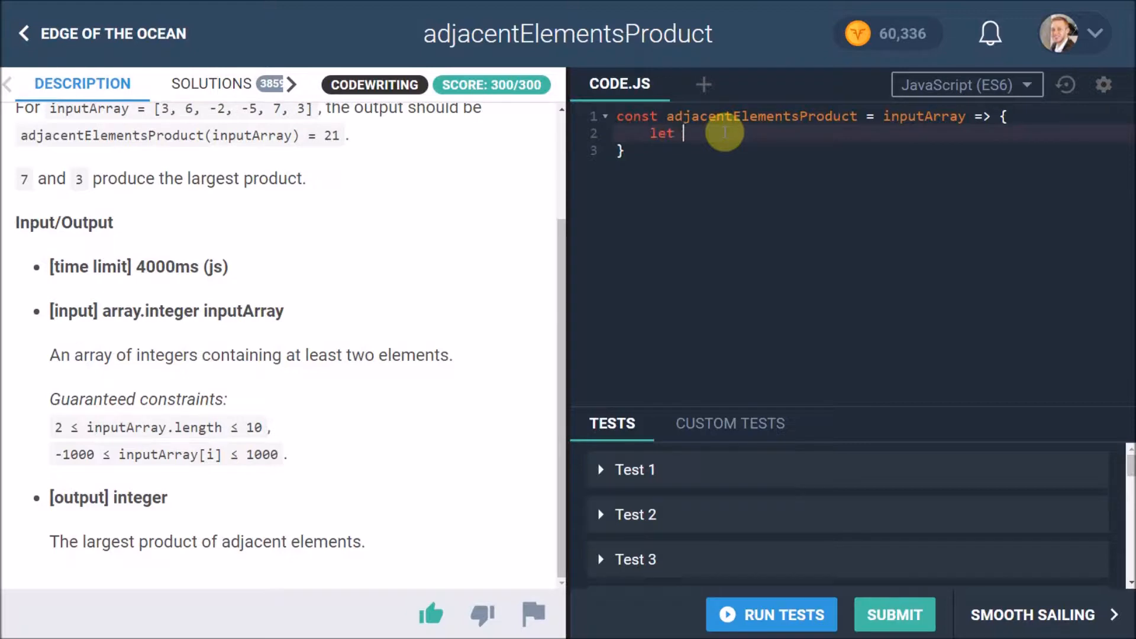
type("lar")
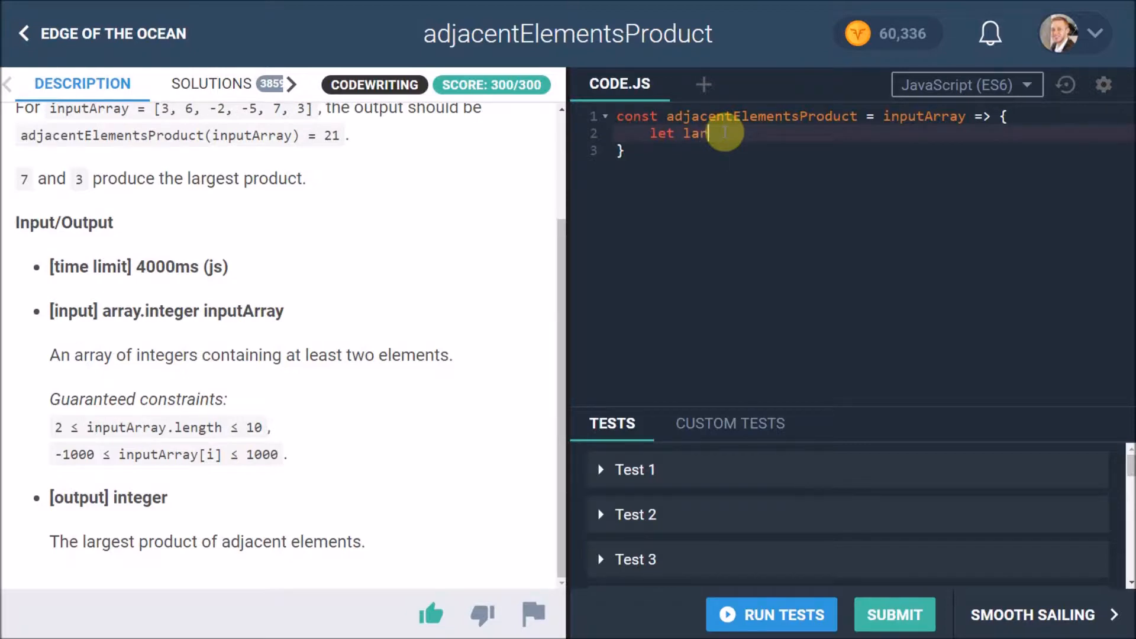
type("gestProdu")
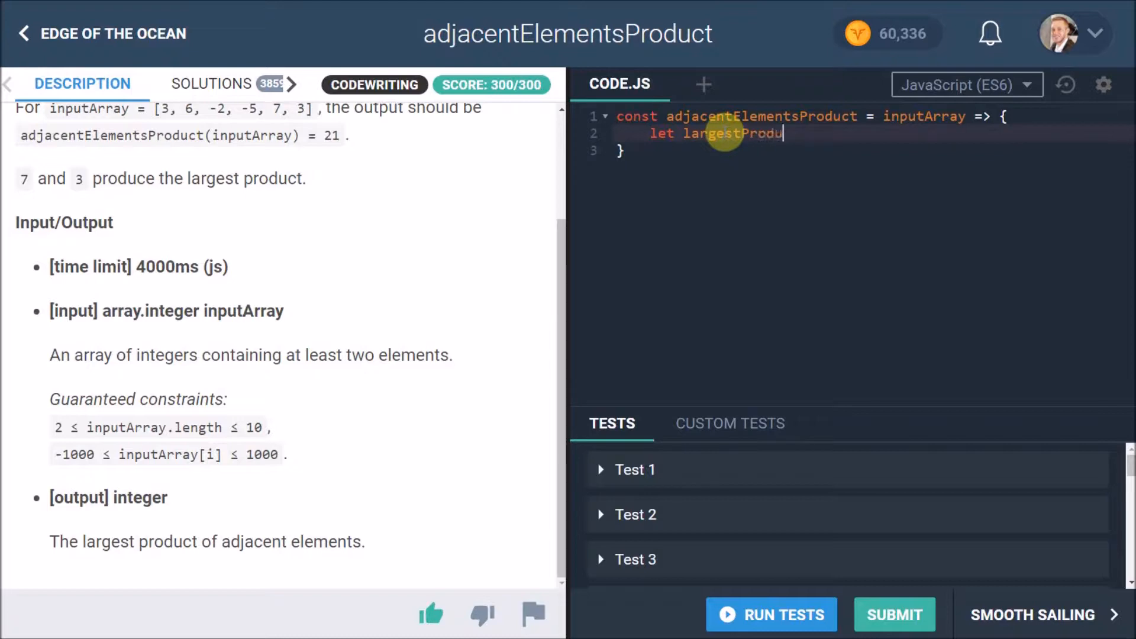
type("ct =")
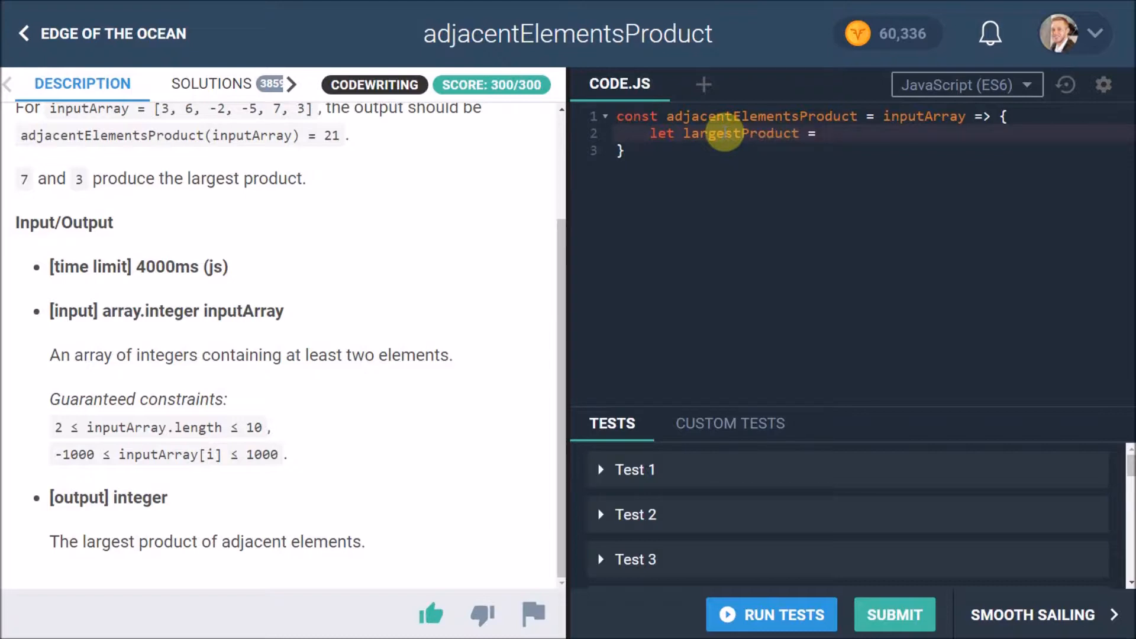
type("inputArray[0] * i")
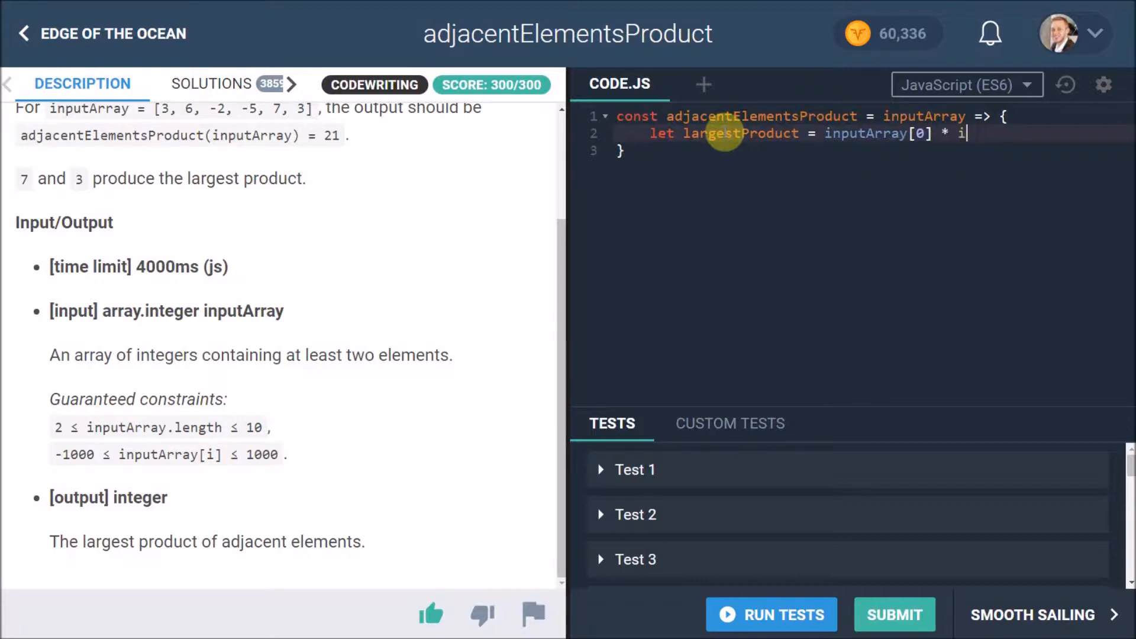
type("nputArray[1")
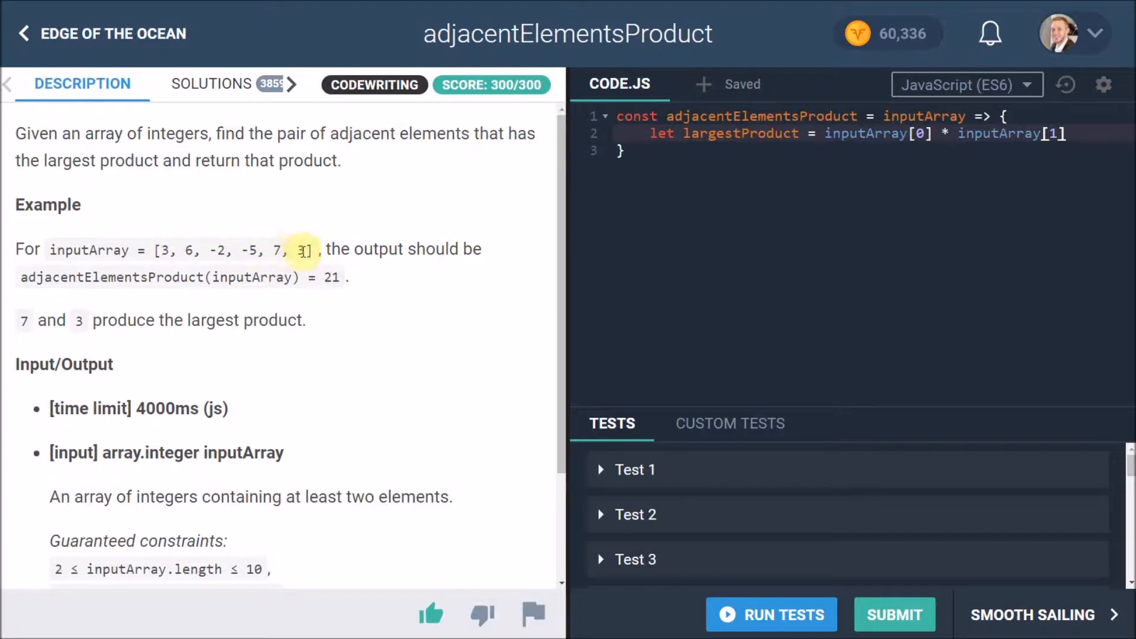
mouse_move(177, 227)
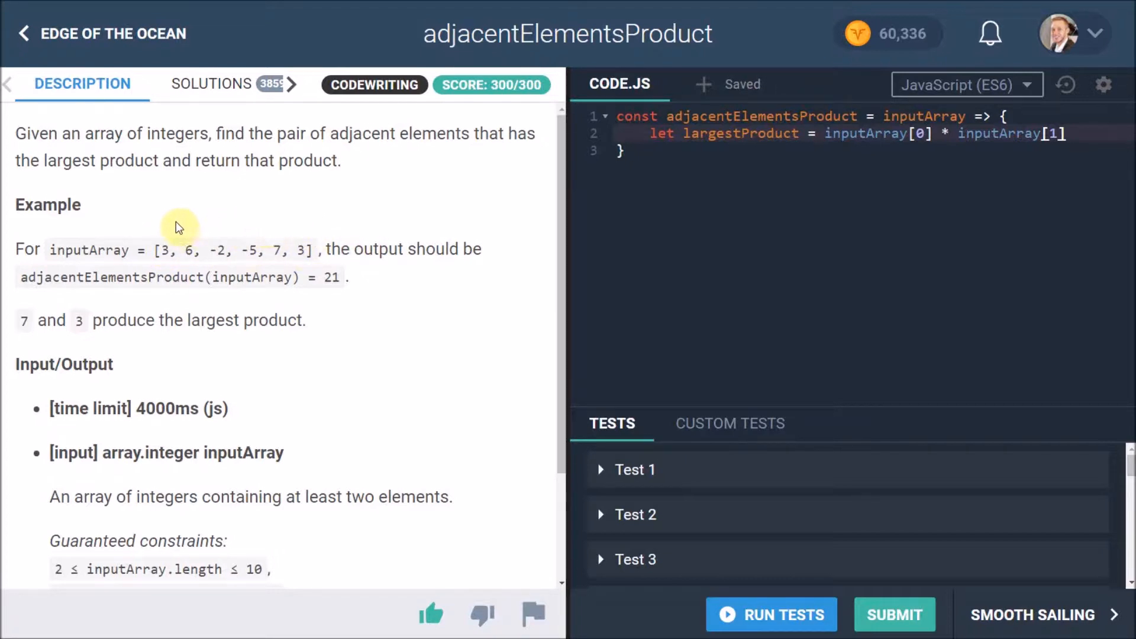
mouse_move(849, 151)
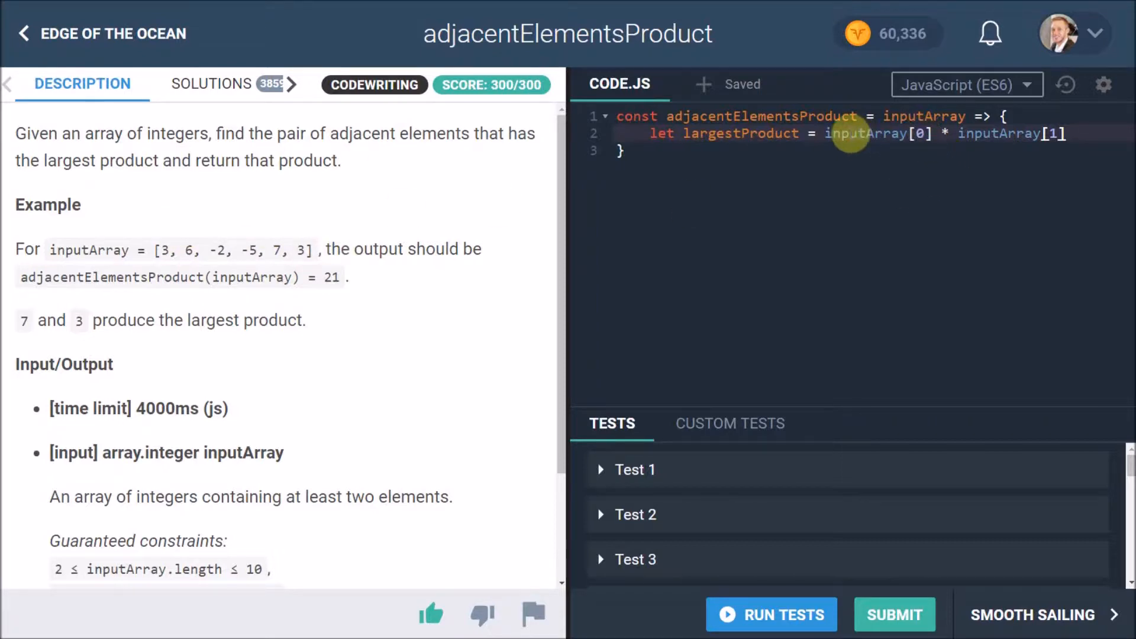
mouse_move(397, 201)
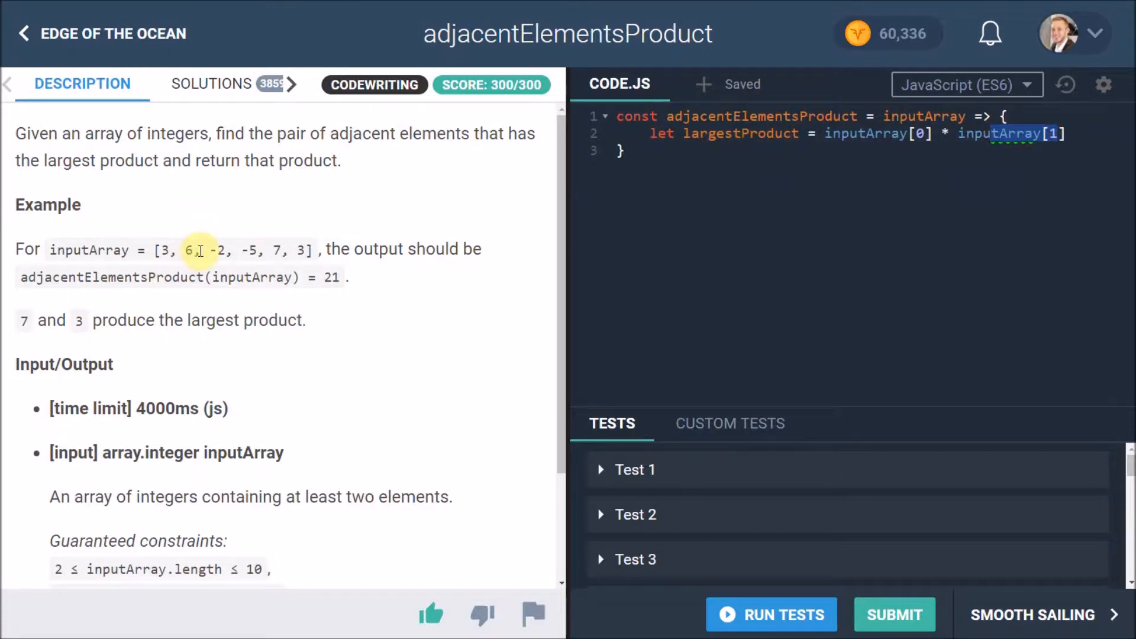
type(";")
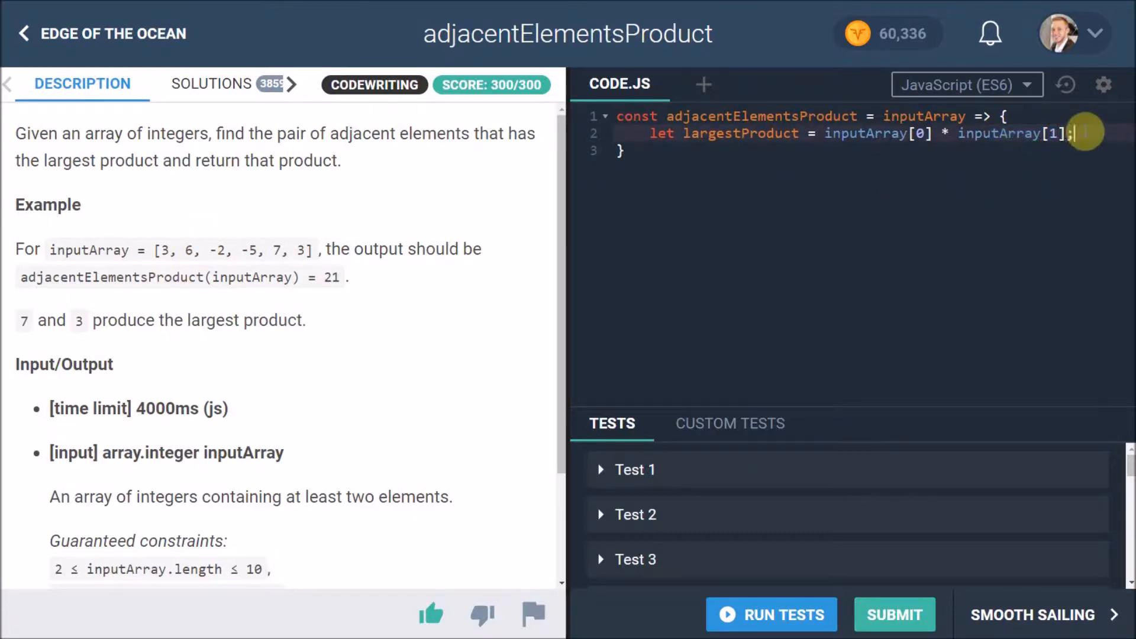
key("Enter")
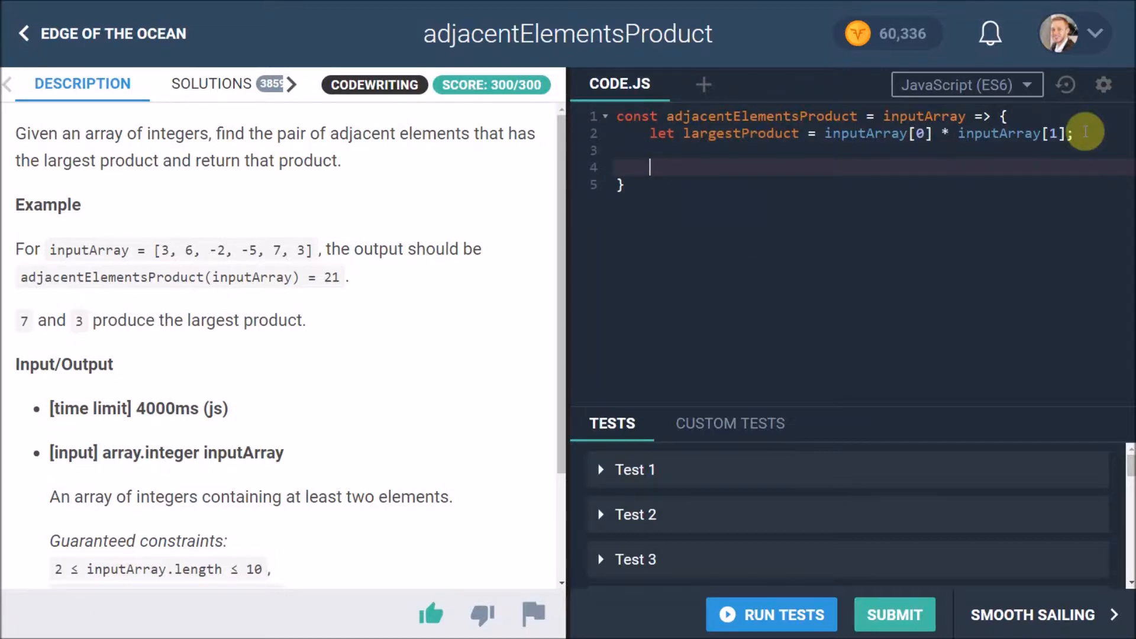
- Add a '// loop through array' comment and return largestProduct at the end
type("// loop throu")
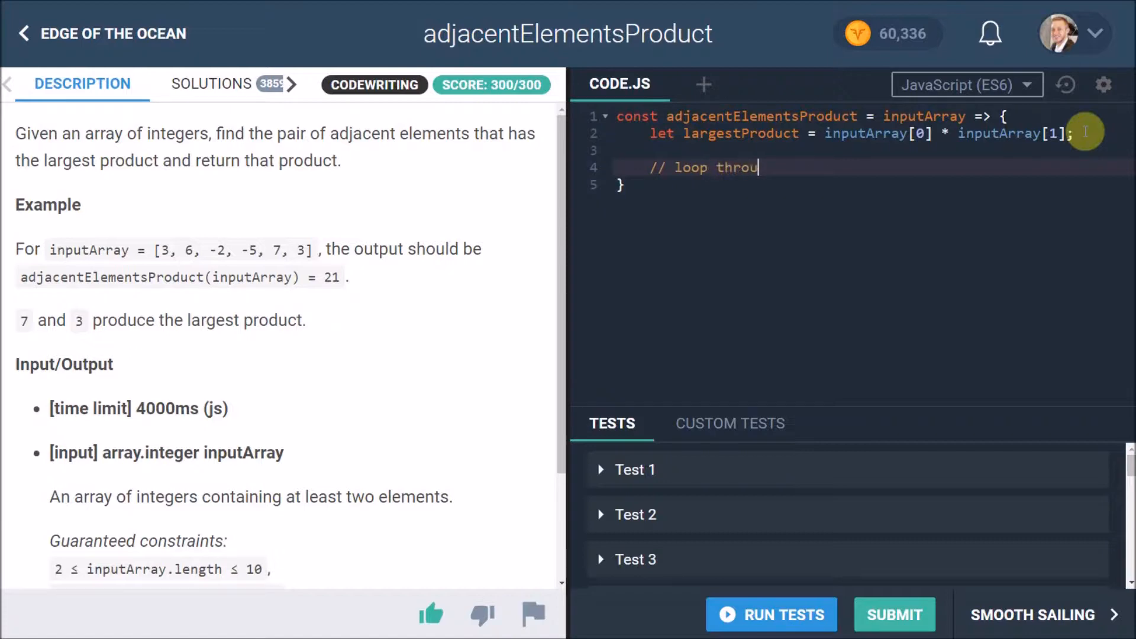
type("gh array")
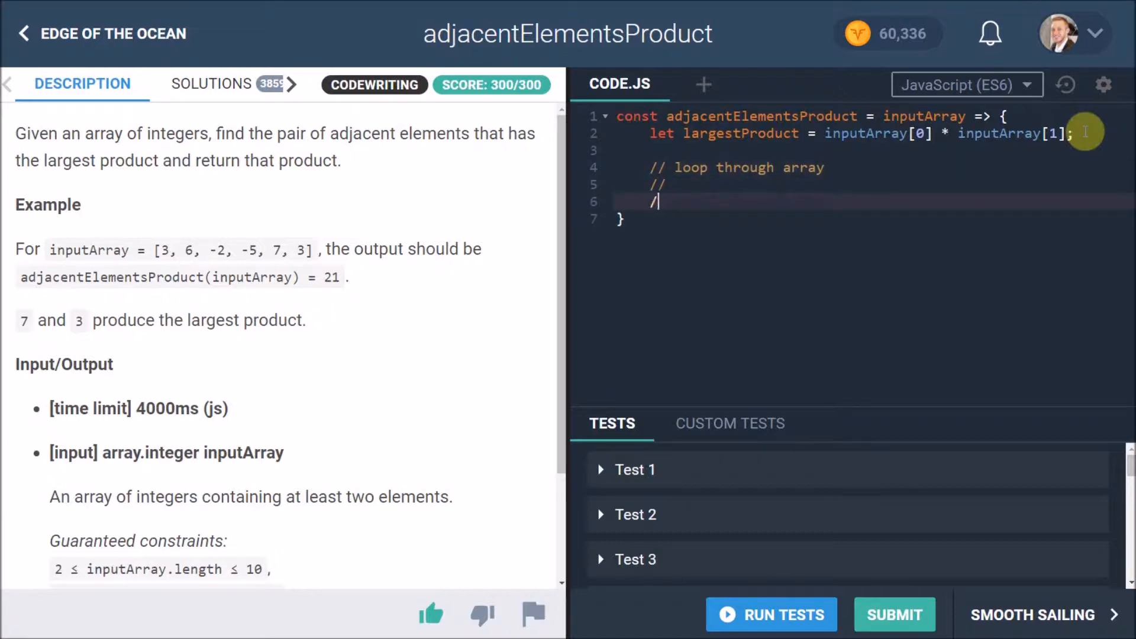
key("Backspace")
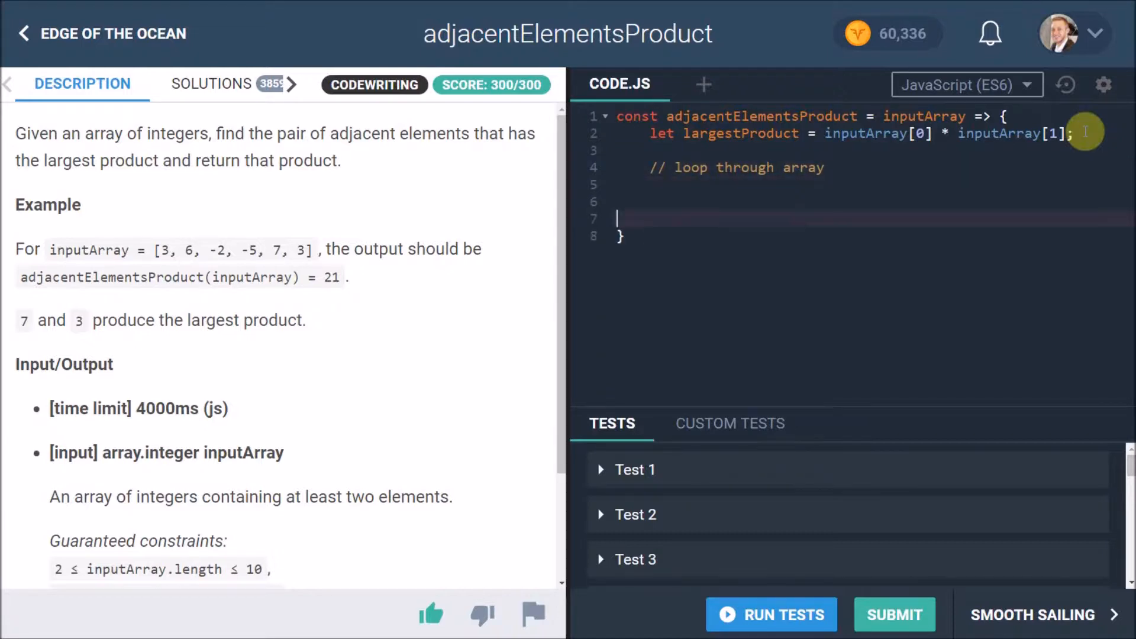
type("return")
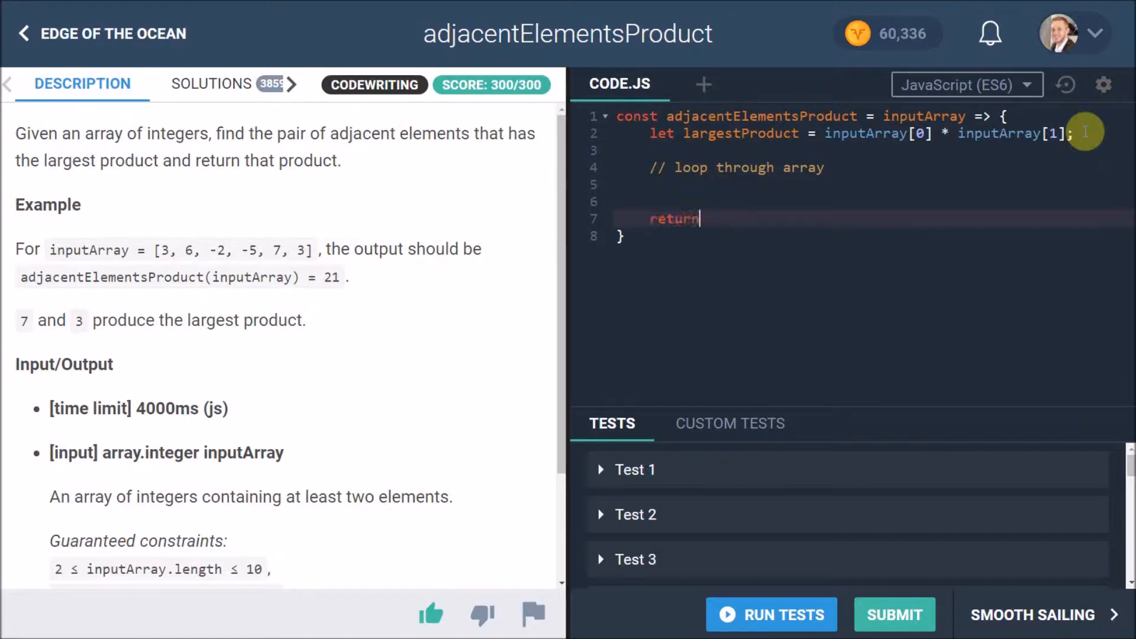
type("largest")
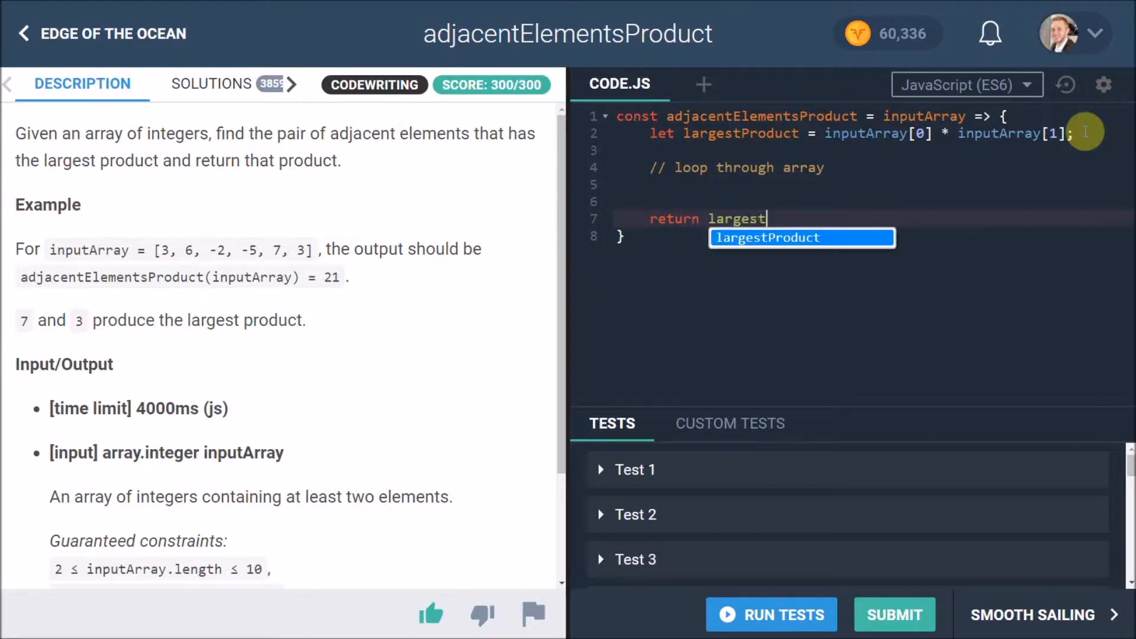
key("Tab")
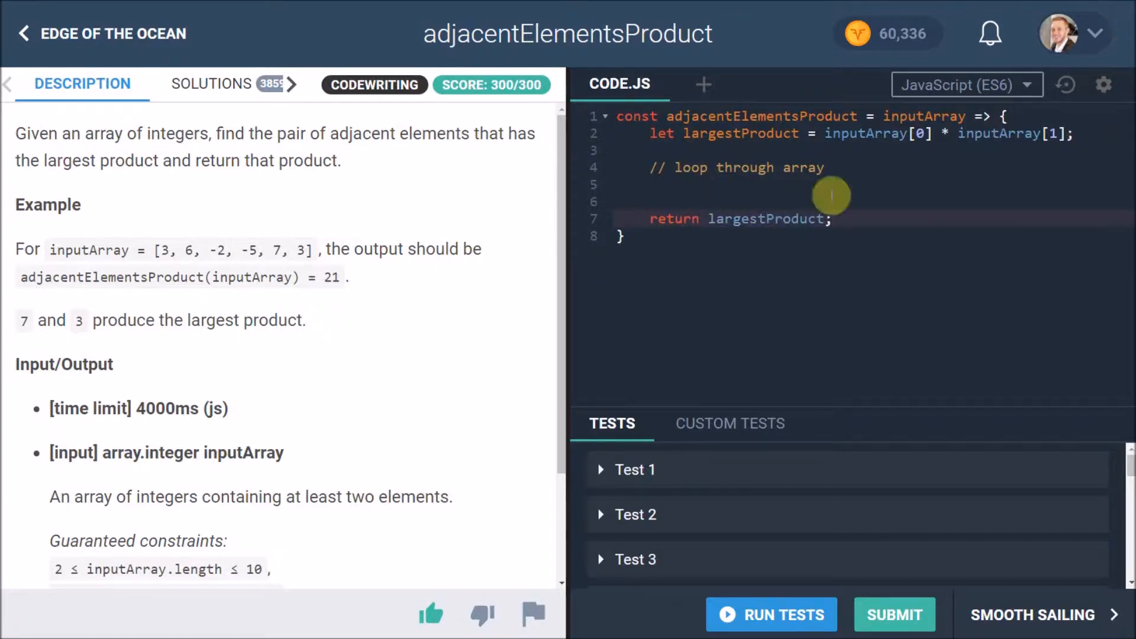
- Replace the comment with for (let i = 0; i < inputArray; i++) { } before the return
double_click(734, 168)
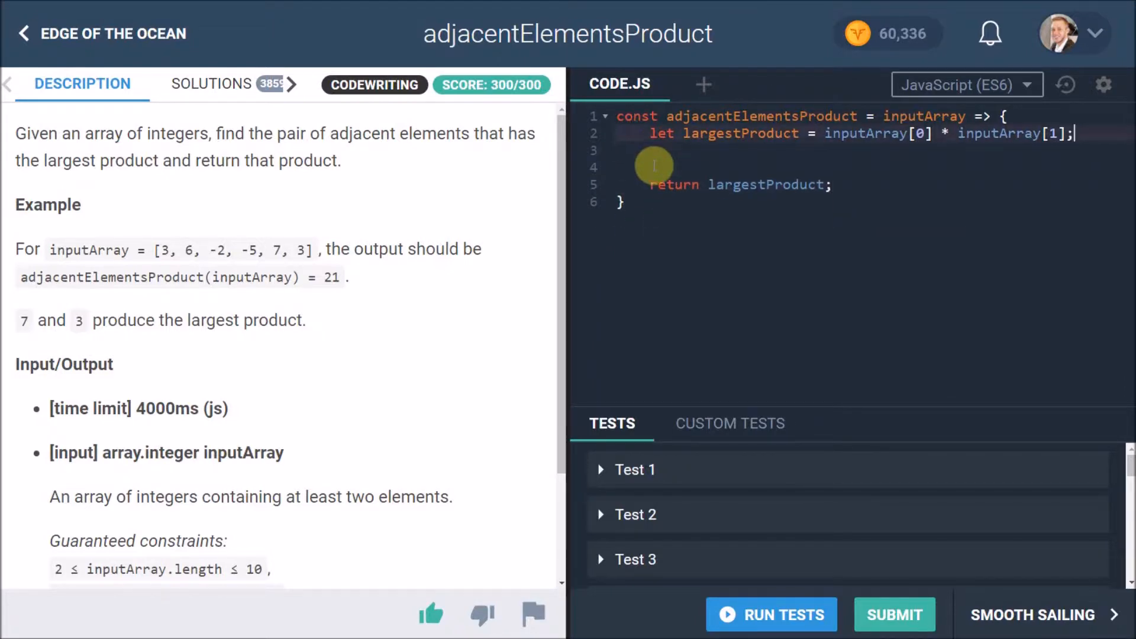
type("for")
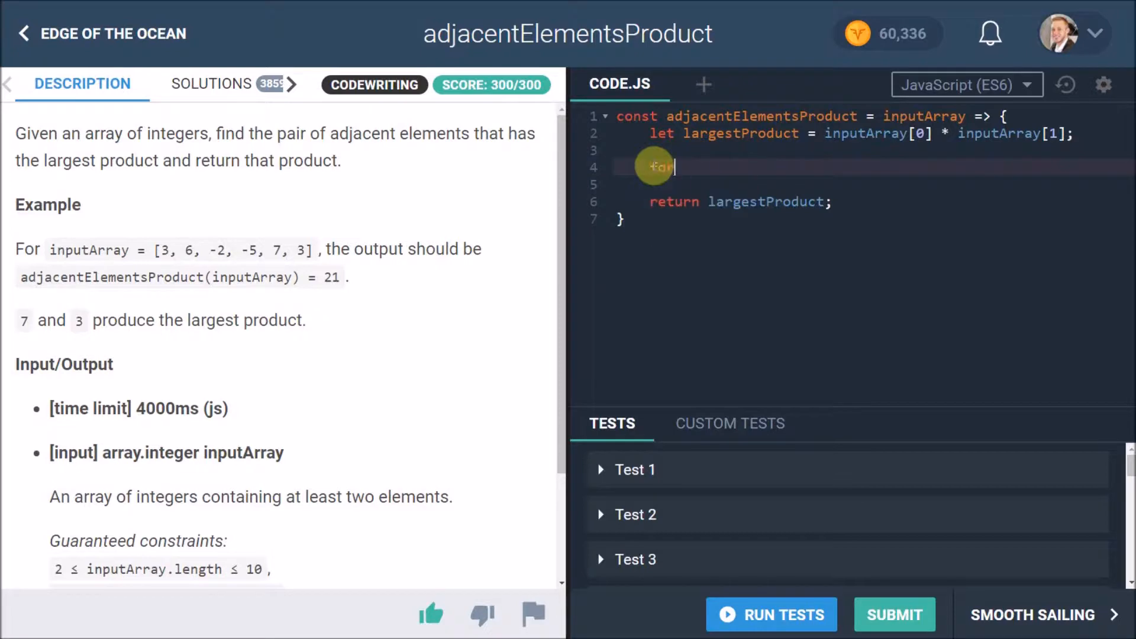
type("()")
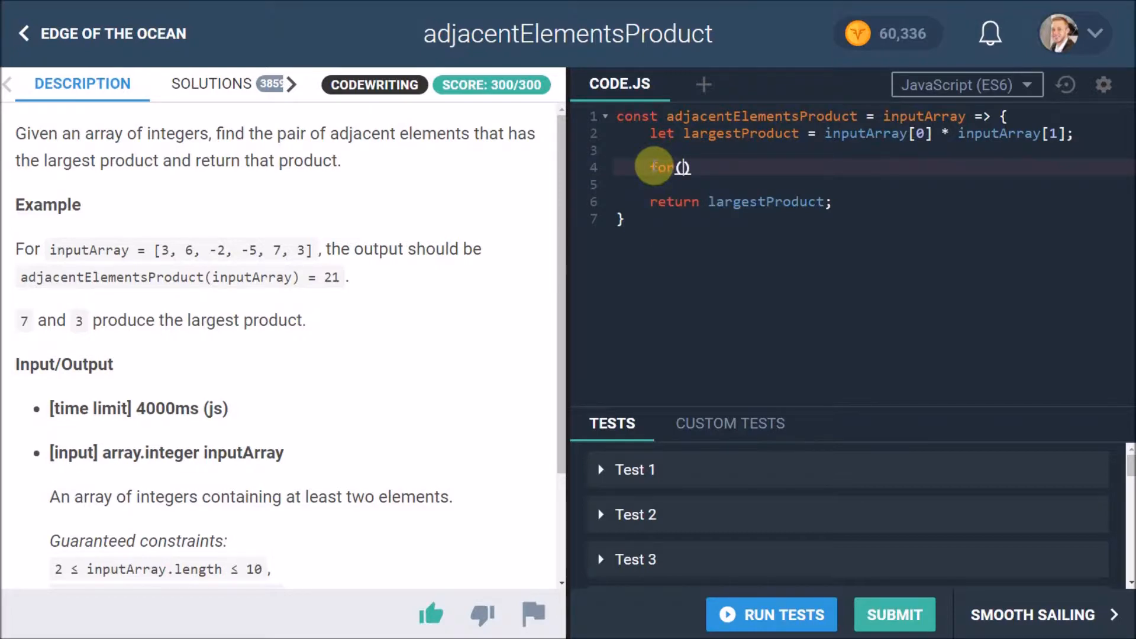
type("let")
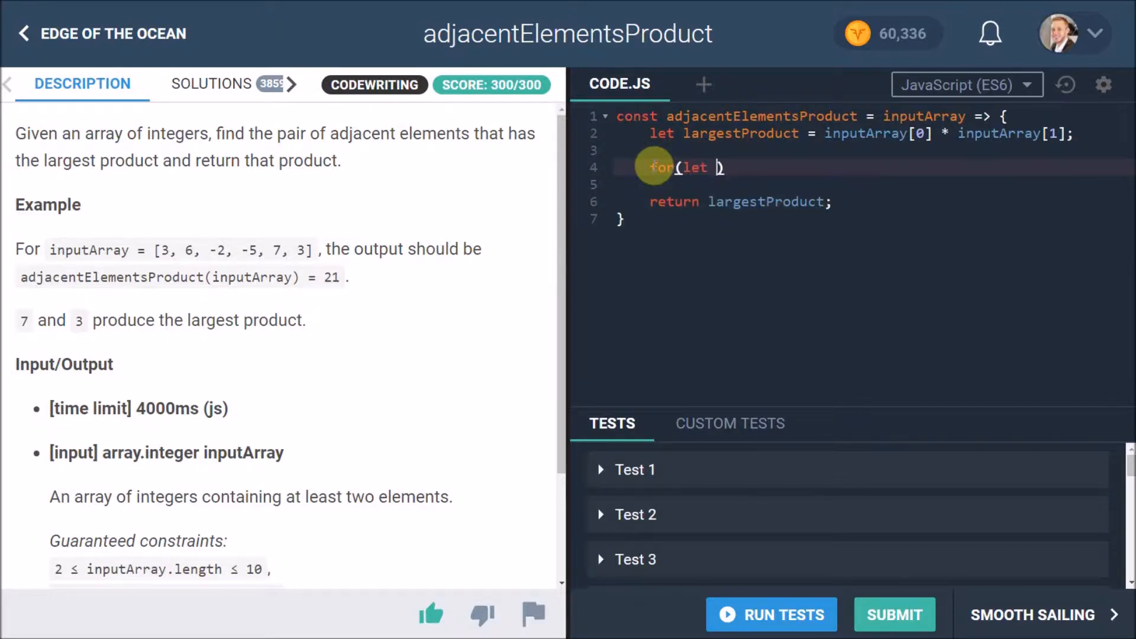
type("i = 0")
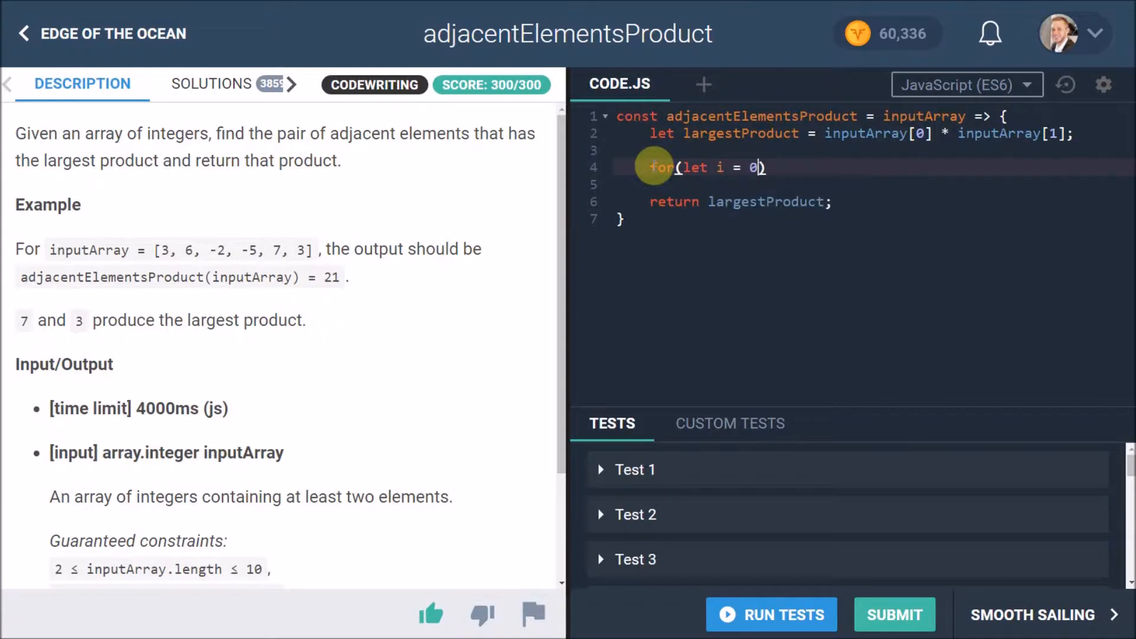
type("; i <")
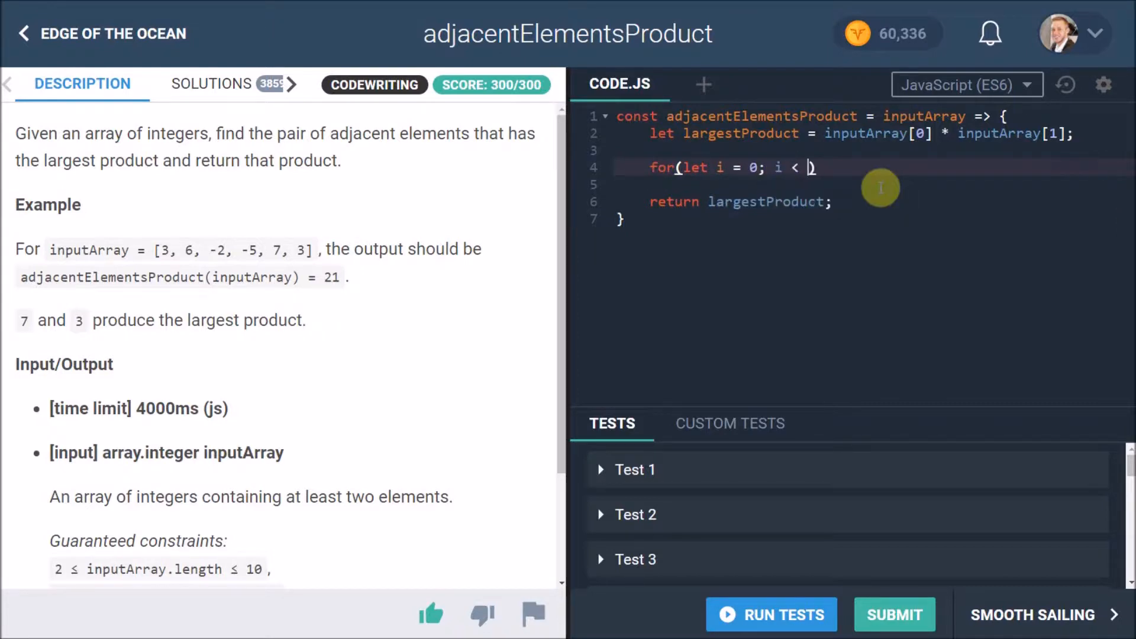
type("inputArray;")
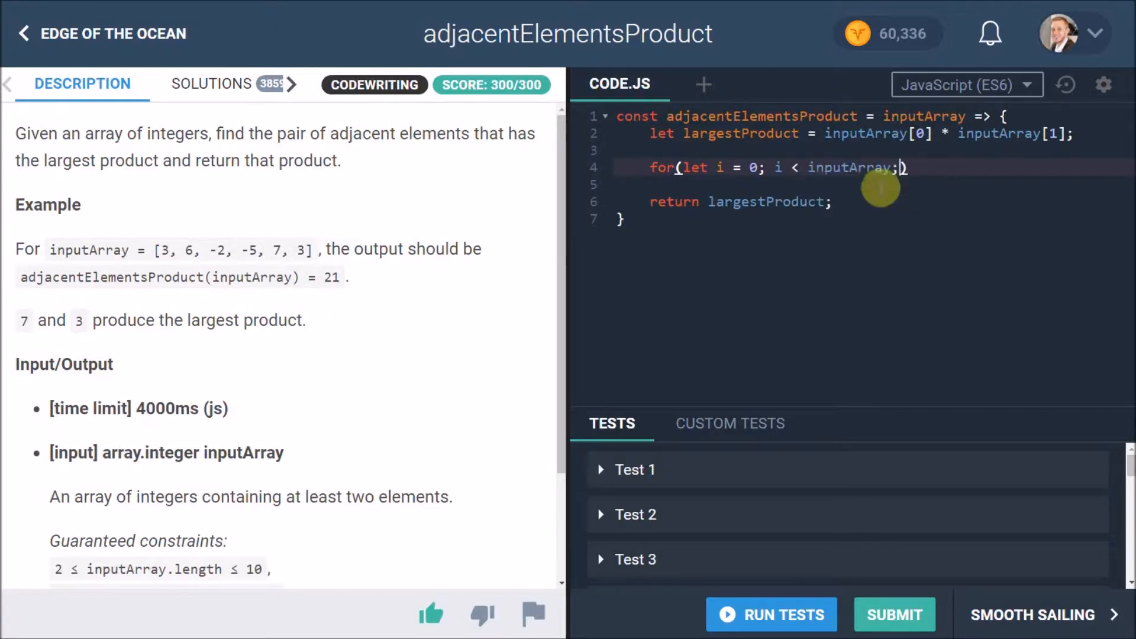
type("i++)")
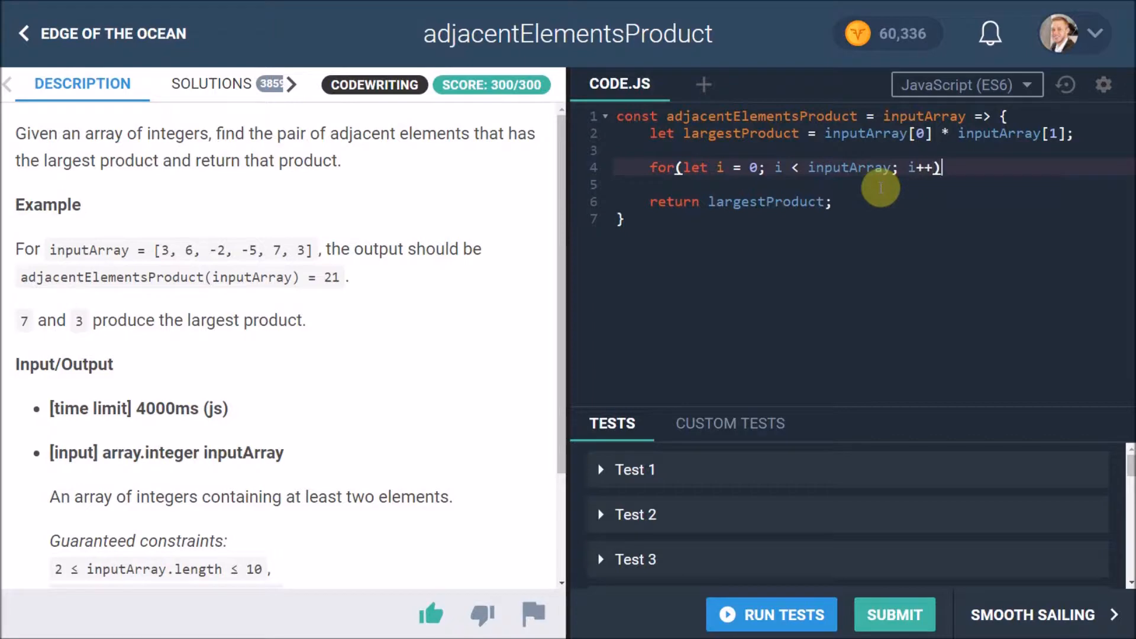
type("{")
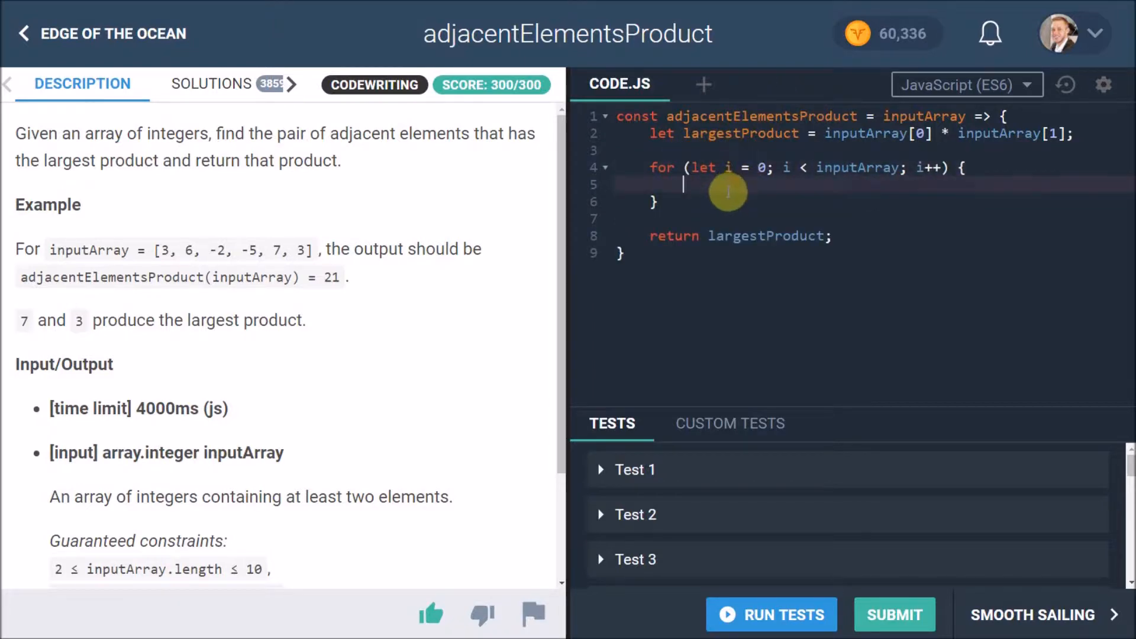
mouse_move(732, 173)
type(".length")
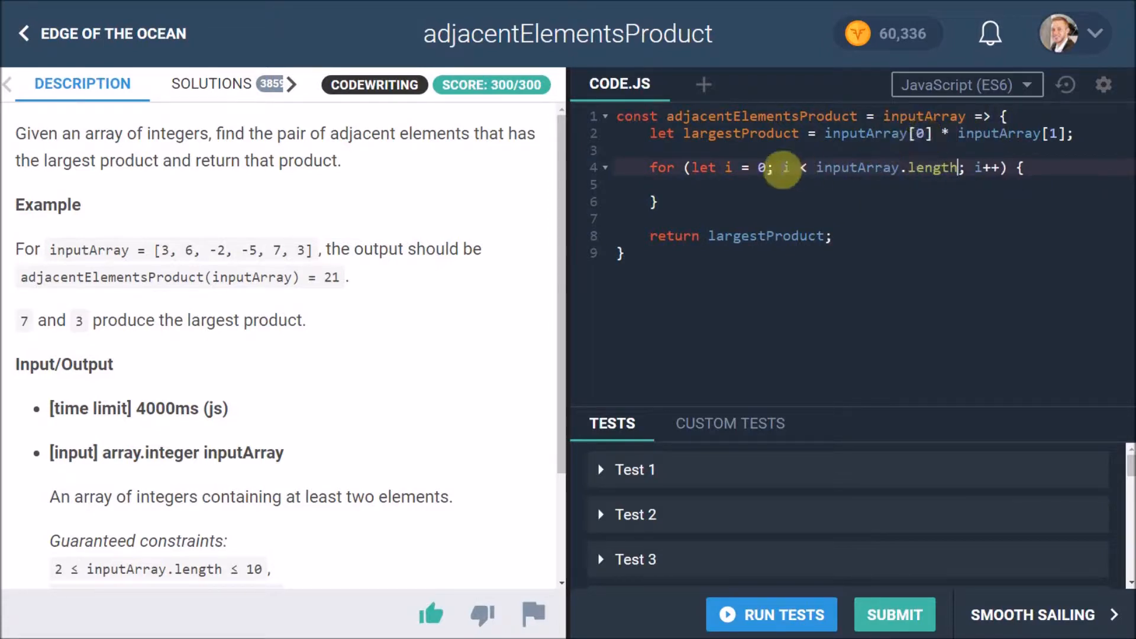
mouse_move(282, 180)
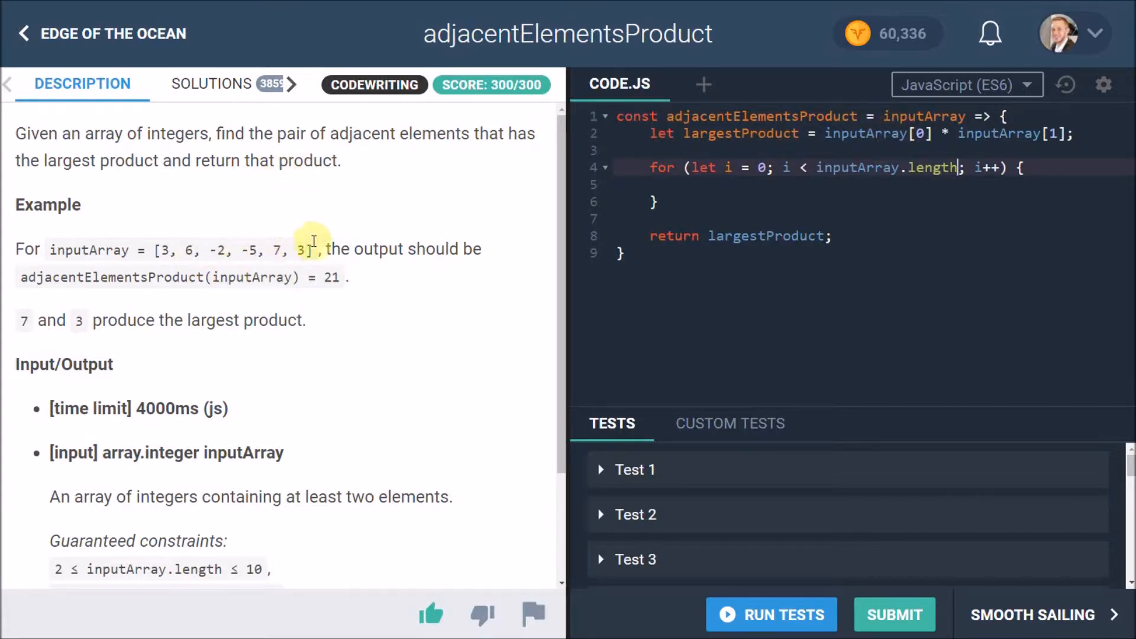
mouse_move(251, 246)
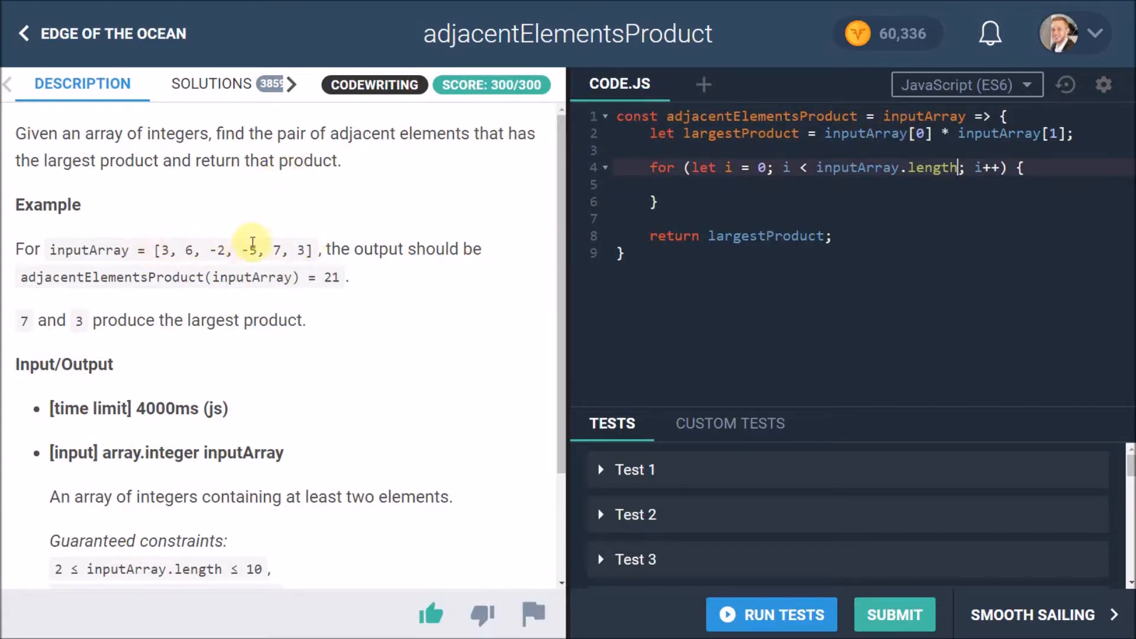
mouse_move(790, 176)
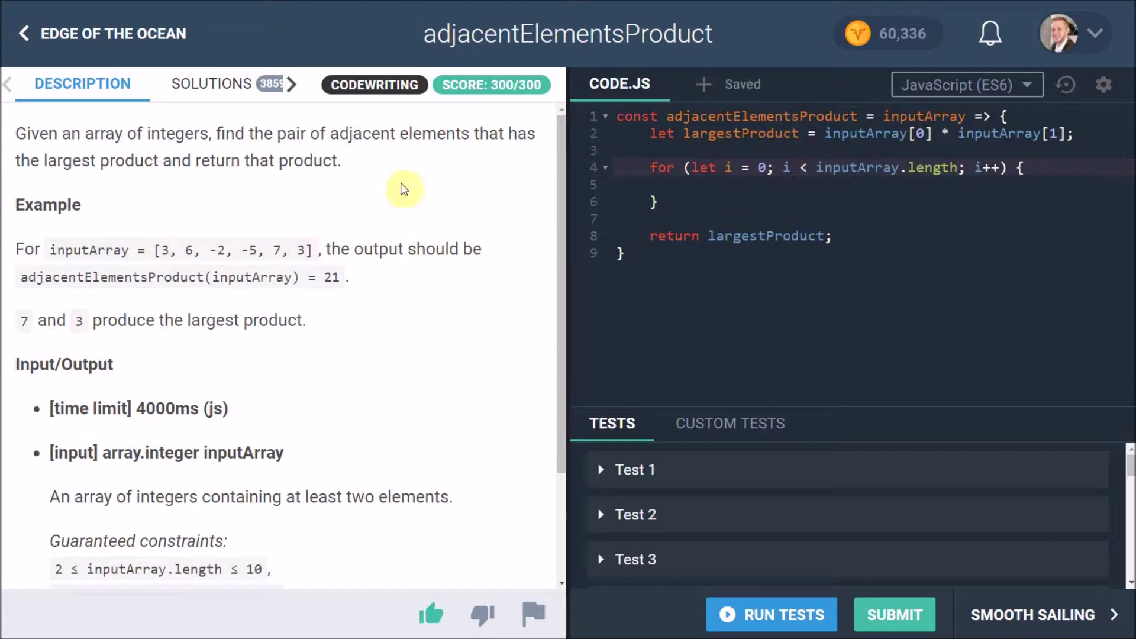
mouse_move(246, 242)
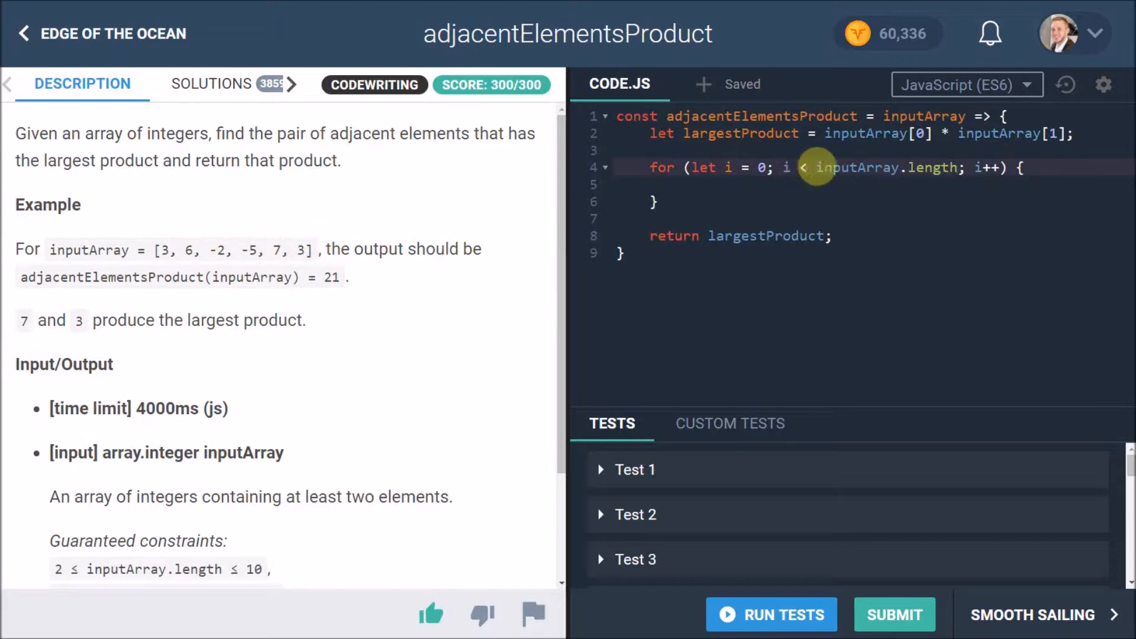
mouse_move(958, 162)
type("1")
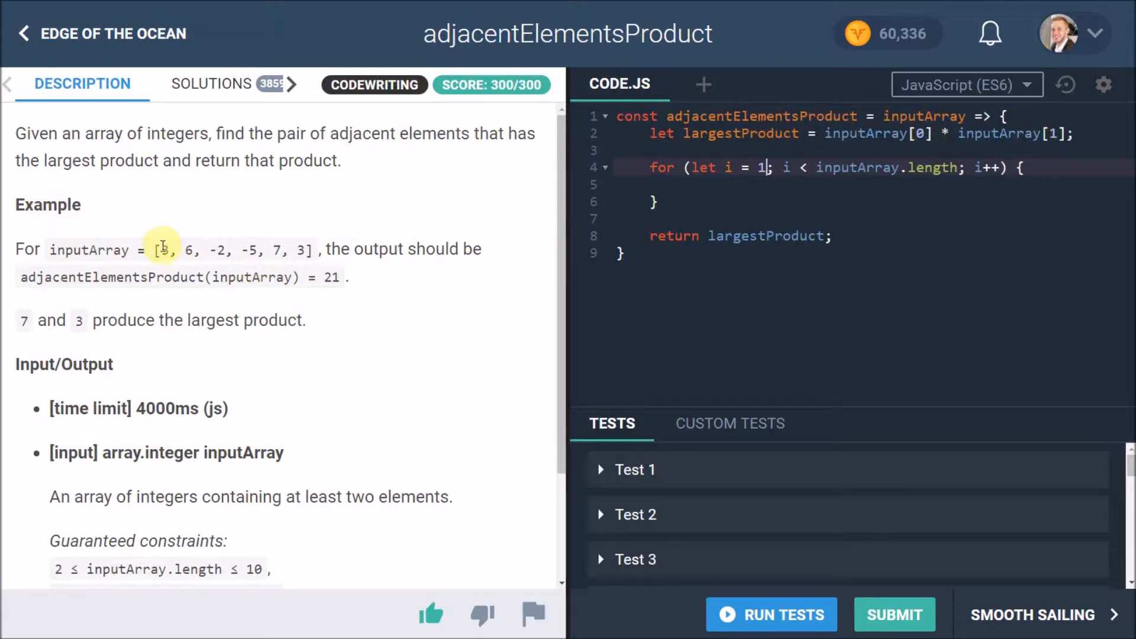
mouse_move(871, 200)
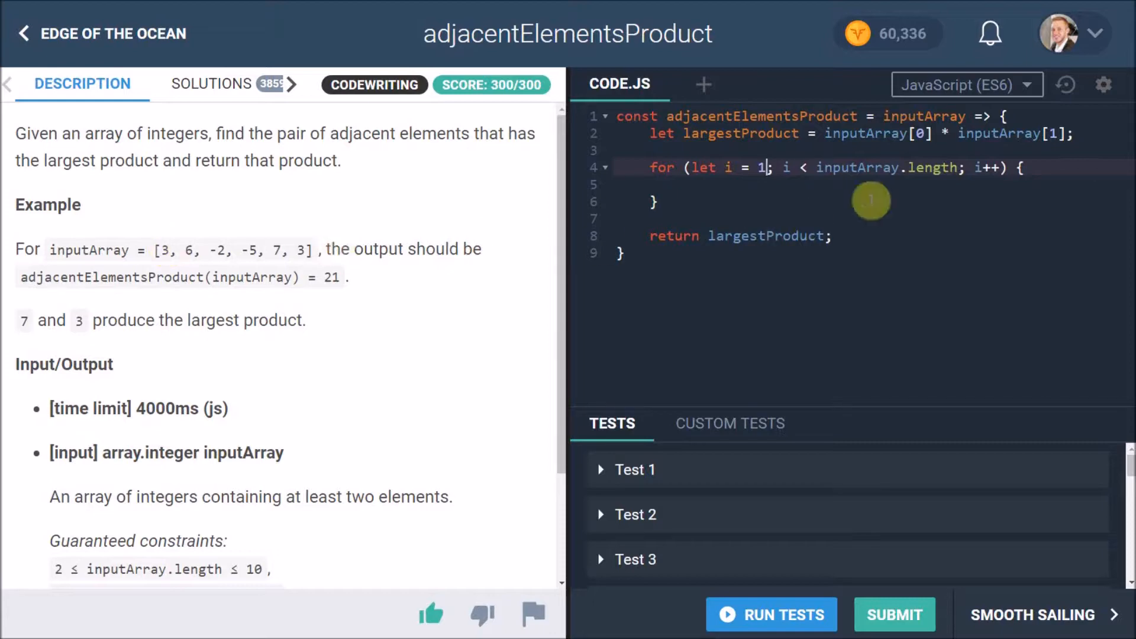
mouse_move(542, 189)
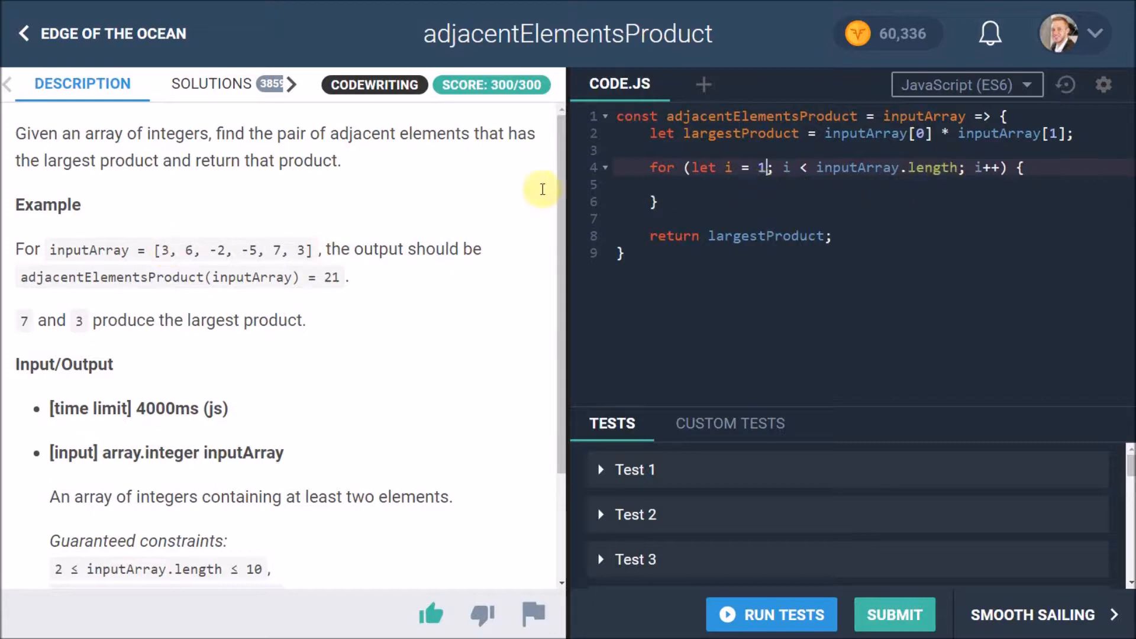
mouse_move(276, 241)
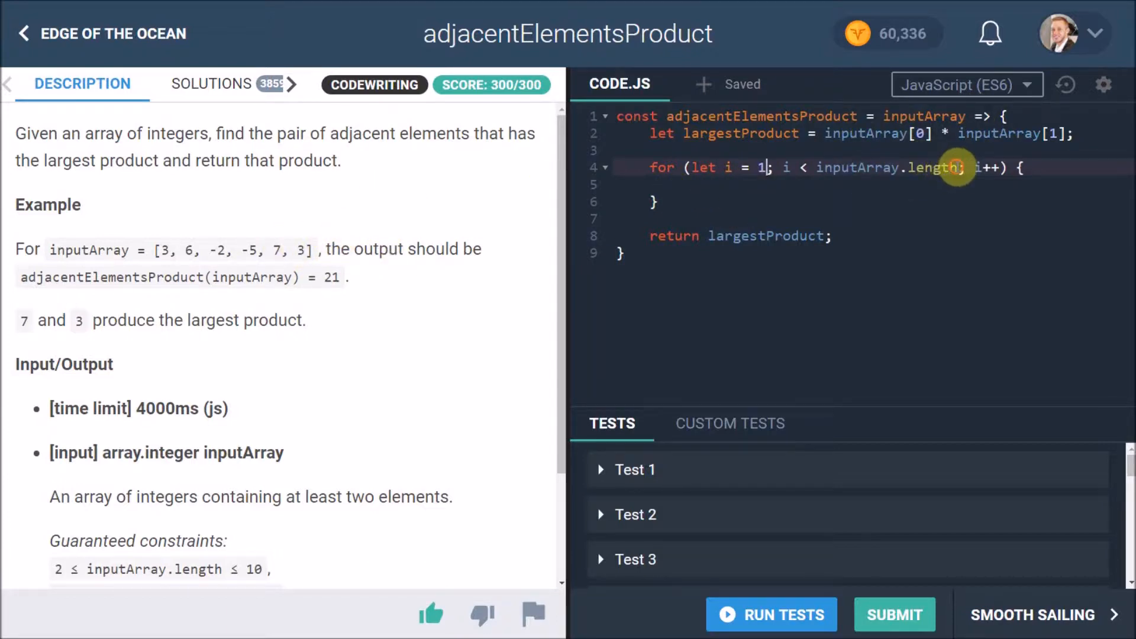
- Bound the loop at inputArray.length - 1 and add an empty if ( ) { } block inside it
type("-1")
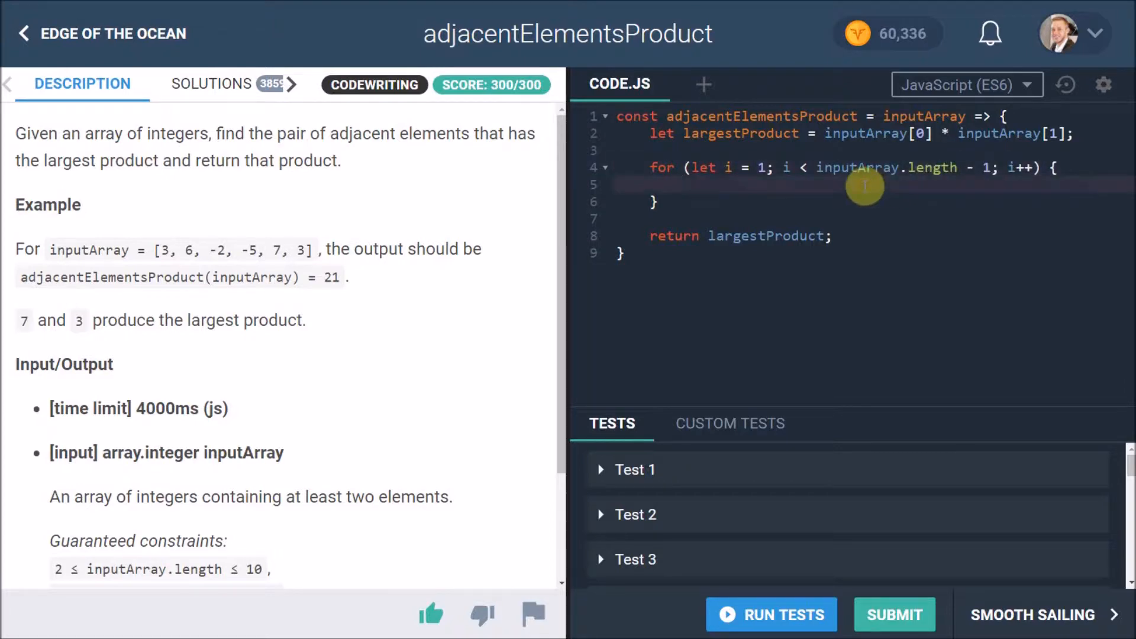
type("if")
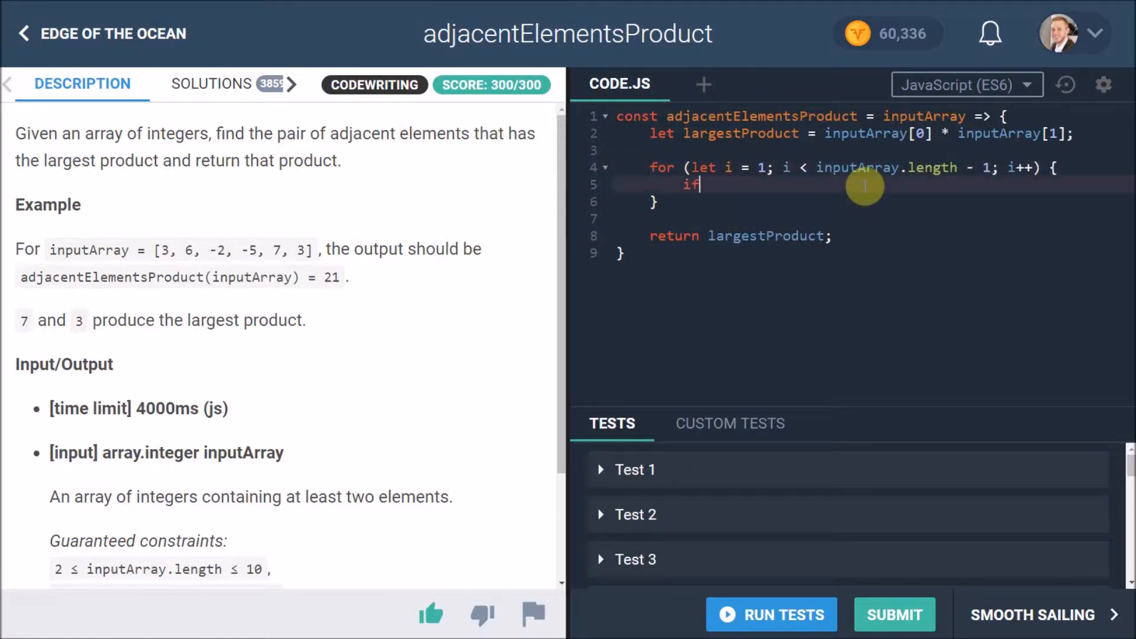
type("()")
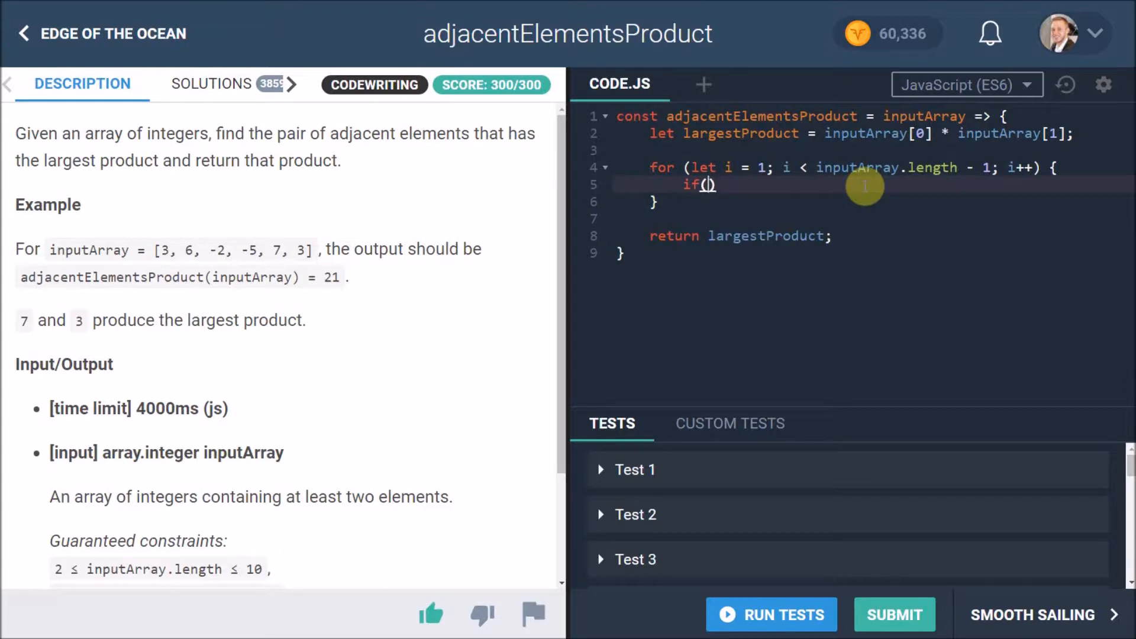
mouse_move(786, 172)
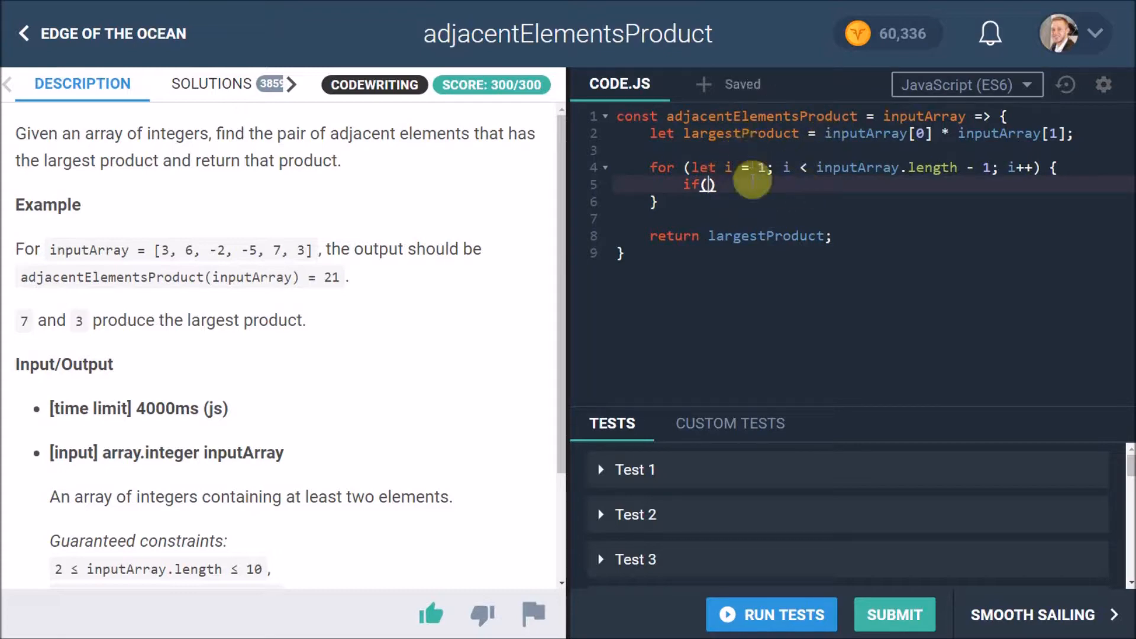
type("{}")
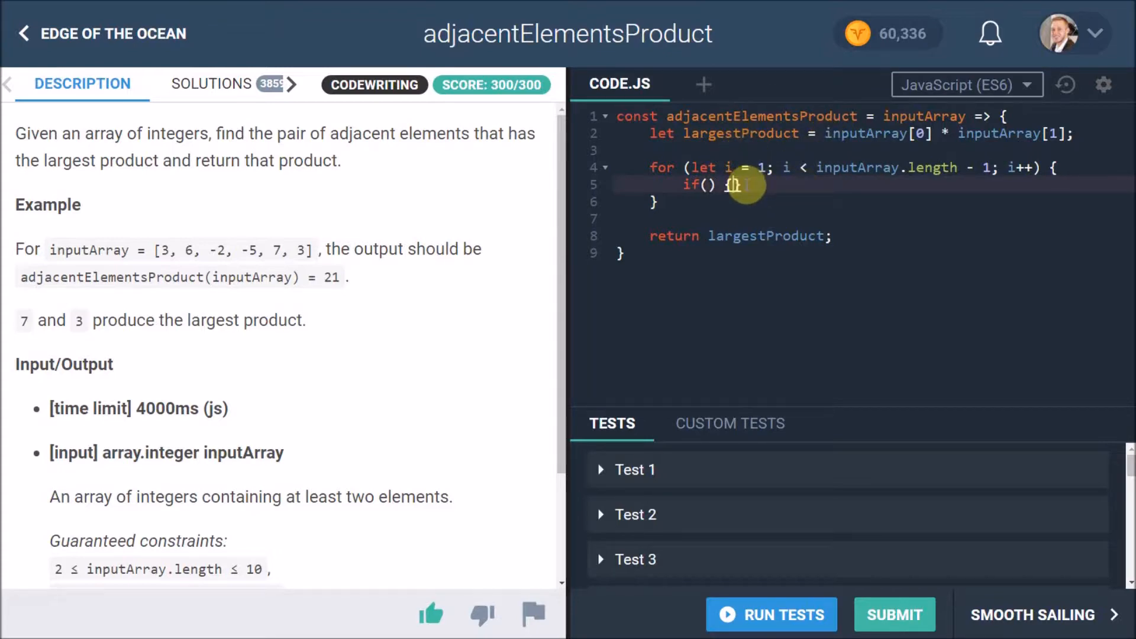
key("Enter")
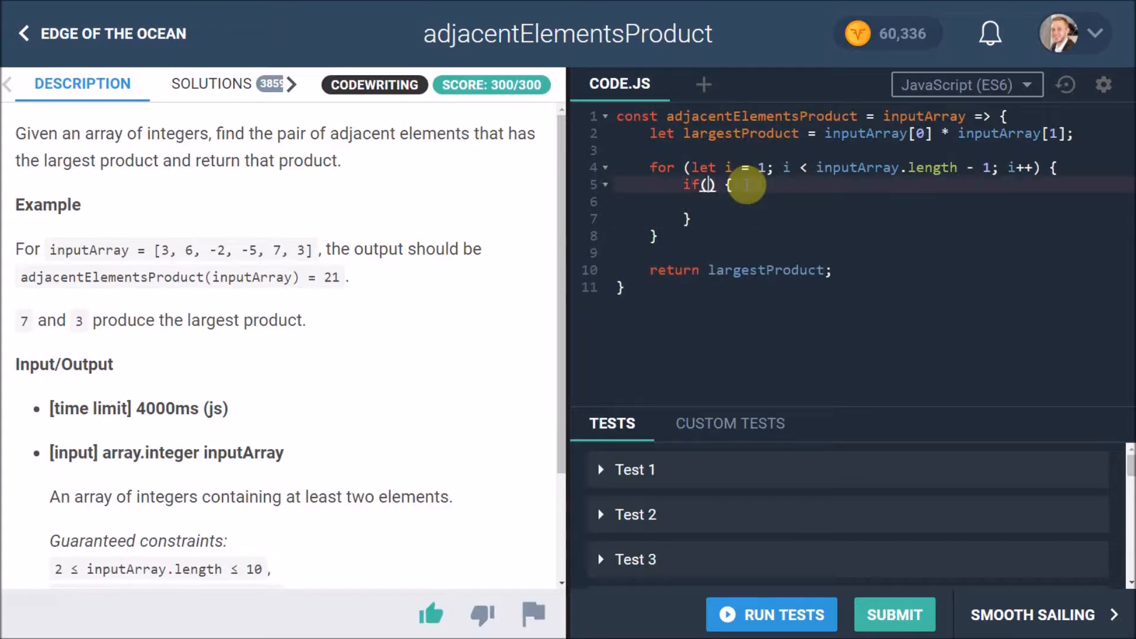
- Fill the condition with inputArray[i] * inputArray[i + 1] > largestProduct
type("inputArray[o")
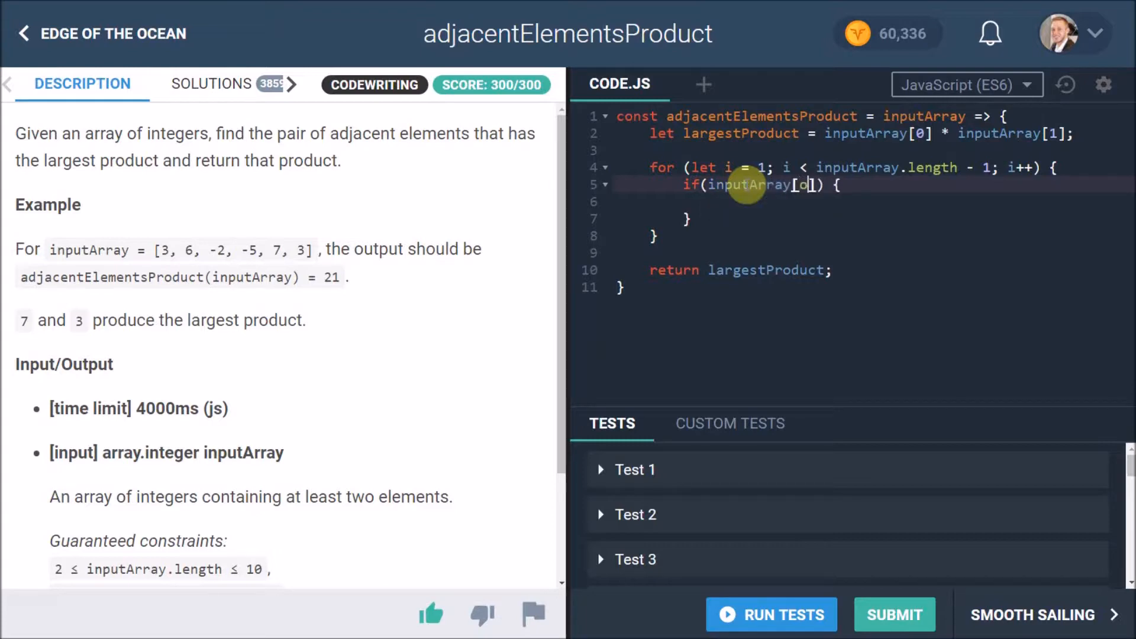
type("i")
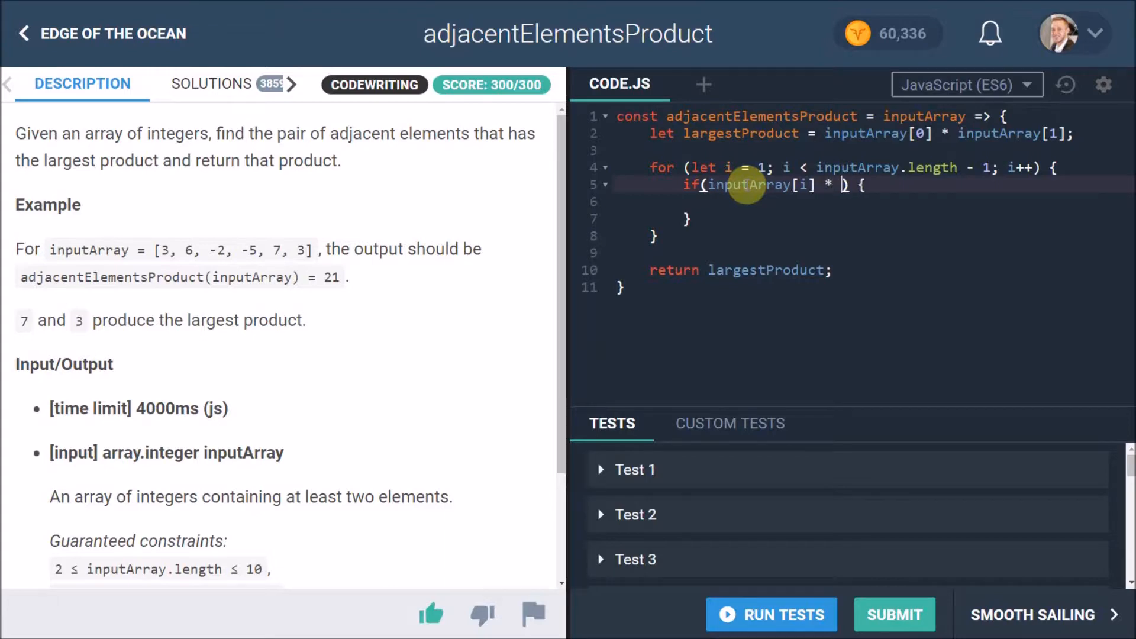
type("inputArray[i")
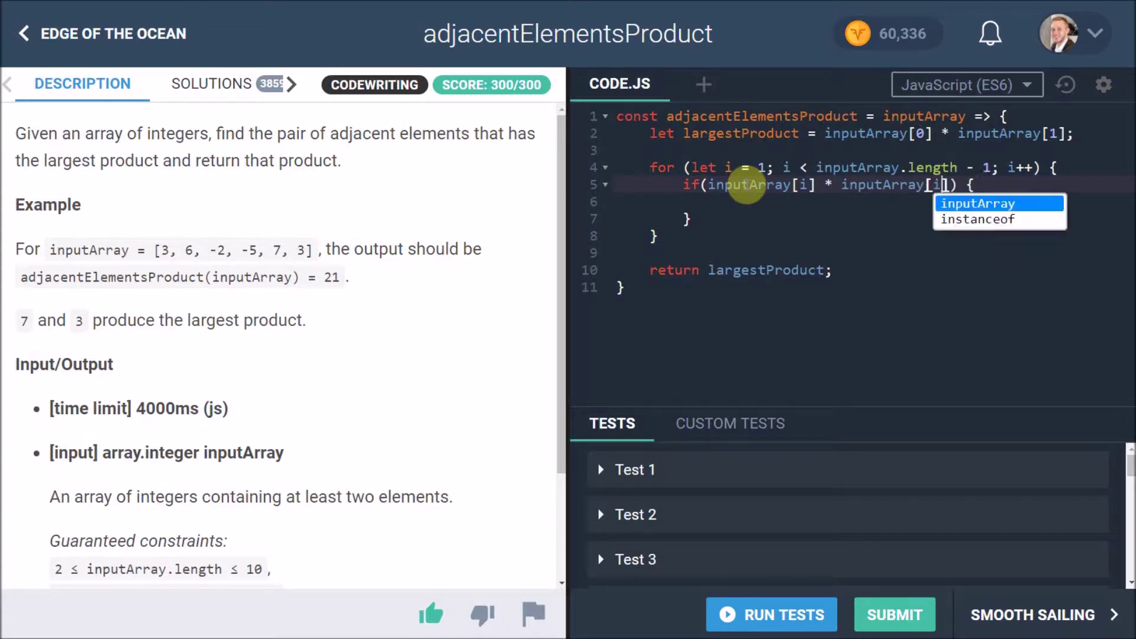
type("+ 1")
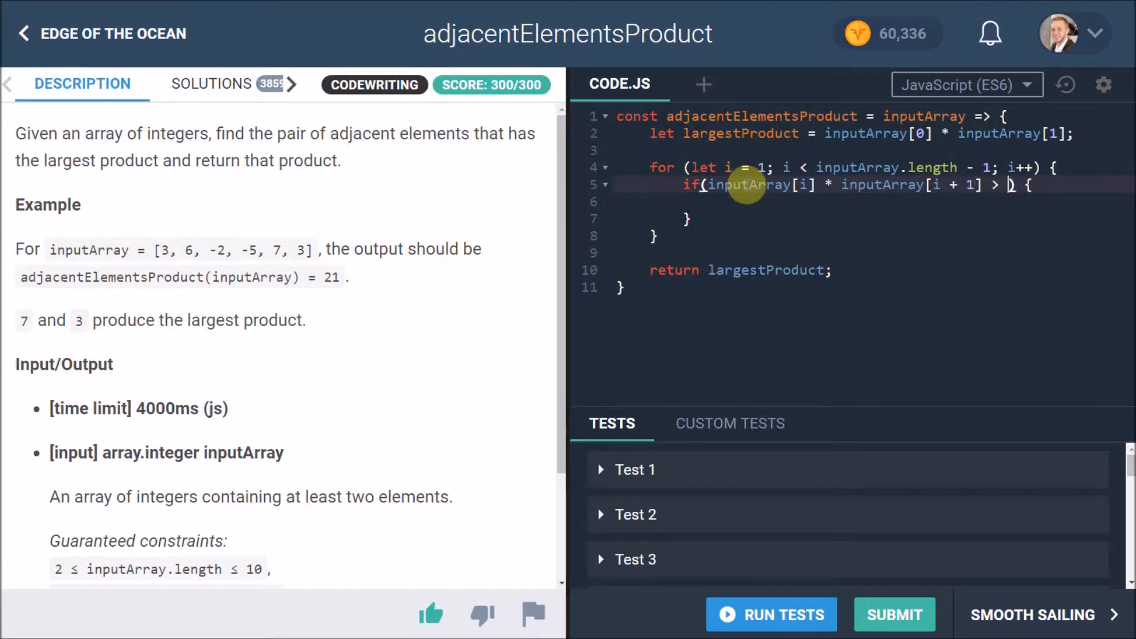
type("largestP")
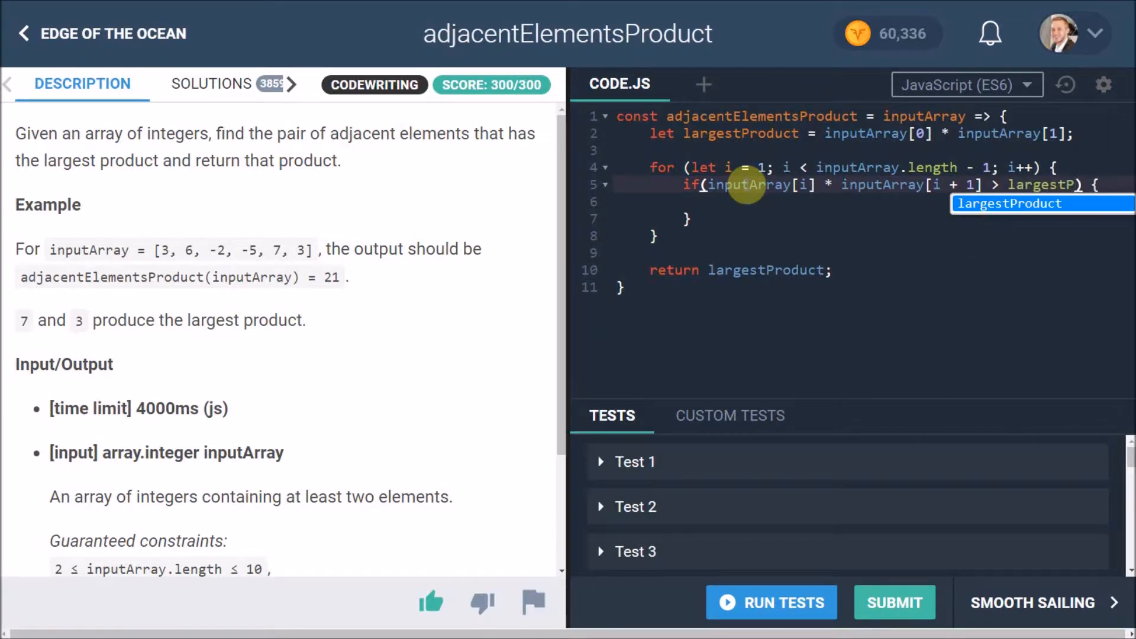
key("Enter")
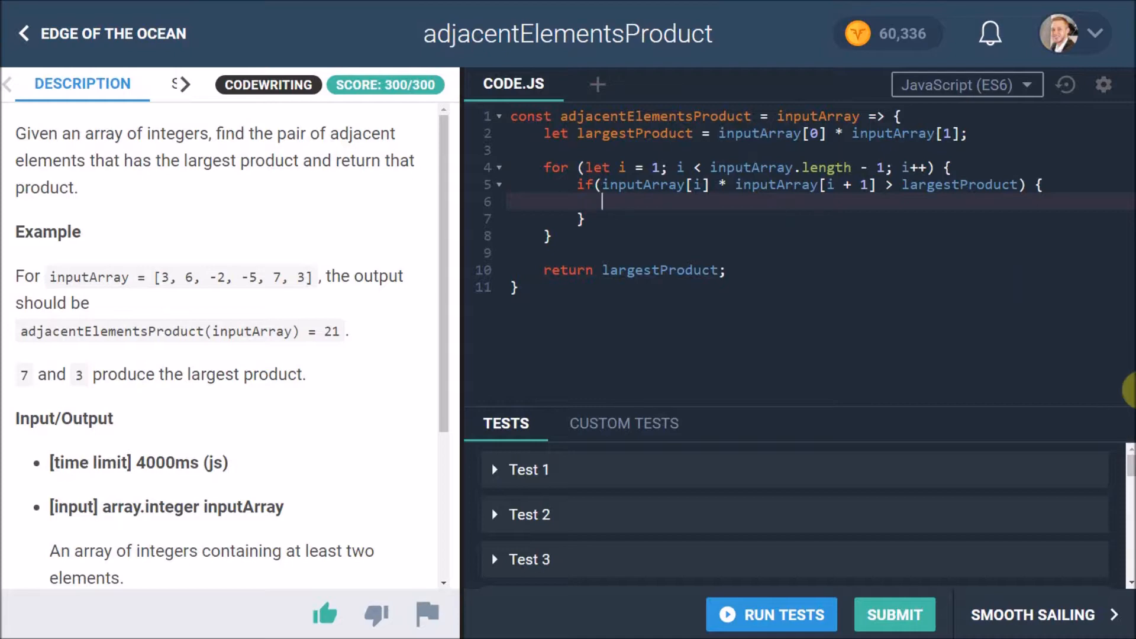
- Inside the if, assign largestProduct = inputArray[i] * inputArray[i + 1]
type("largestProduct =")
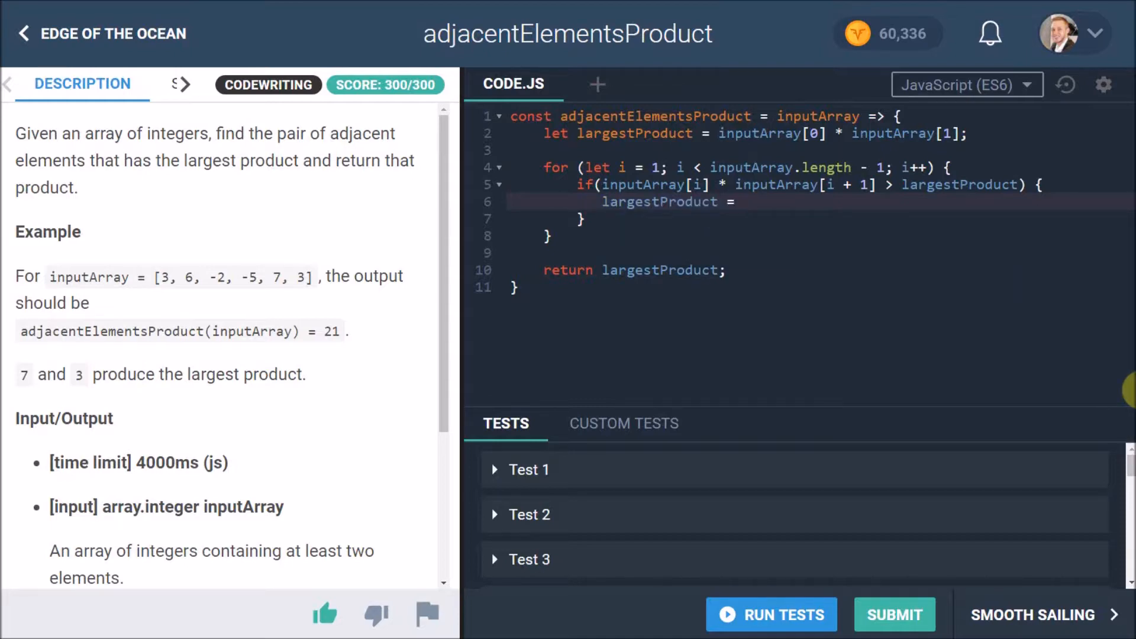
type("inputArray[]")
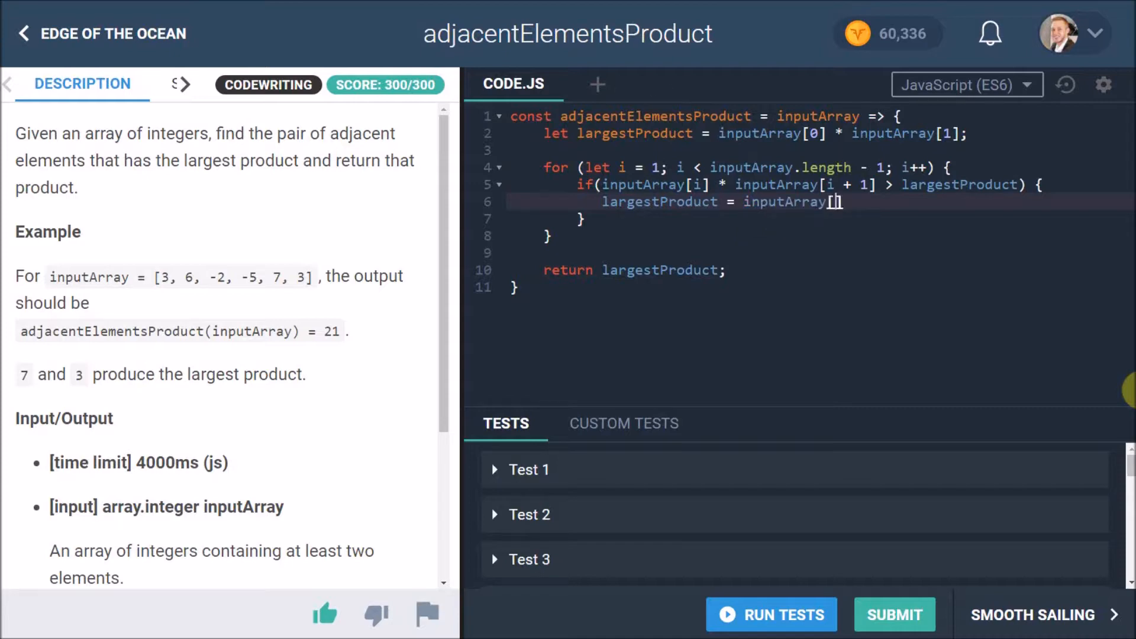
type("* inputArray[")
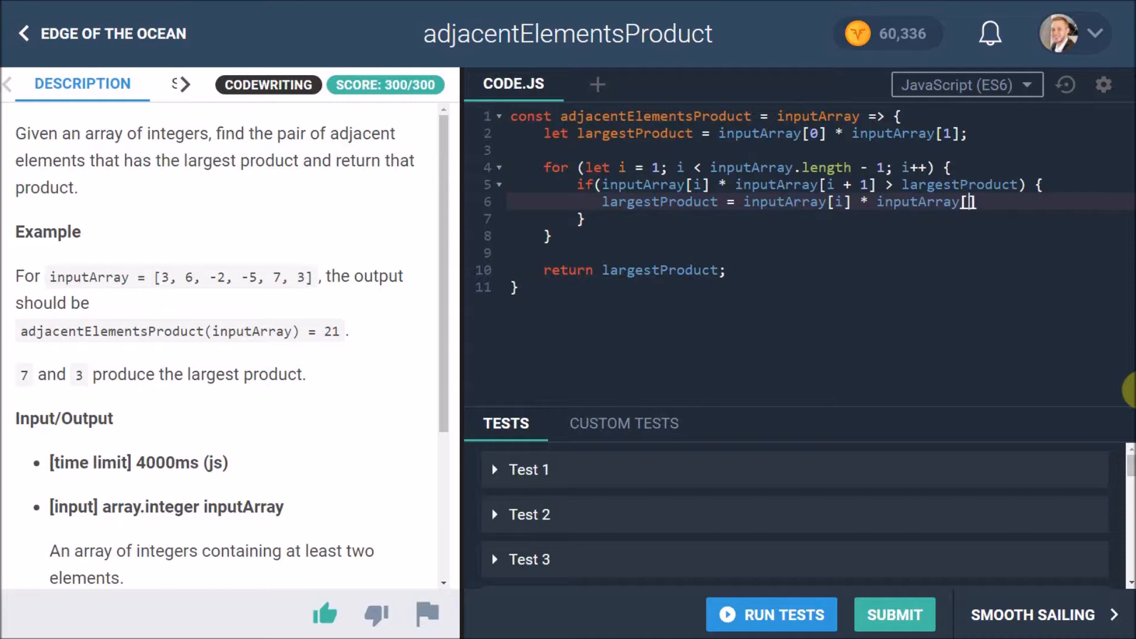
type("i")
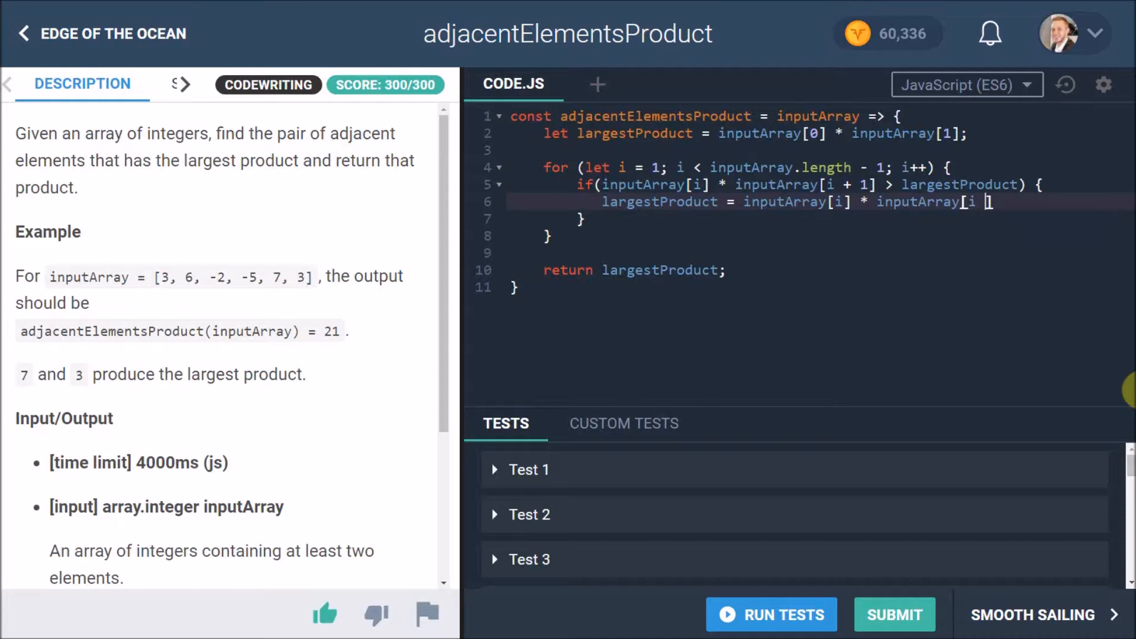
type("+ 1]")
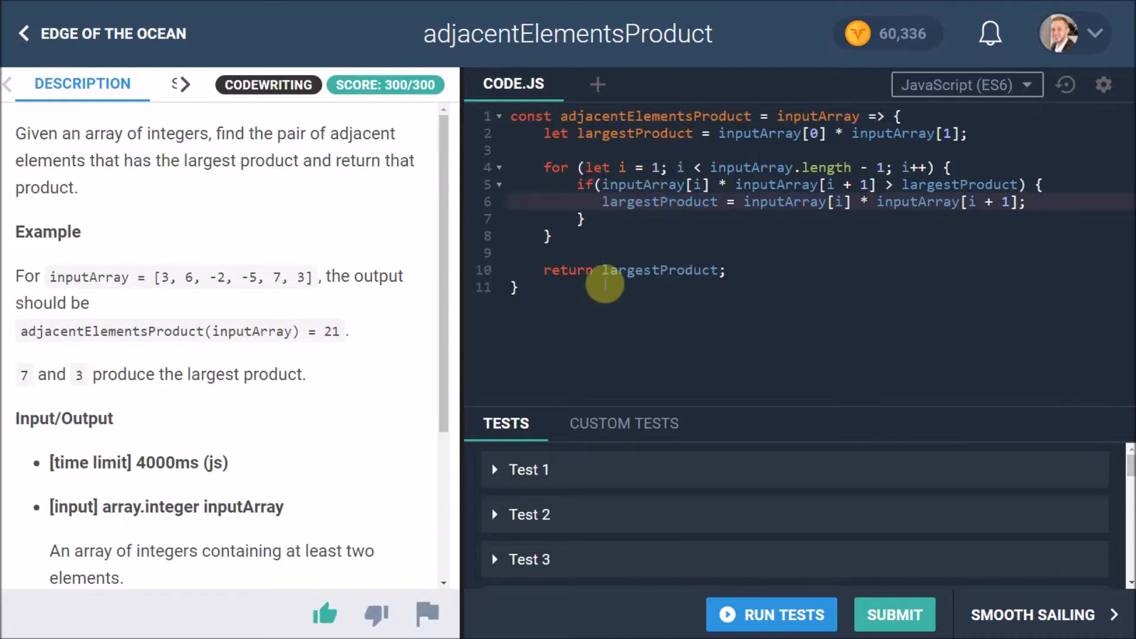
mouse_move(680, 168)
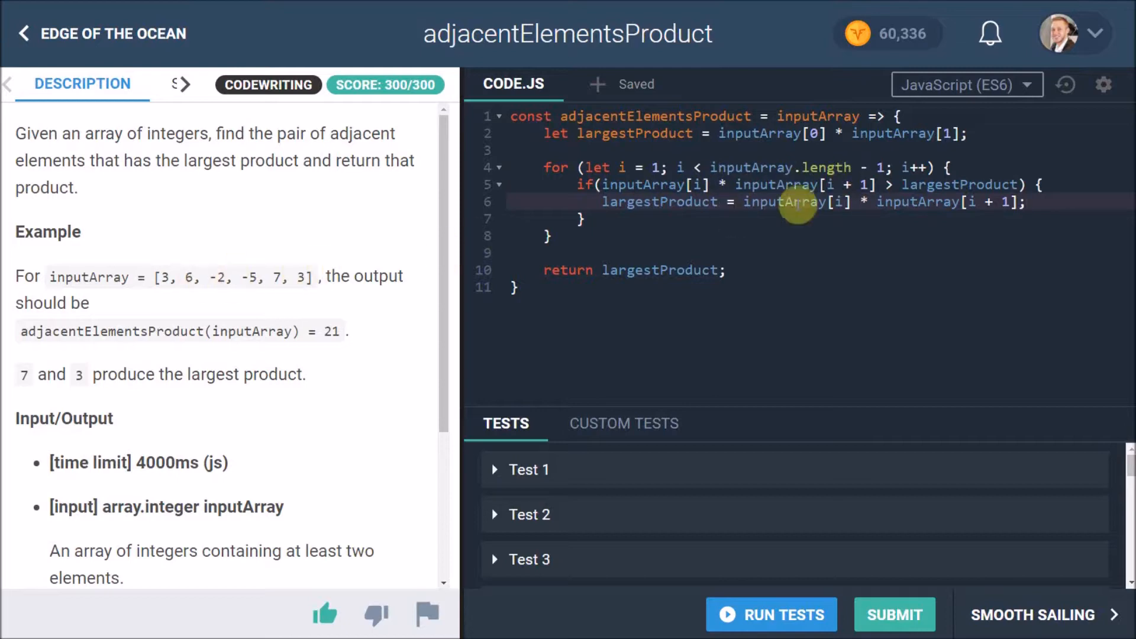
mouse_move(232, 272)
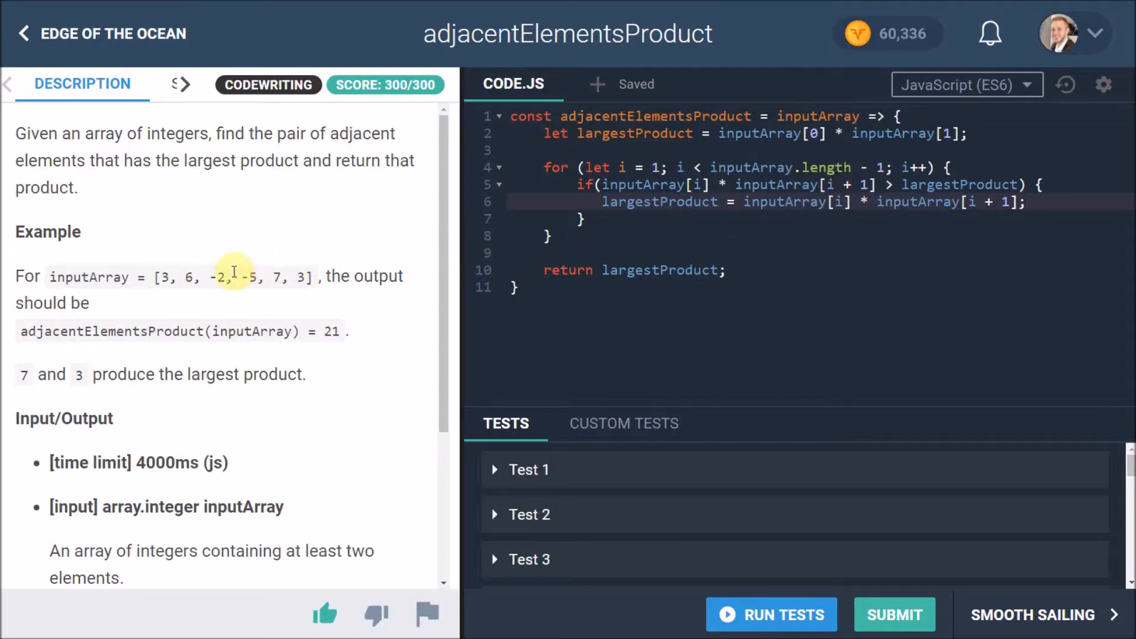
mouse_move(225, 256)
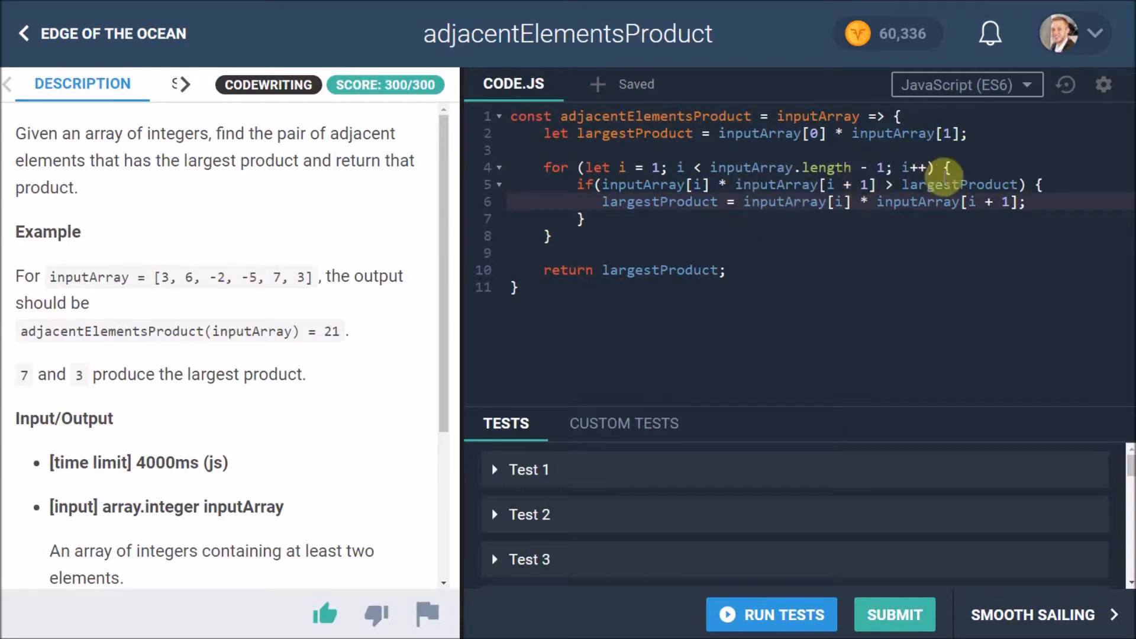
mouse_move(165, 266)
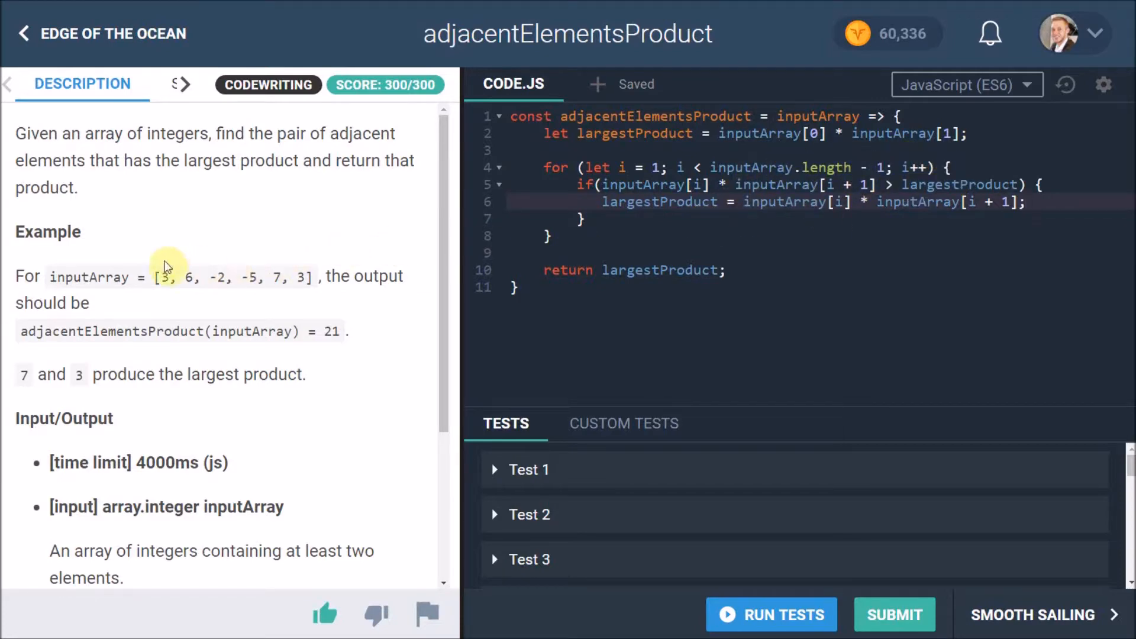
left_click(1030, 202)
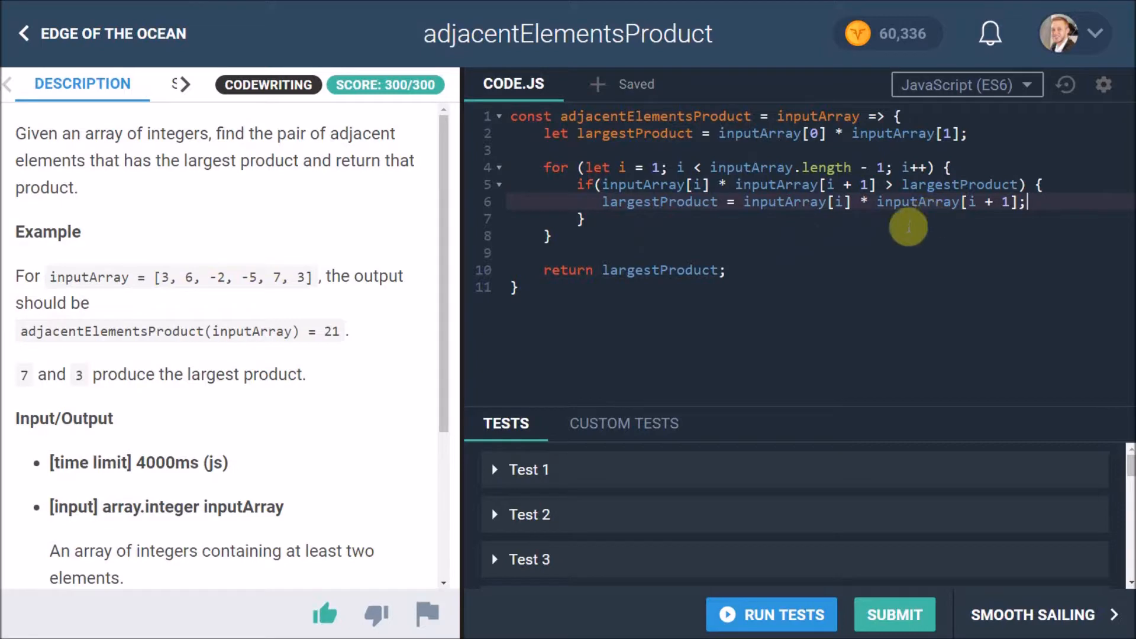
mouse_move(666, 207)
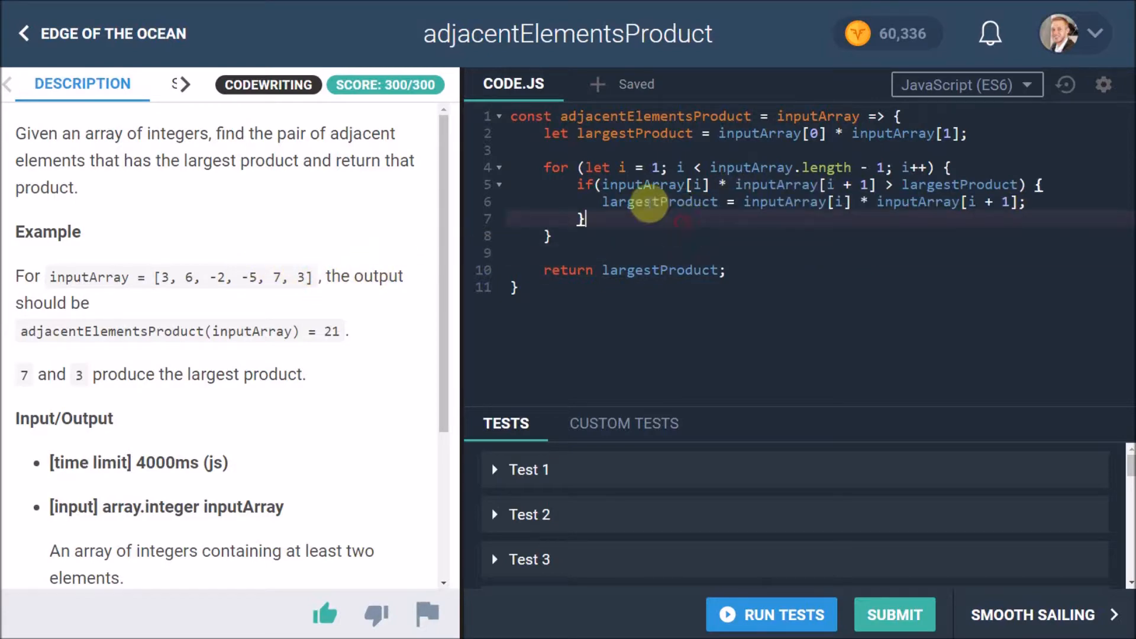
mouse_move(618, 236)
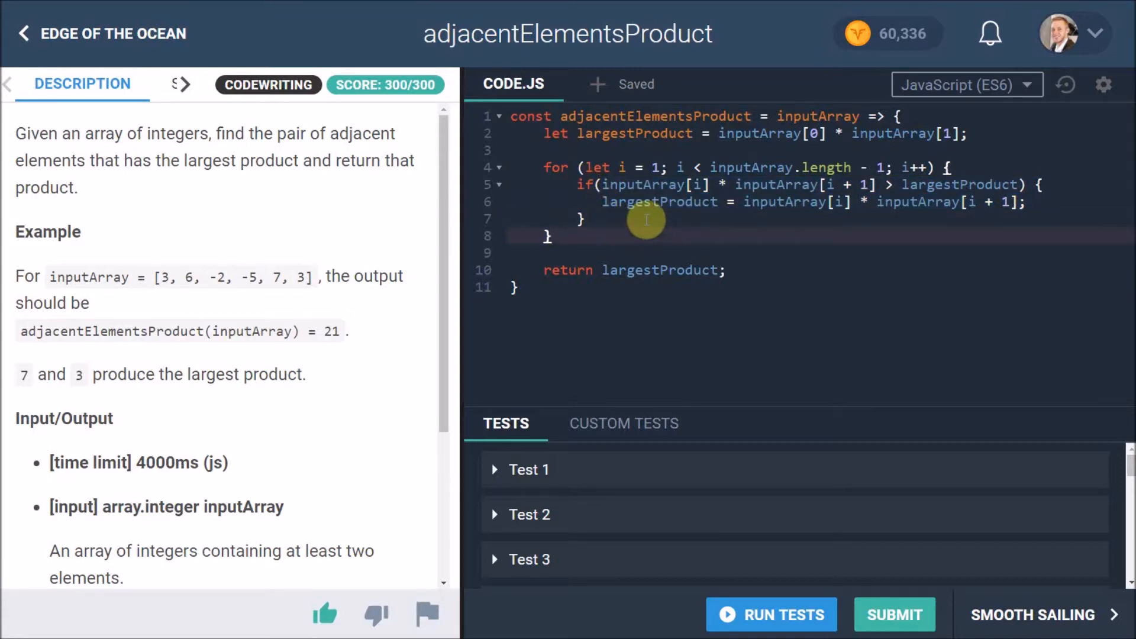
mouse_move(957, 158)
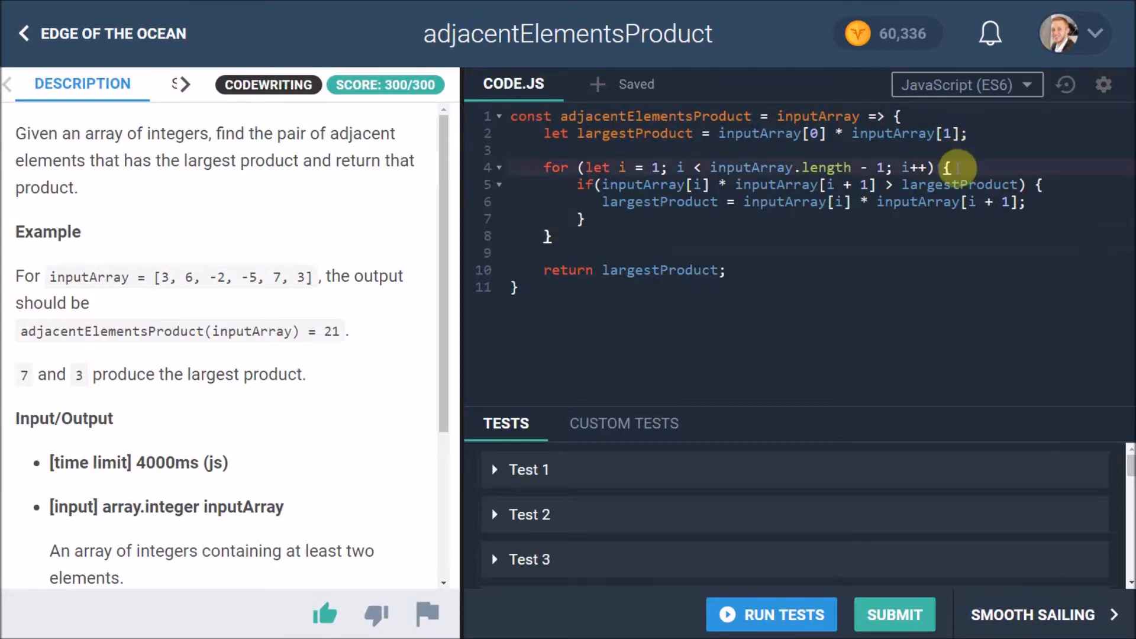
mouse_move(921, 202)
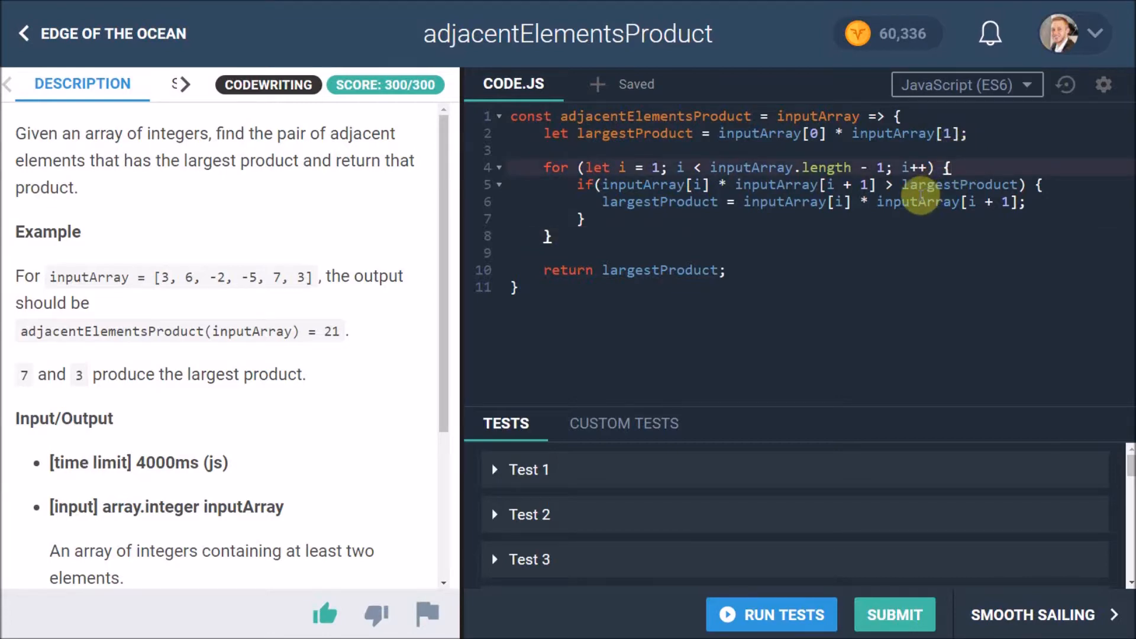
mouse_move(911, 221)
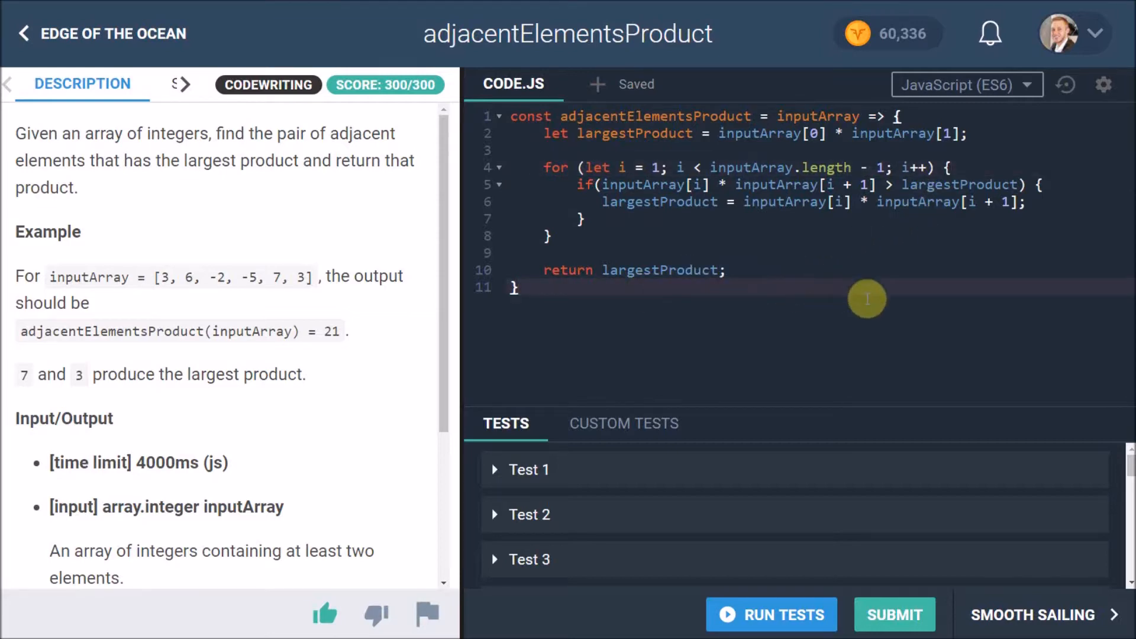
- Define const getProduct = (inputArray, i) => returning inputArray[i] * inputArray[i + 1] below the function
key("Enter")
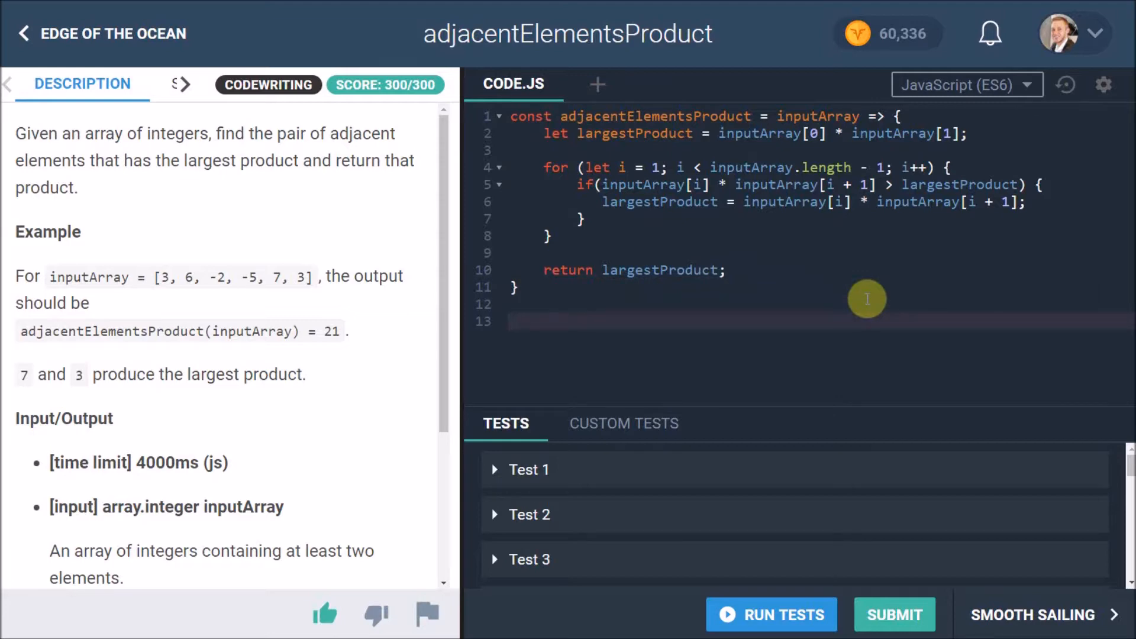
type("const")
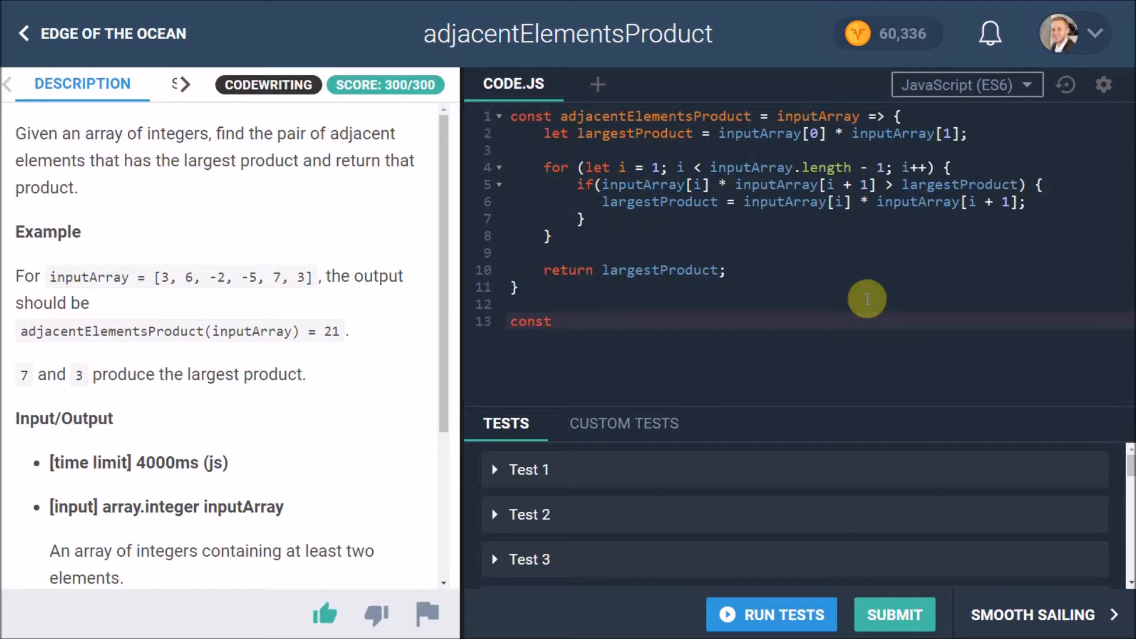
type("getProduct(inputArray")
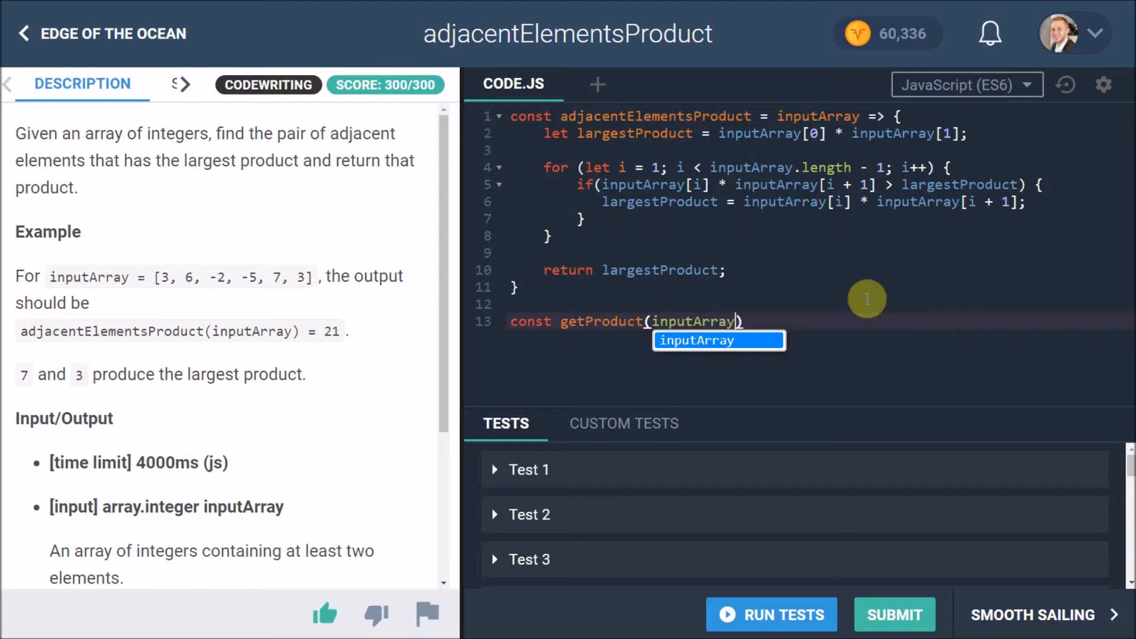
type(", i)")
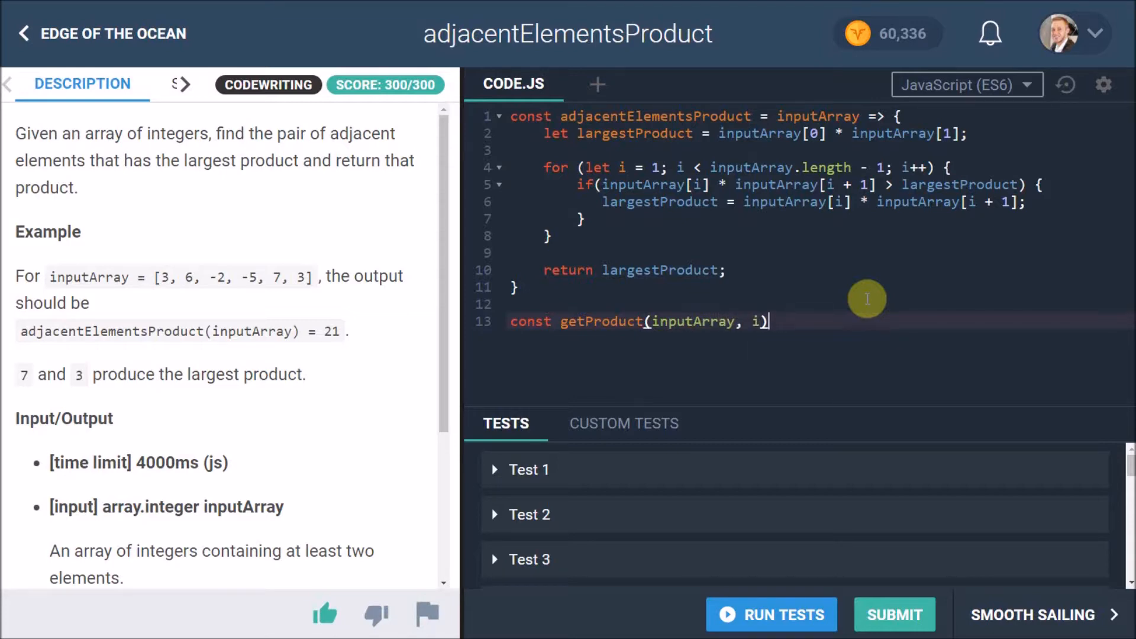
type("=")
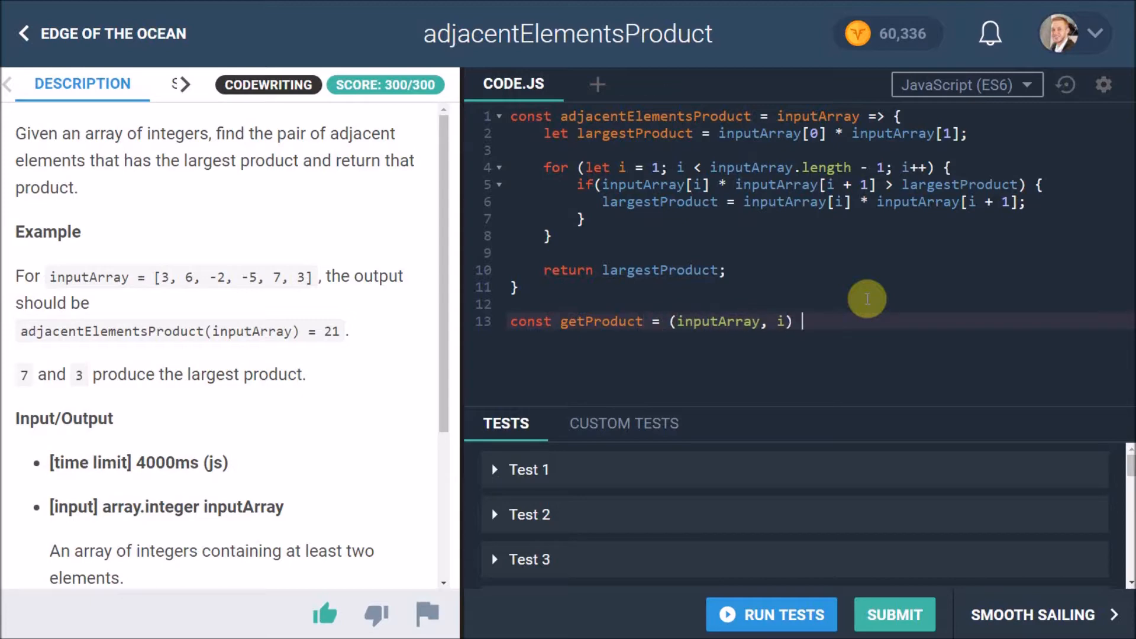
type("=> {")
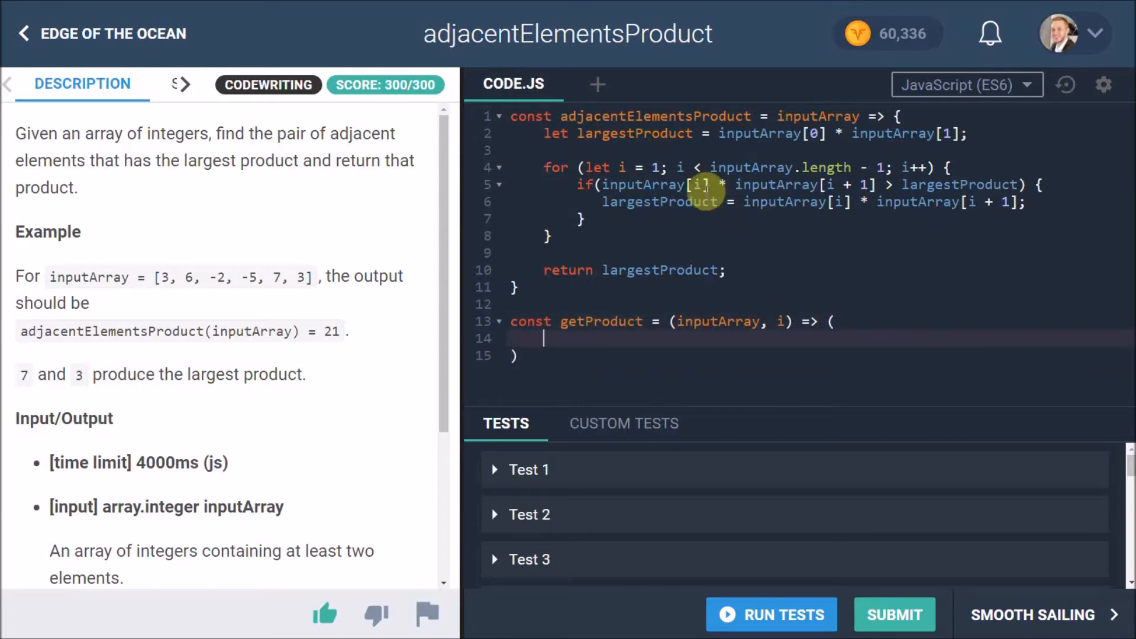
left_click_drag(601, 184, 727, 184)
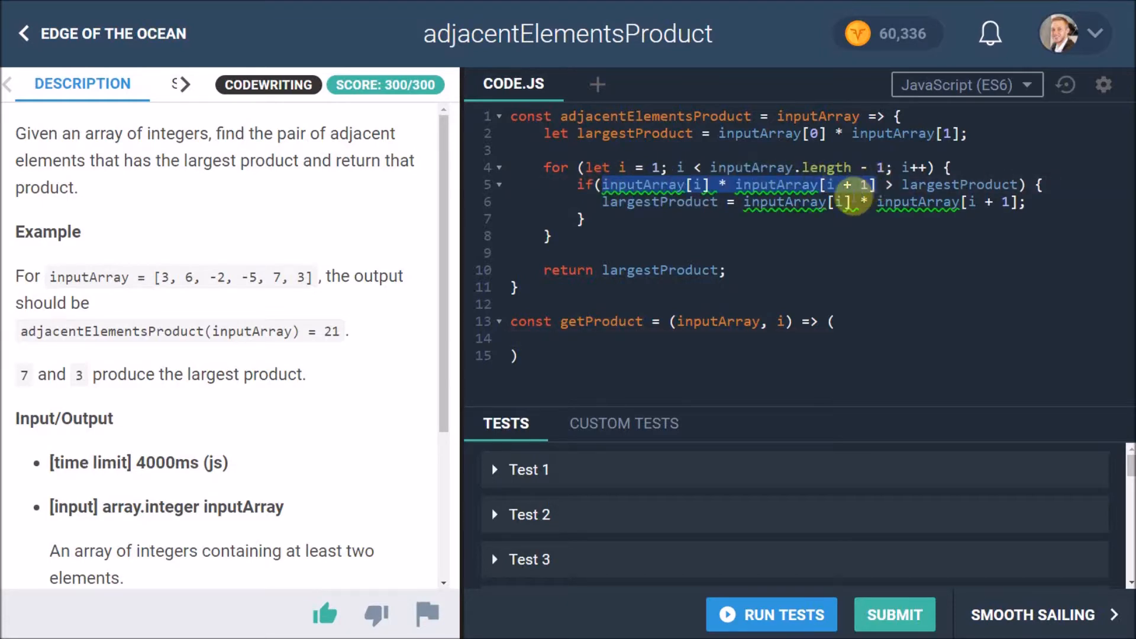
type("inputArray[i] * inputArray[i + 1]")
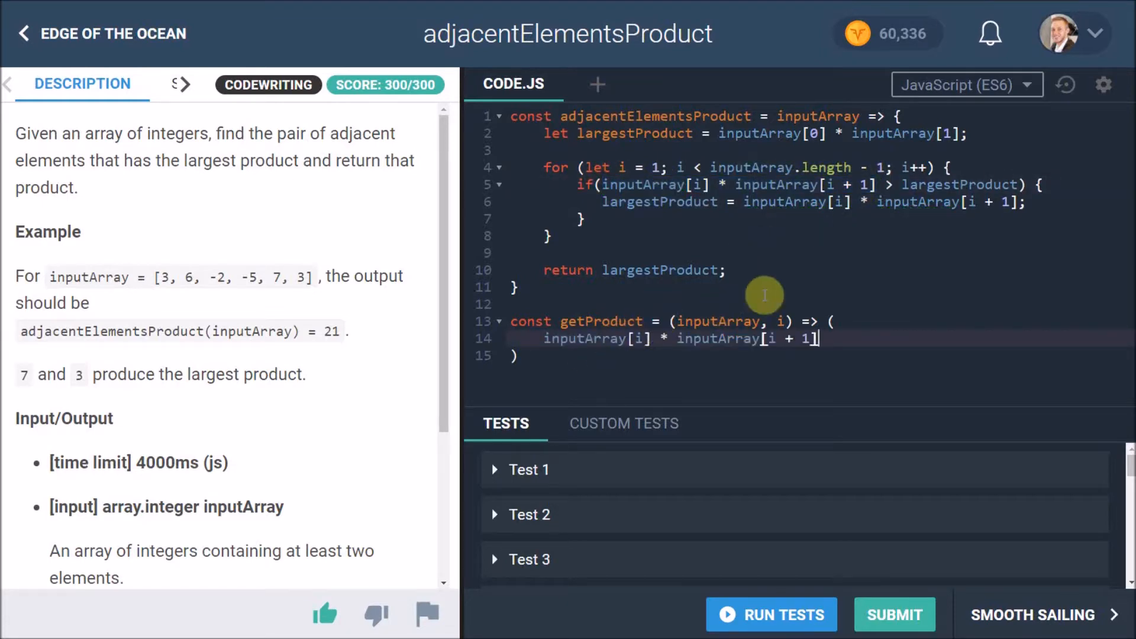
- Replace both loop products with getProduct(inputArray, i) in the condition and assignment
double_click(601, 322)
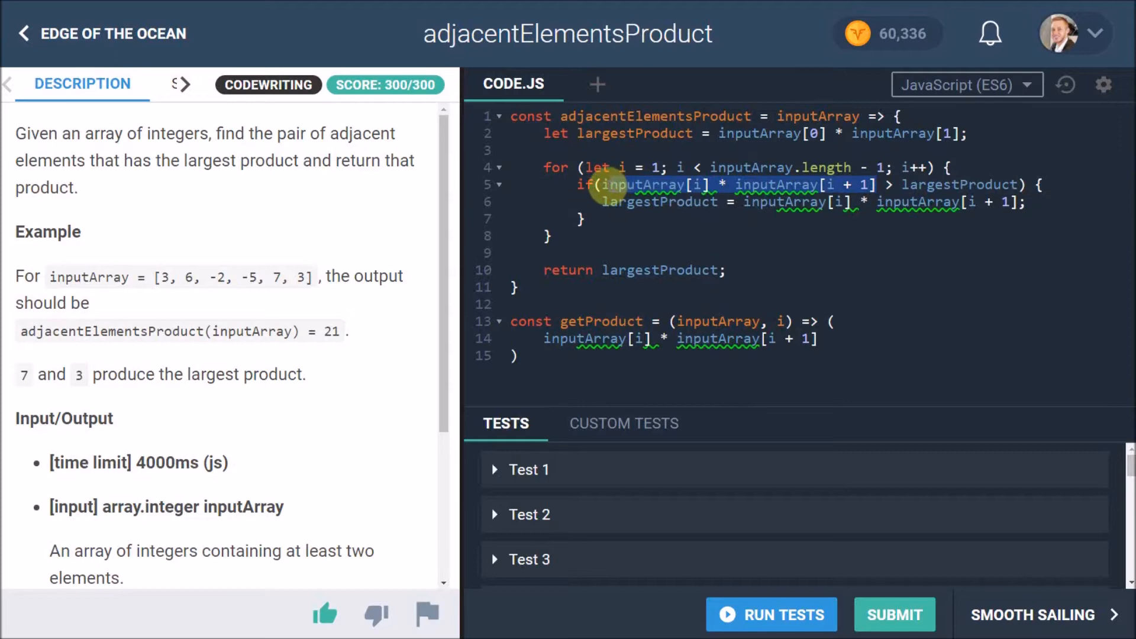
type("getProduct() > largestProduct) {")
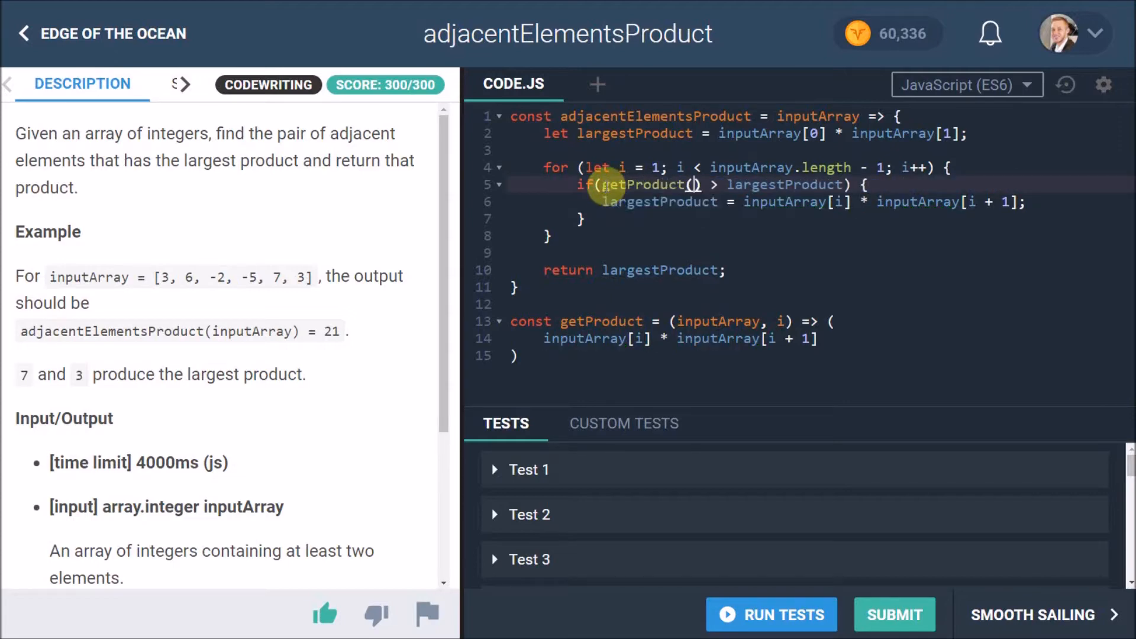
type("inputArray")
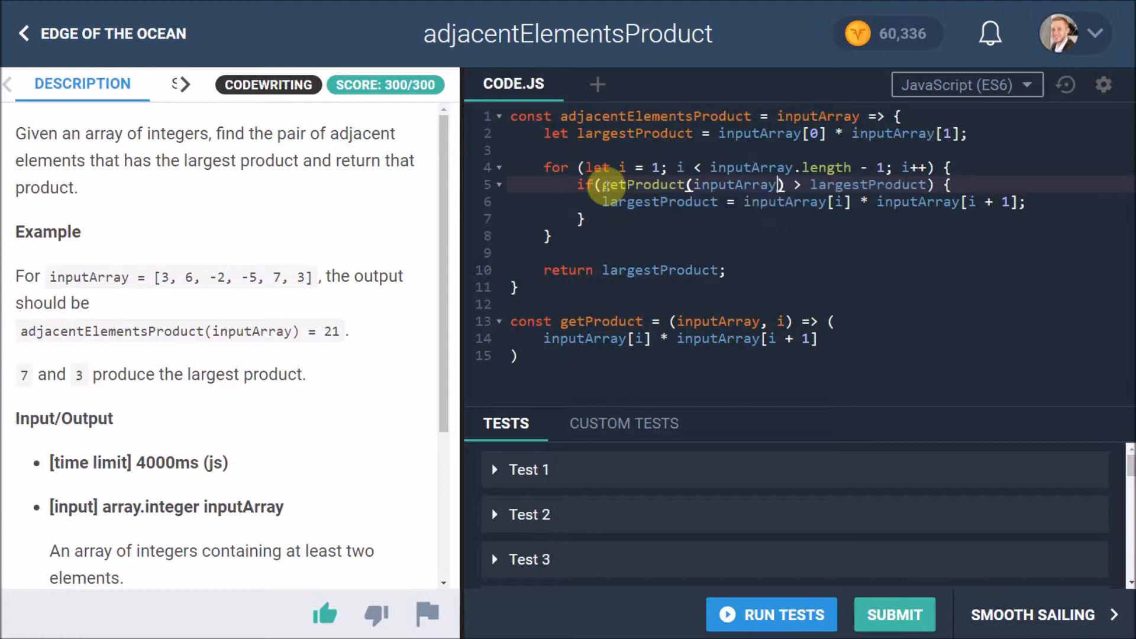
type(", i")
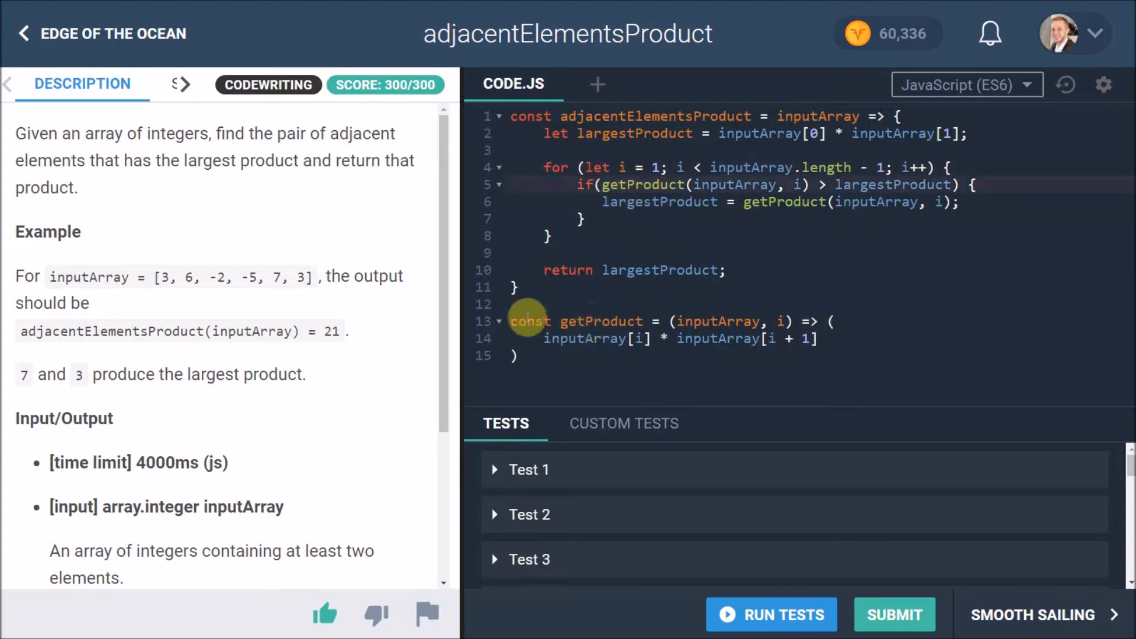
double_click(600, 322)
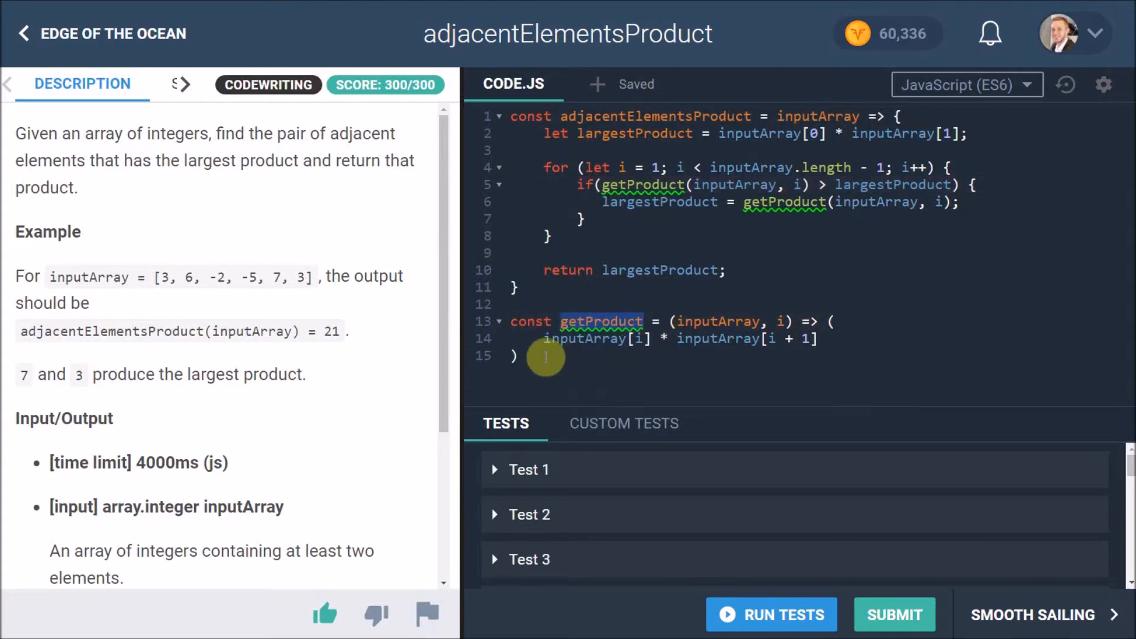
- Submit the solution, see 18/18 tests pass at 300/300, and return to the description
left_click(772, 631)
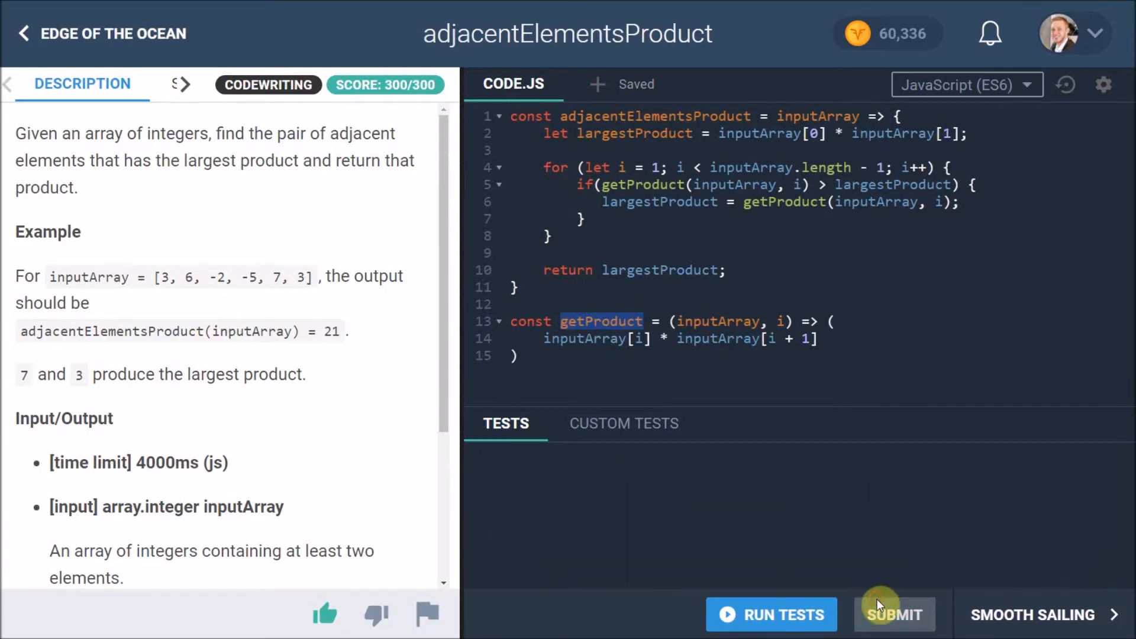
left_click(893, 631)
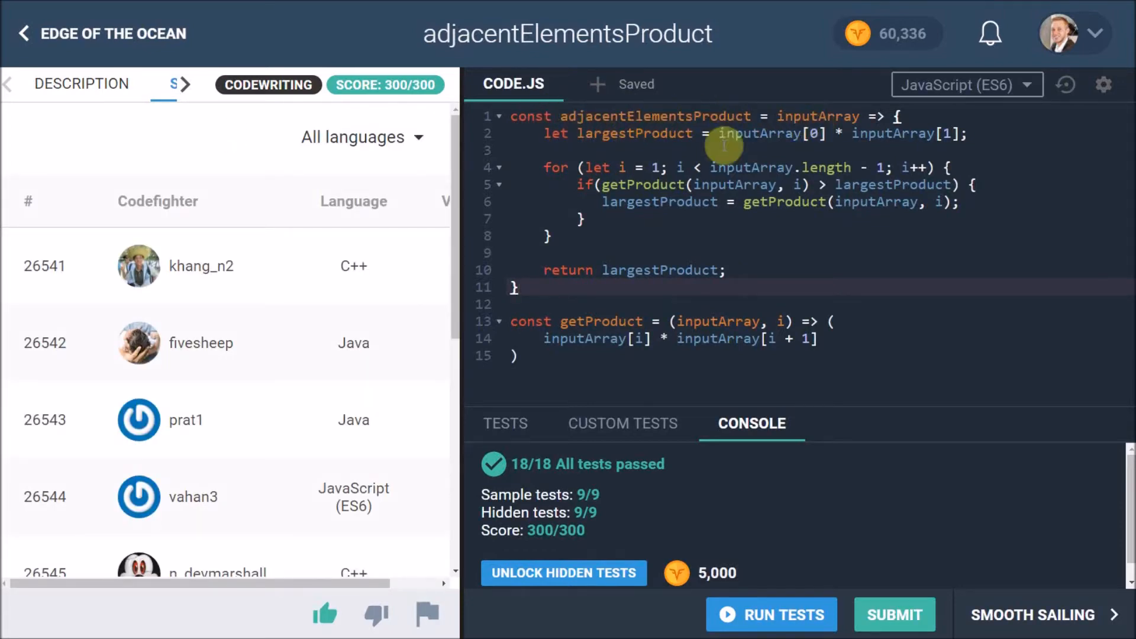
left_click(82, 83)
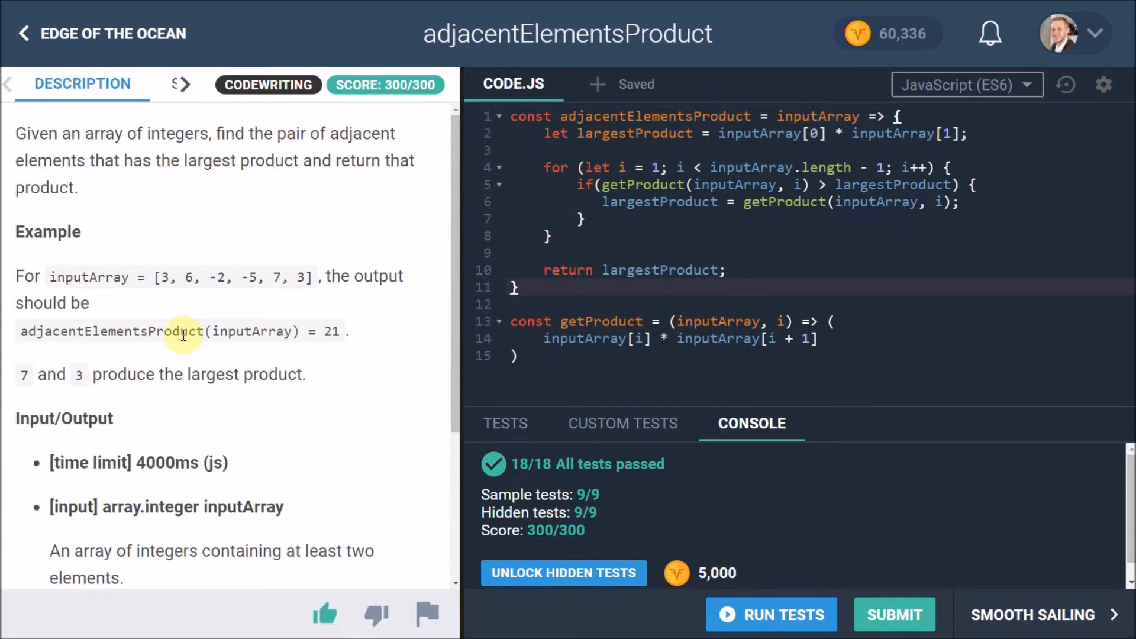
- Expand Test 4 in the sample tests, showing input [1, 2, 3, 0] with expected output 6
left_click(505, 422)
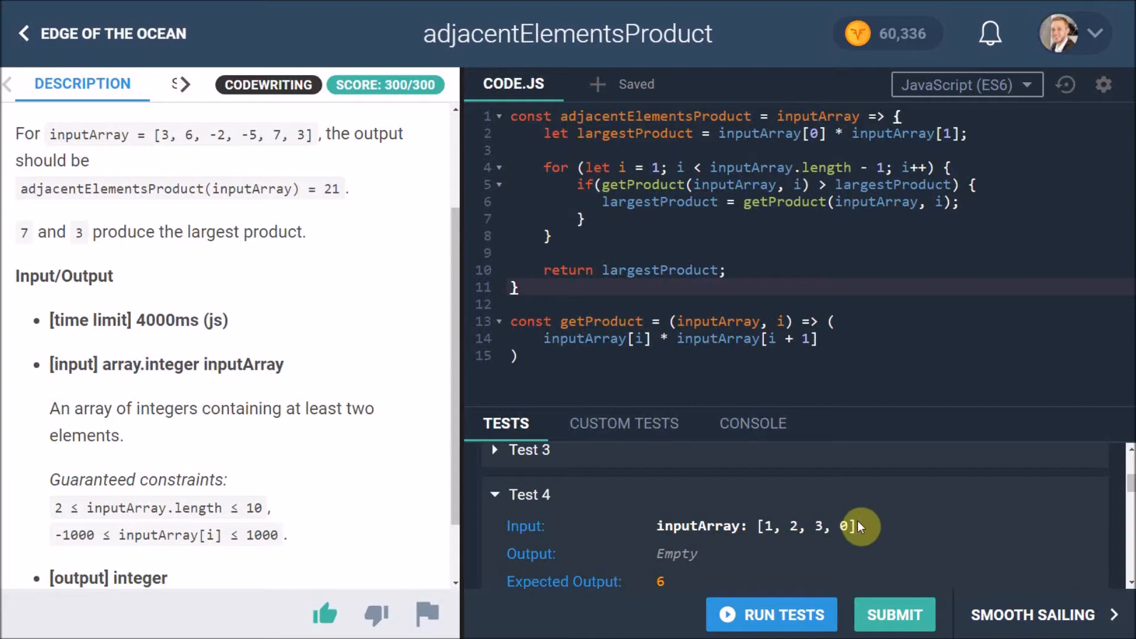
mouse_move(791, 516)
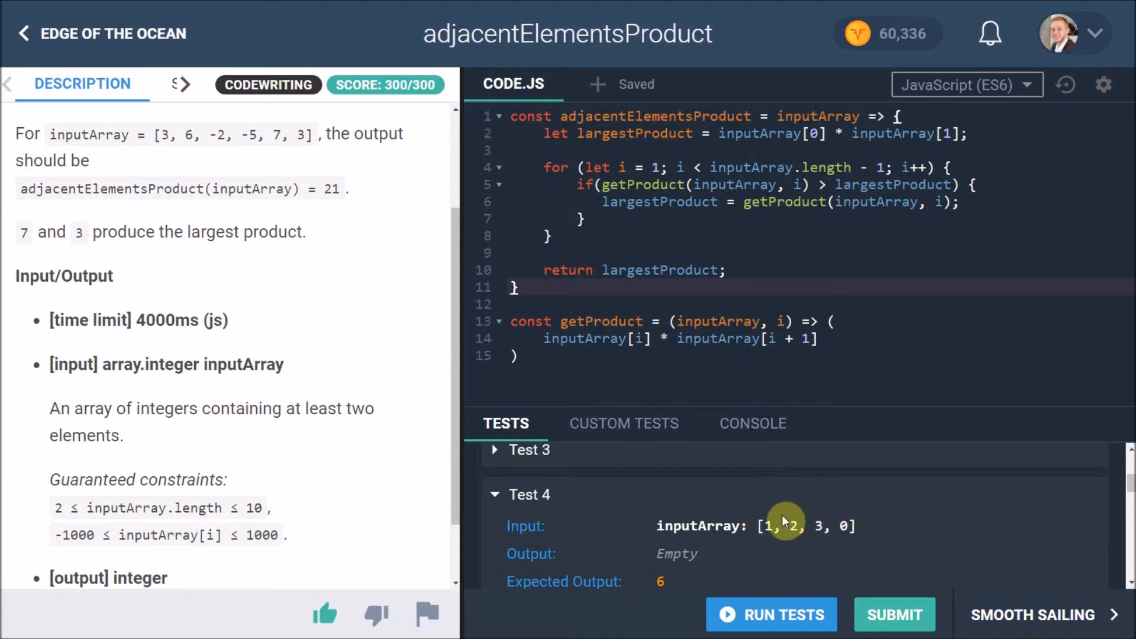
mouse_move(828, 505)
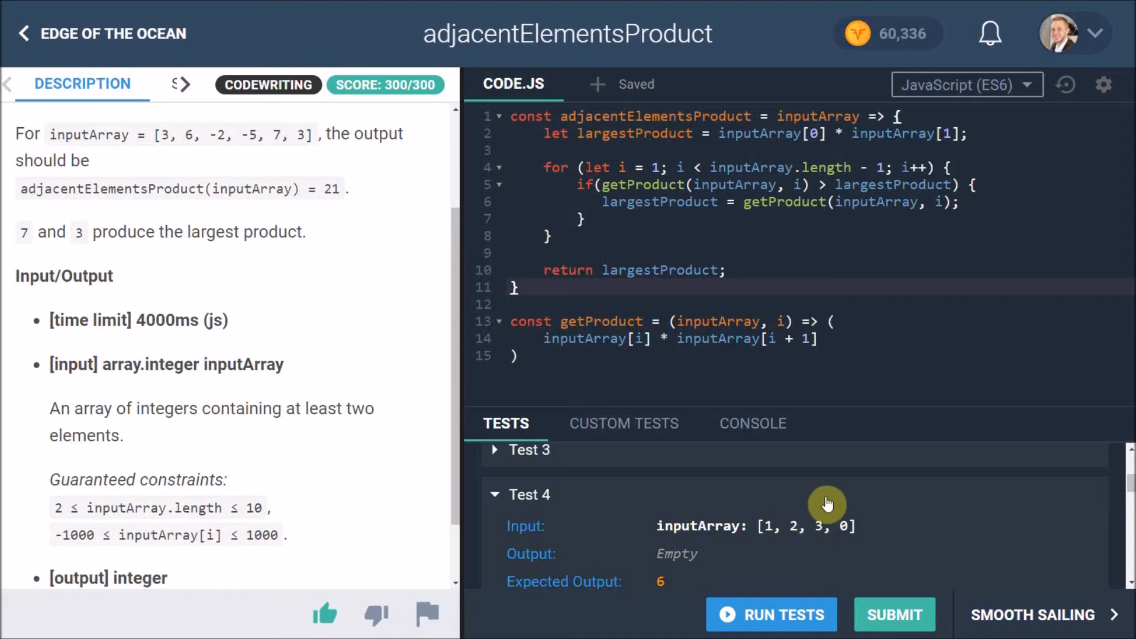
scroll("down", 3)
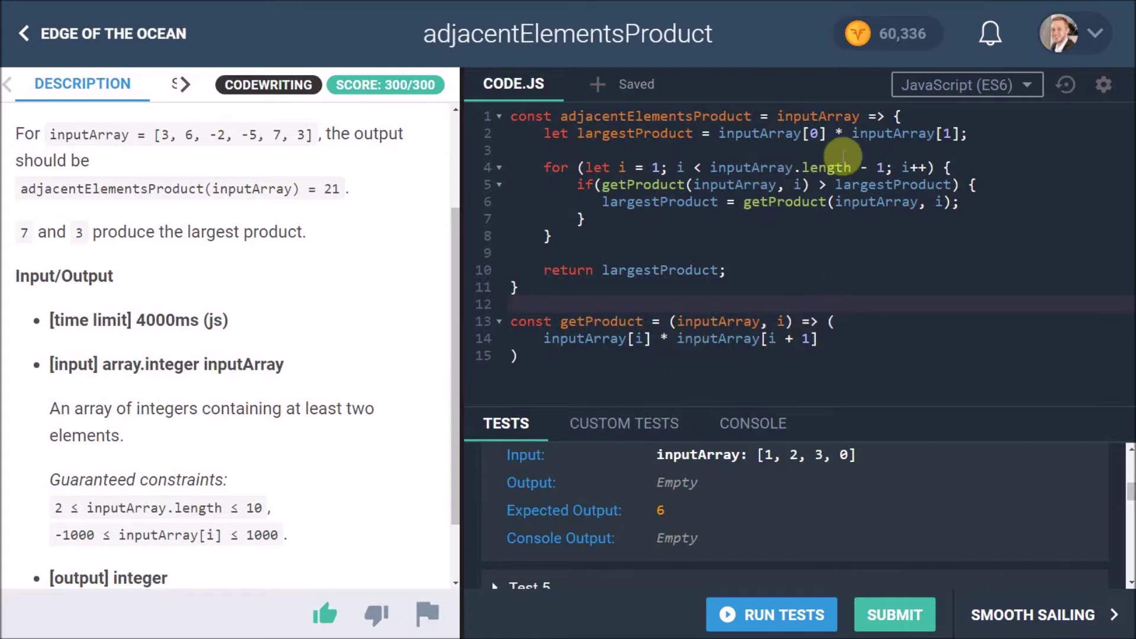
mouse_move(732, 156)
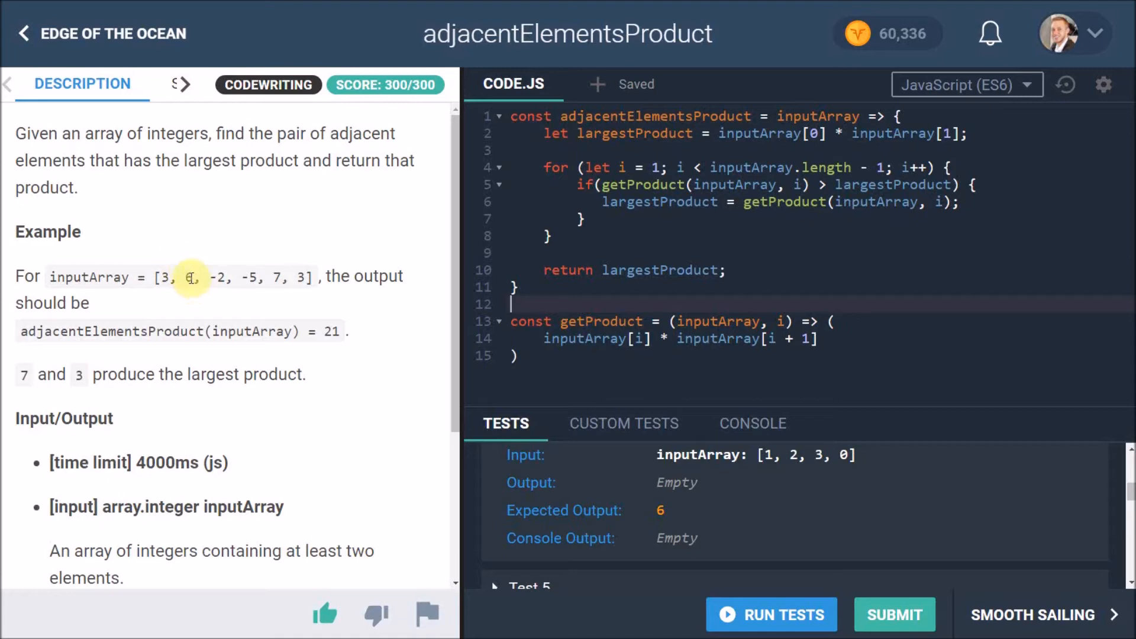
mouse_move(206, 270)
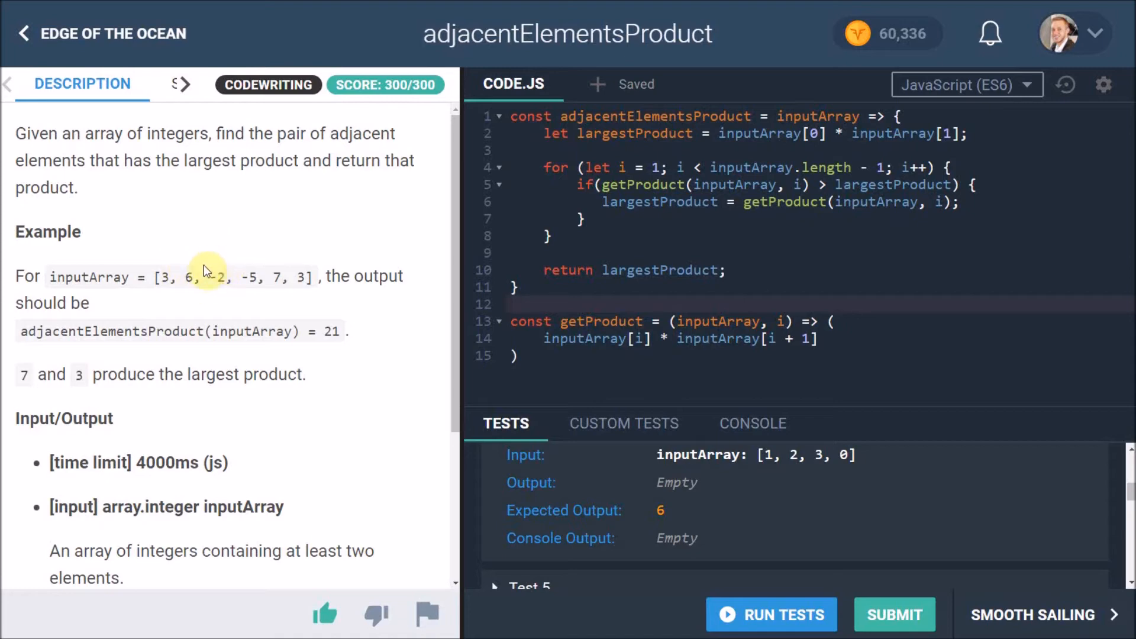
mouse_move(171, 260)
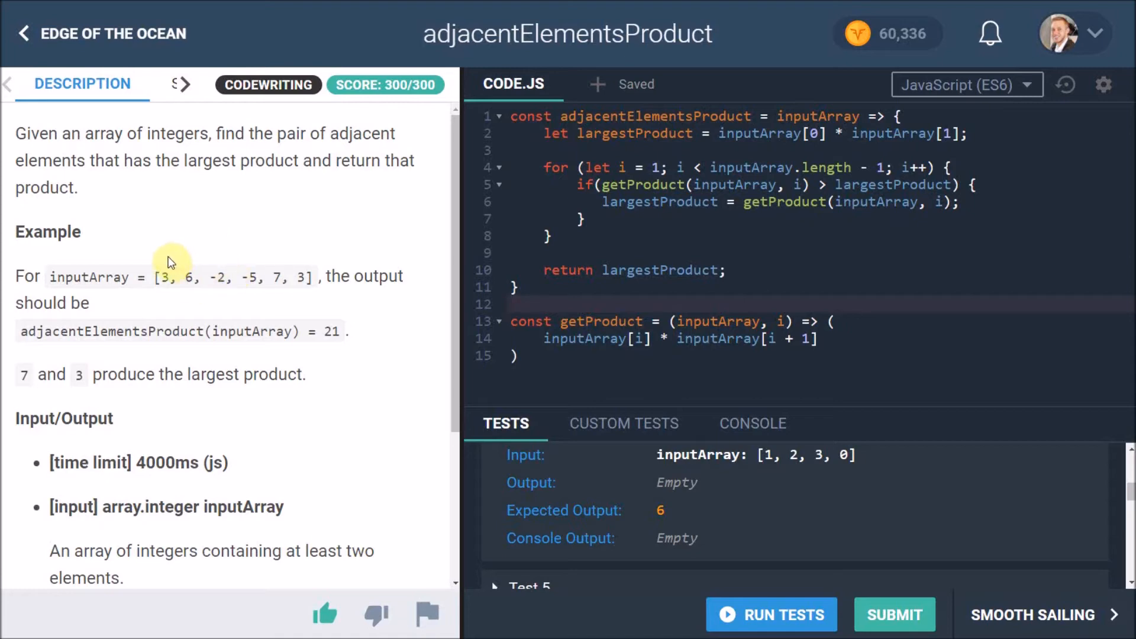
mouse_move(223, 277)
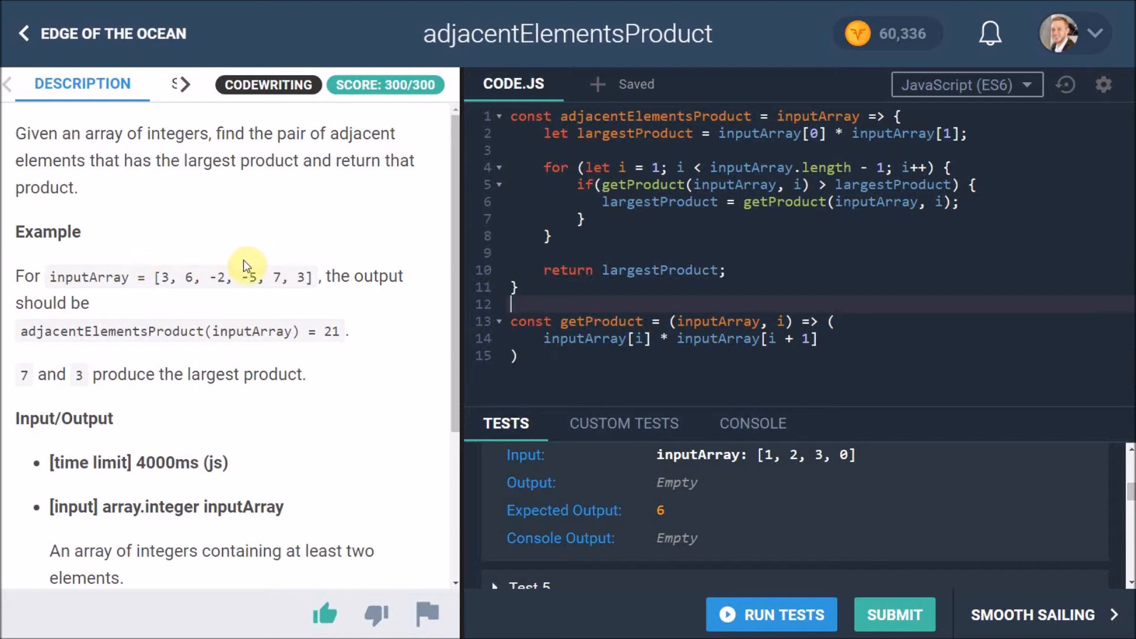
mouse_move(273, 294)
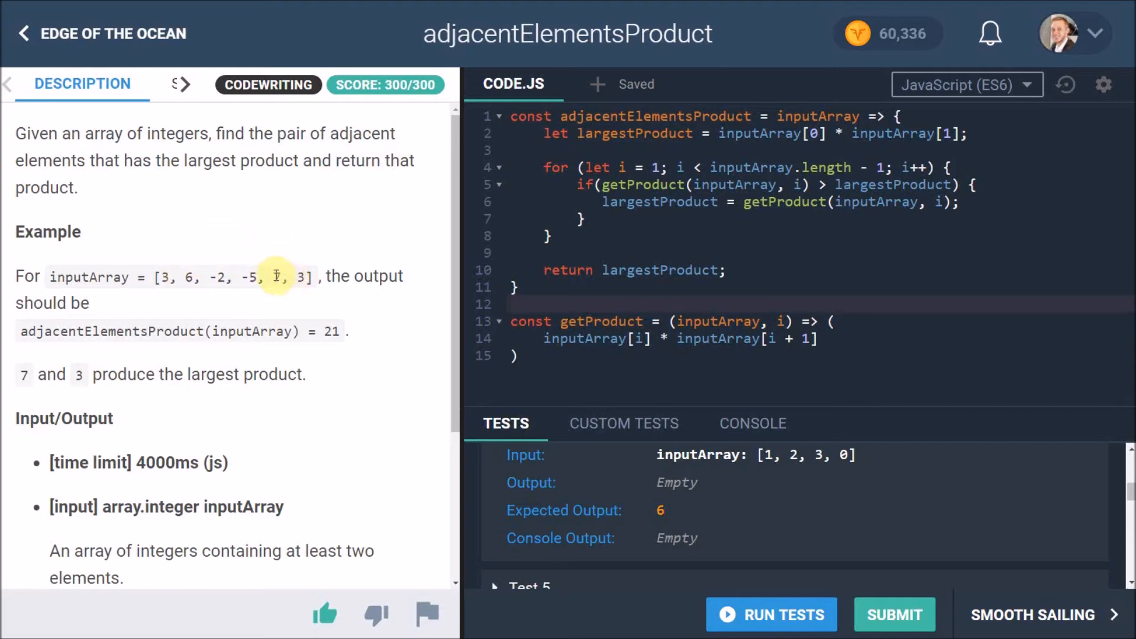
mouse_move(217, 250)
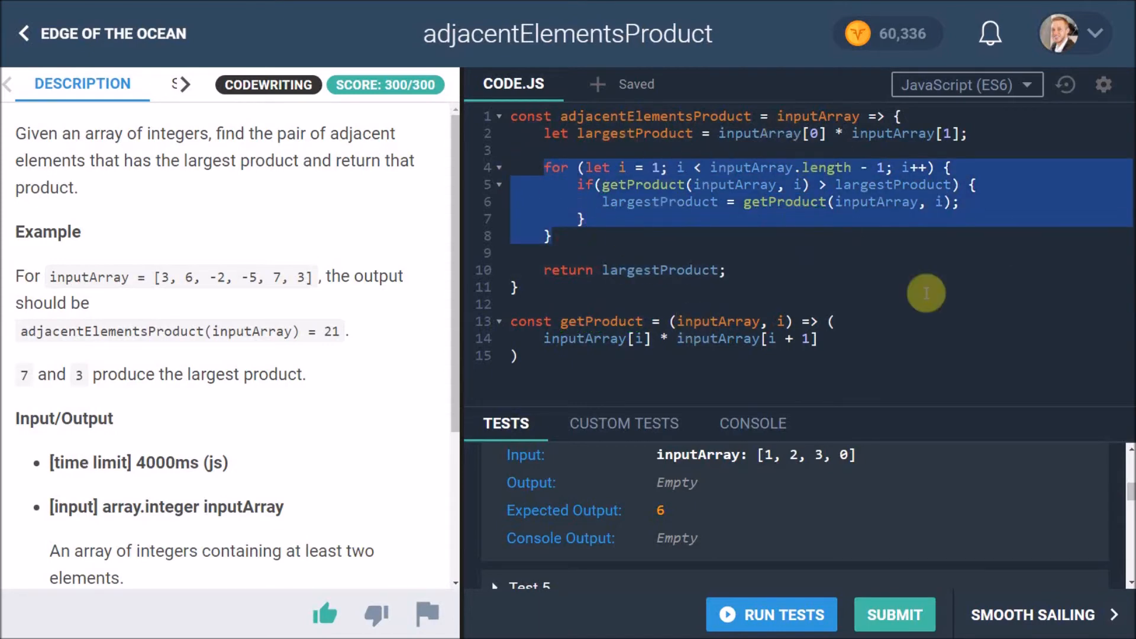
mouse_move(801, 287)
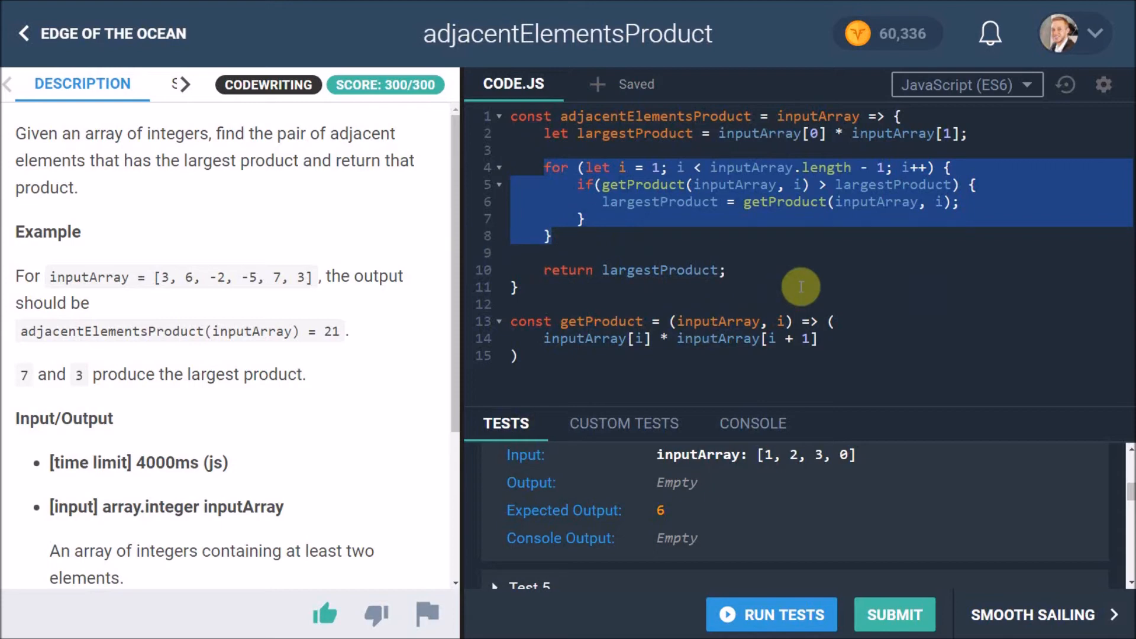
mouse_move(611, 296)
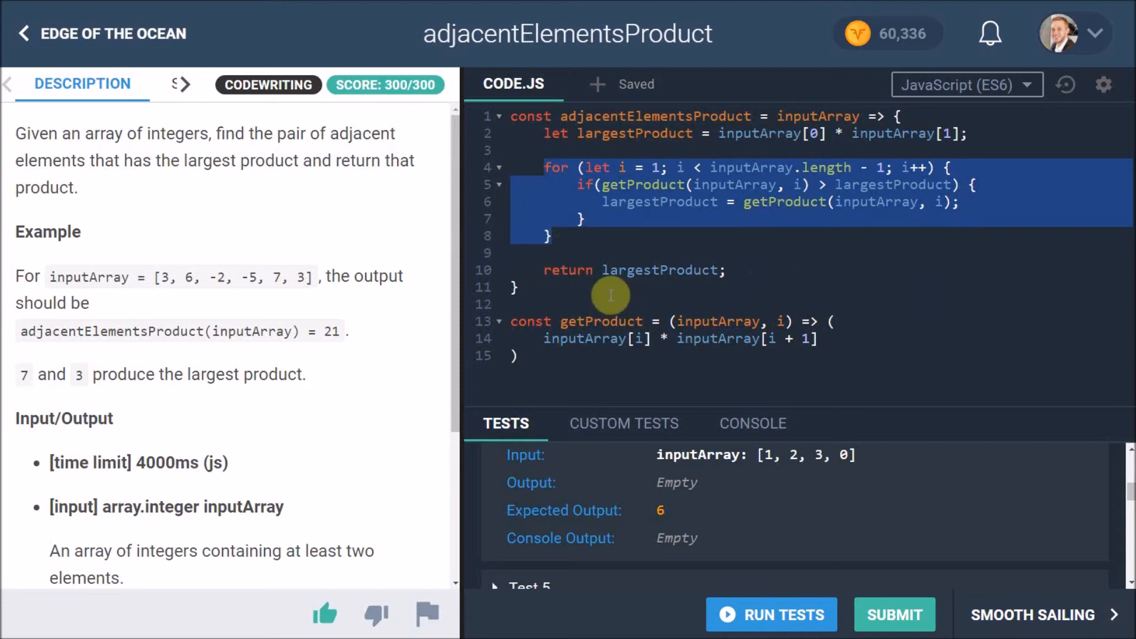
mouse_move(767, 270)
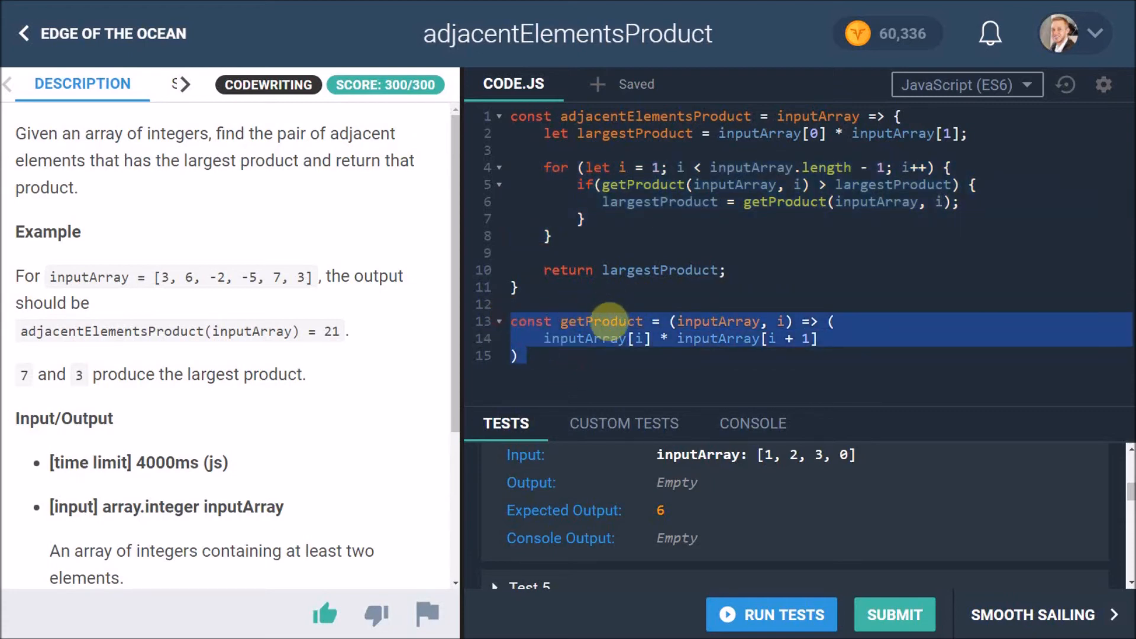
left_click(619, 361)
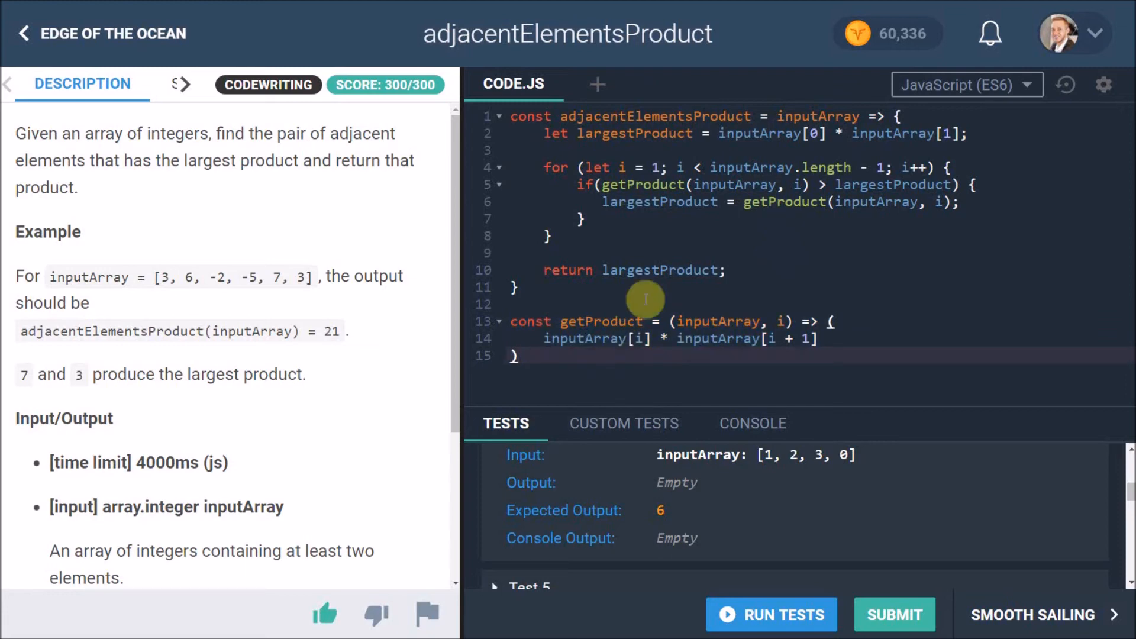
mouse_move(666, 262)
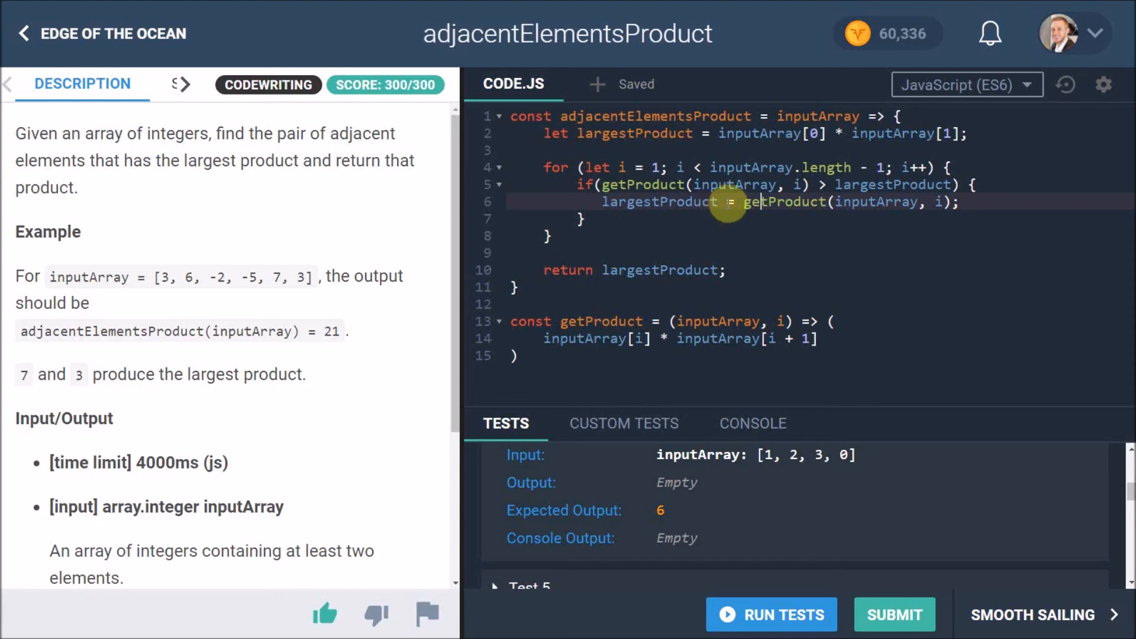
mouse_move(720, 232)
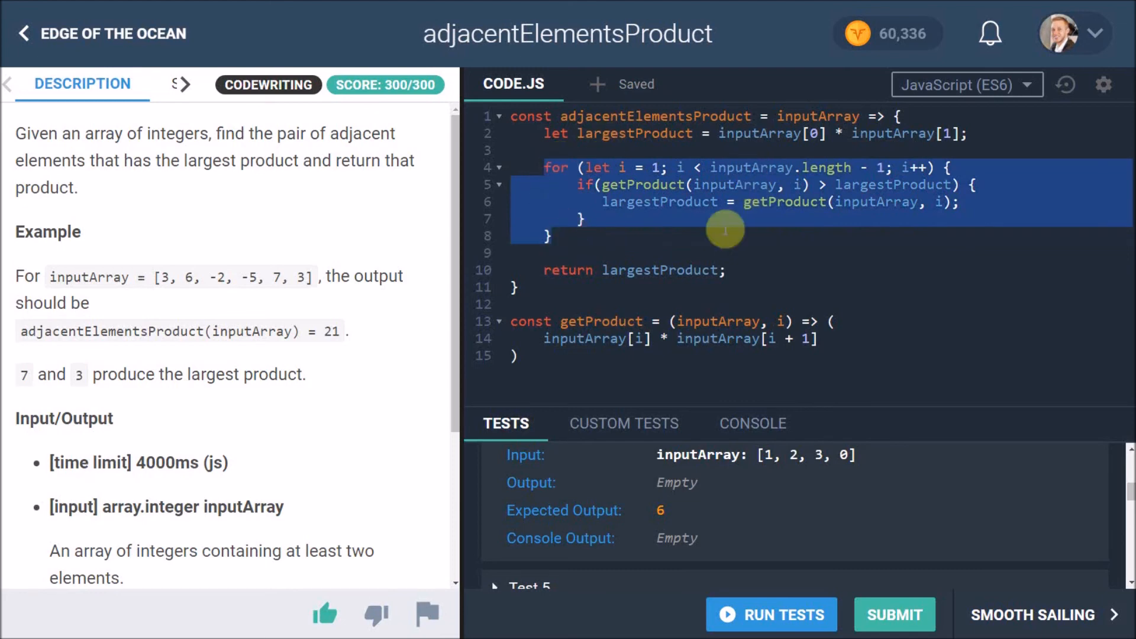
left_click(613, 237)
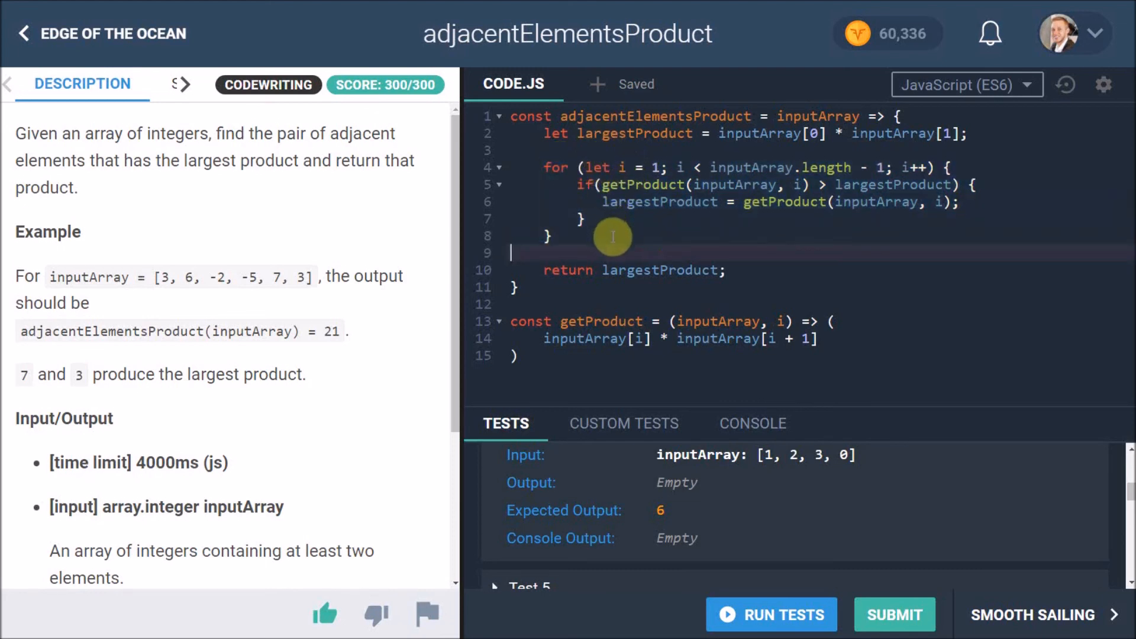
mouse_move(665, 246)
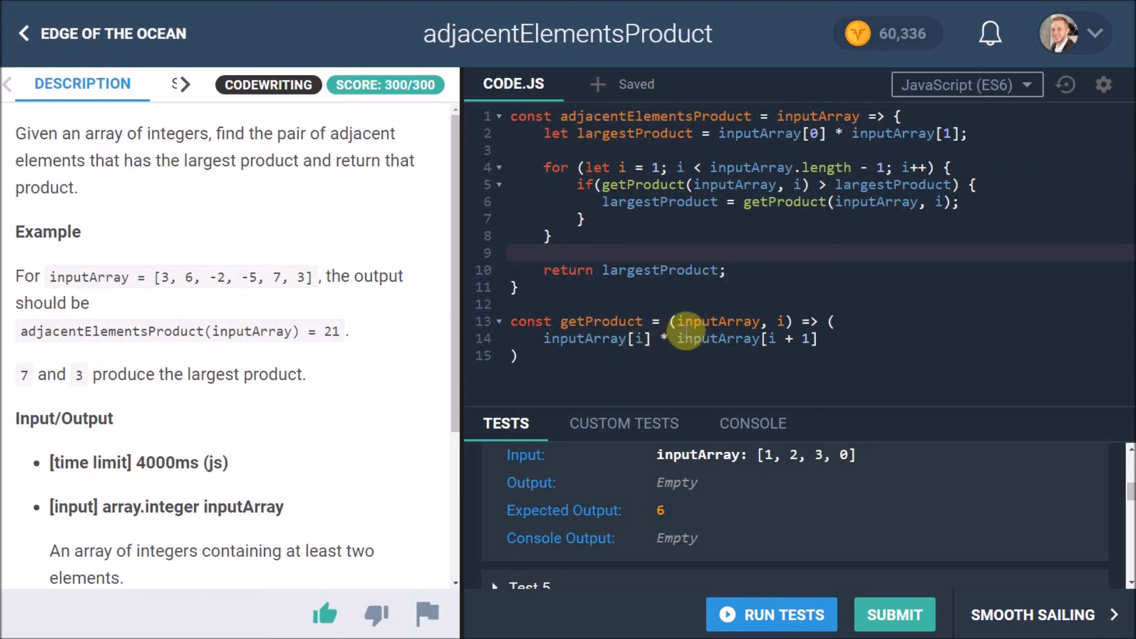
mouse_move(681, 279)
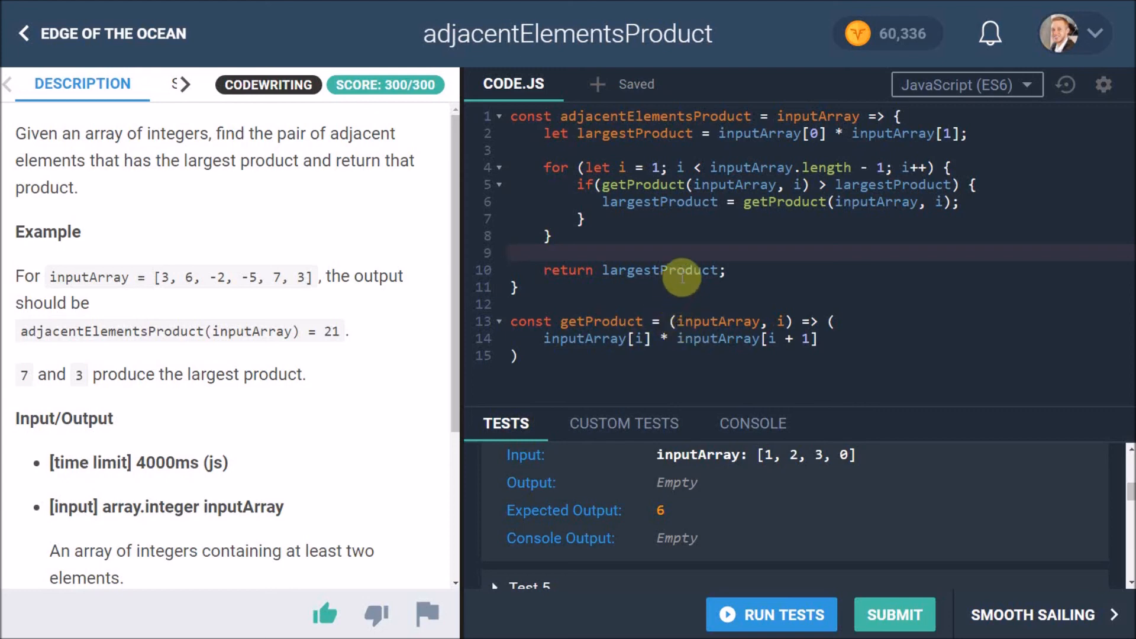
mouse_move(690, 270)
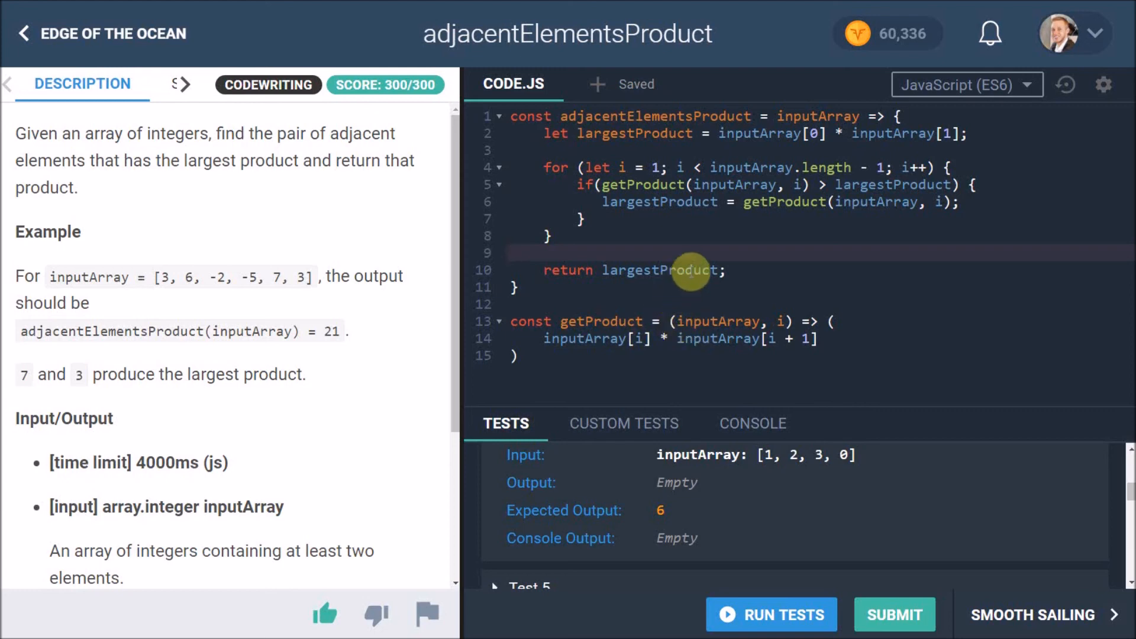
mouse_move(639, 339)
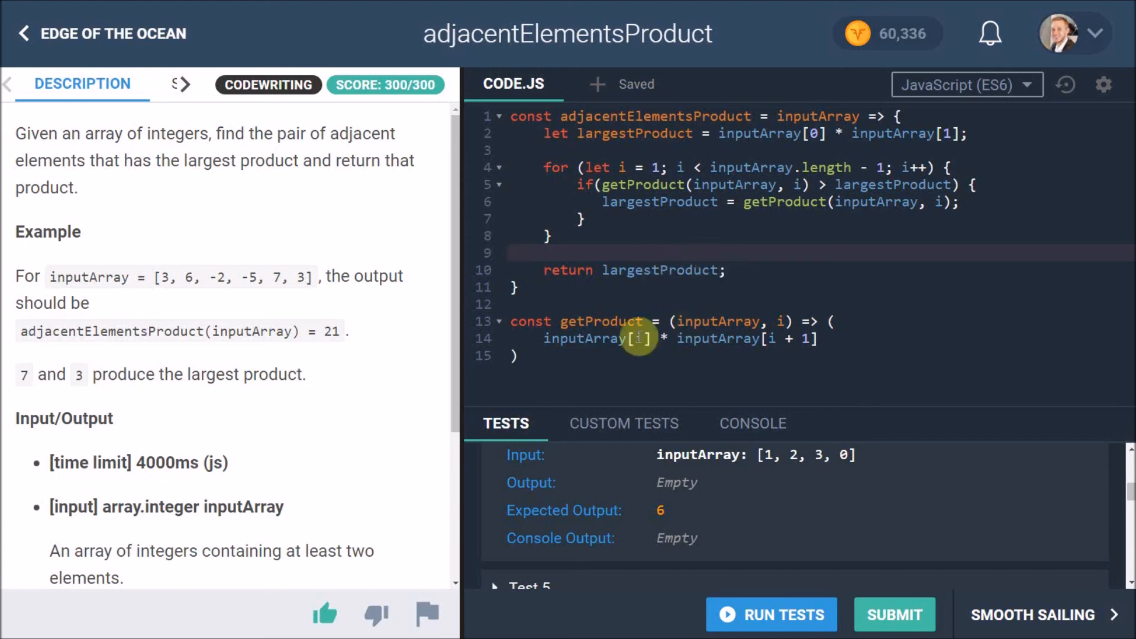
mouse_move(963, 398)
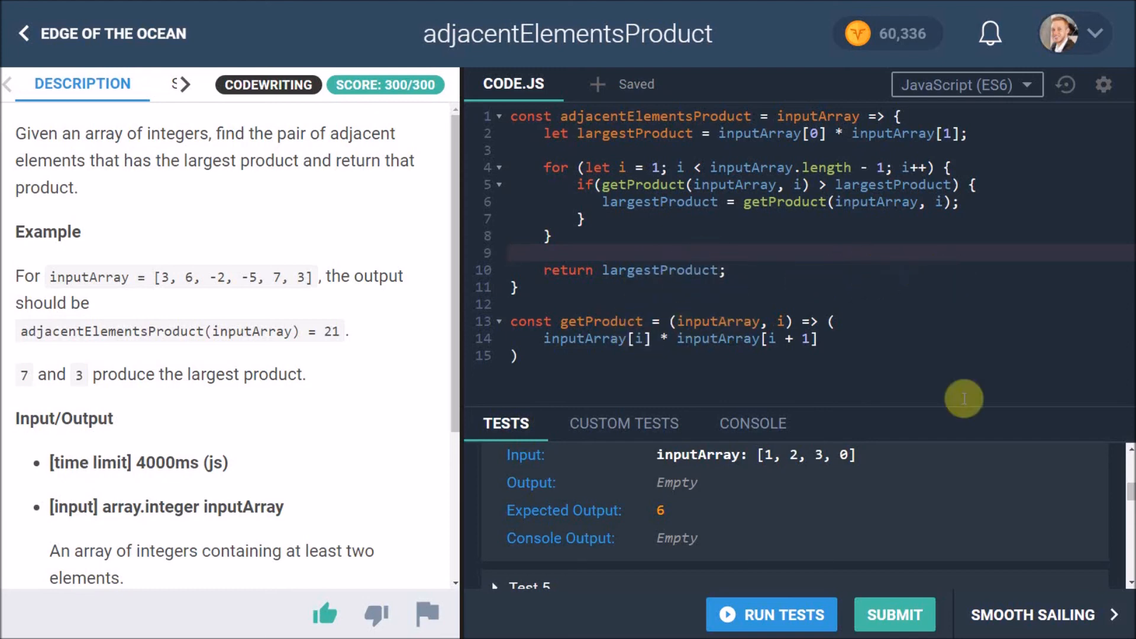
left_click(513, 252)
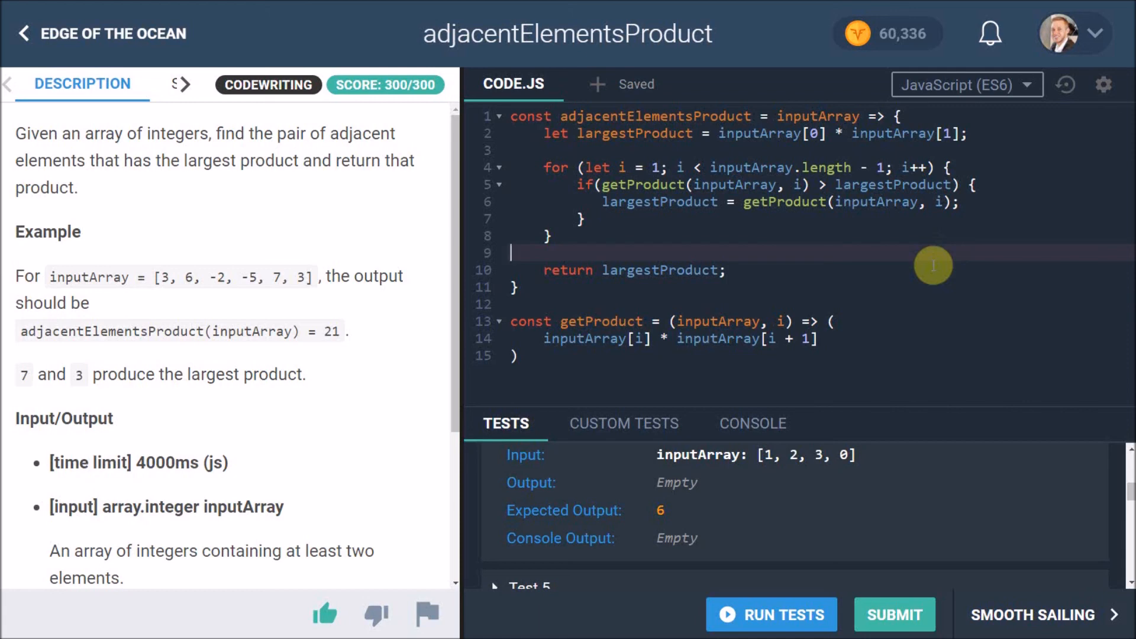
mouse_move(881, 279)
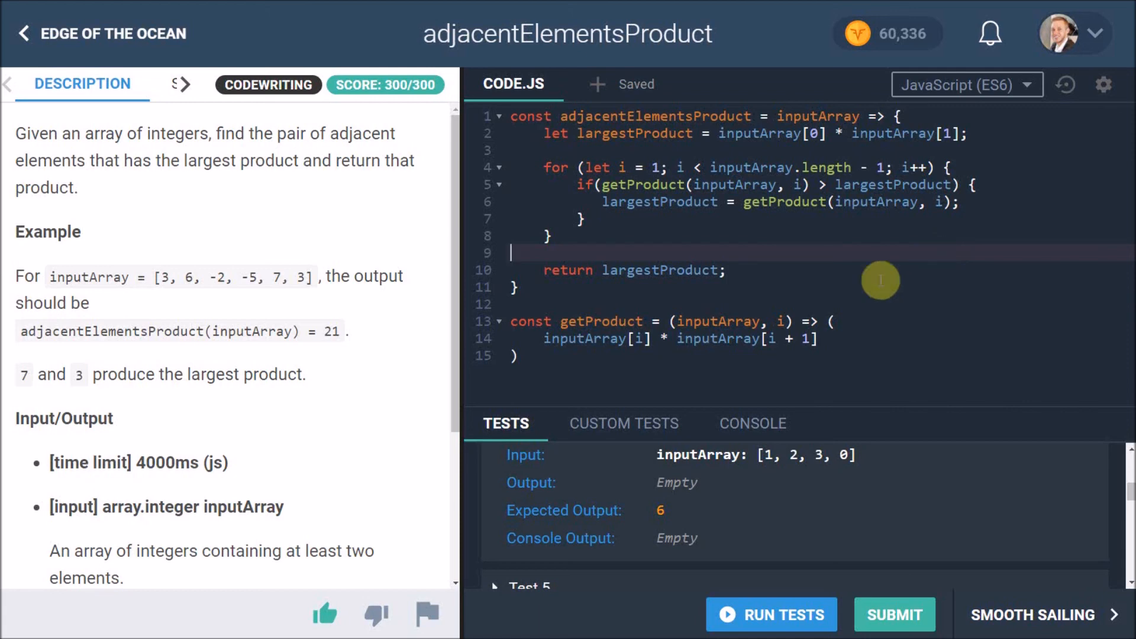
mouse_move(594, 315)
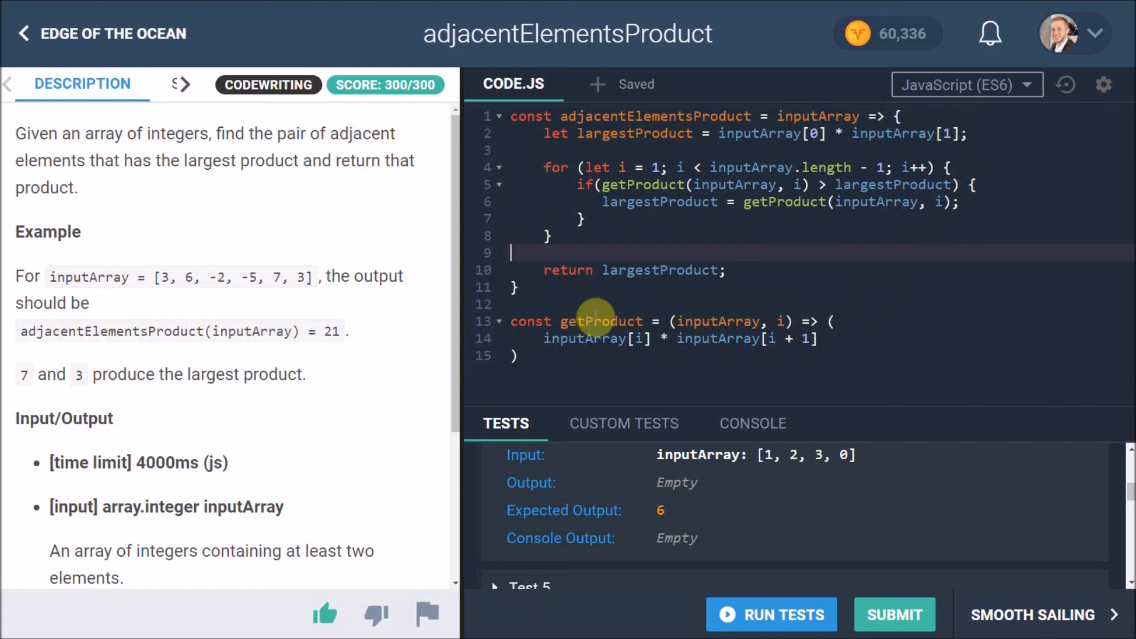